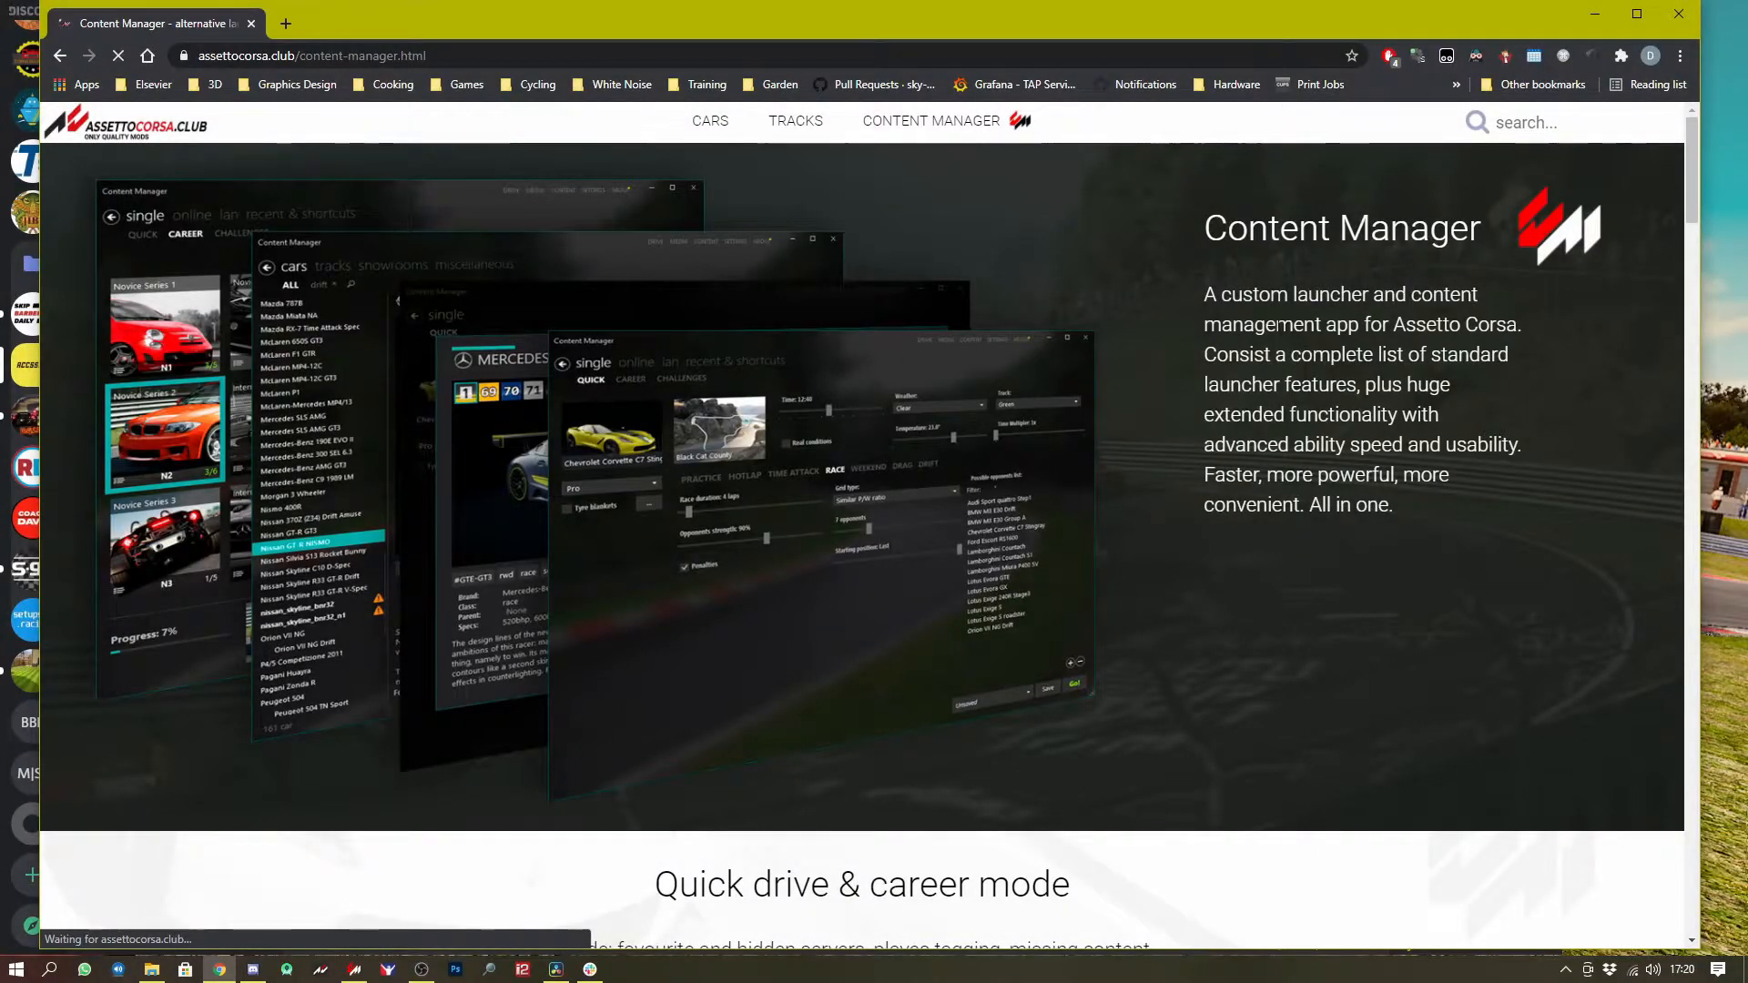
Download the Content Manager Lite version directly from the Assetto Corsa Club page.
{"action": "scroll", "scroll_direction": "down", "scroll_amount": 3}
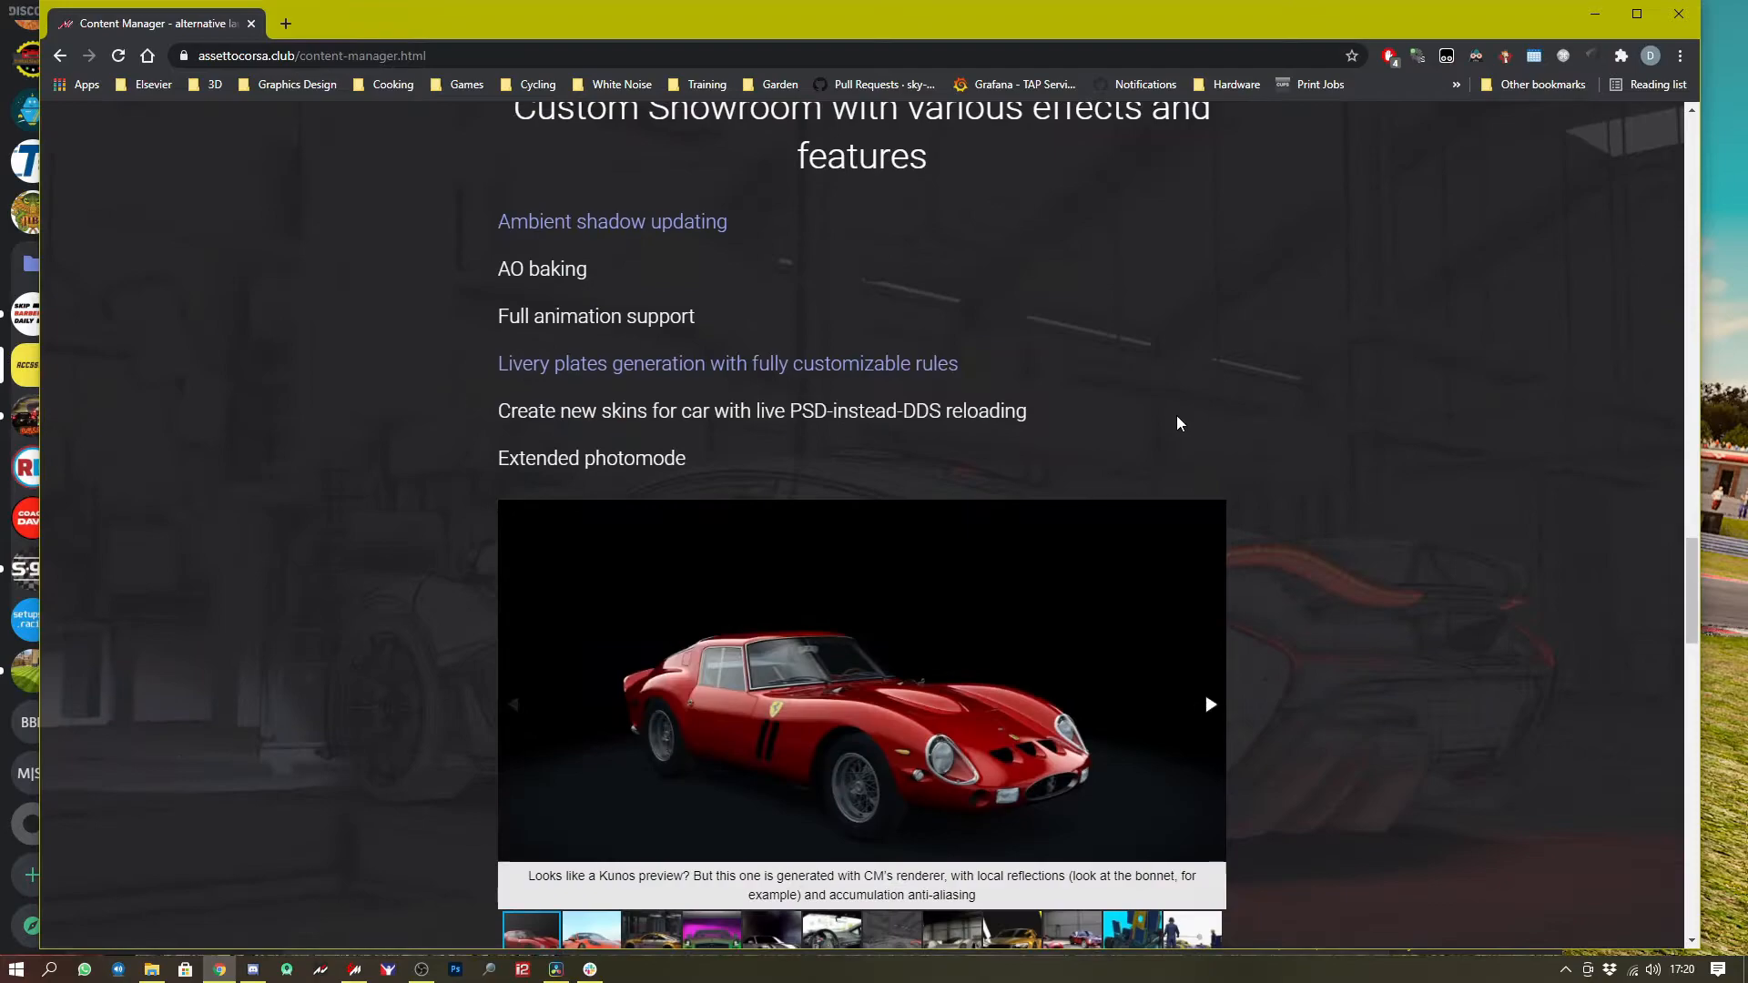
{"action": "scroll", "scroll_direction": "down", "scroll_amount": 3}
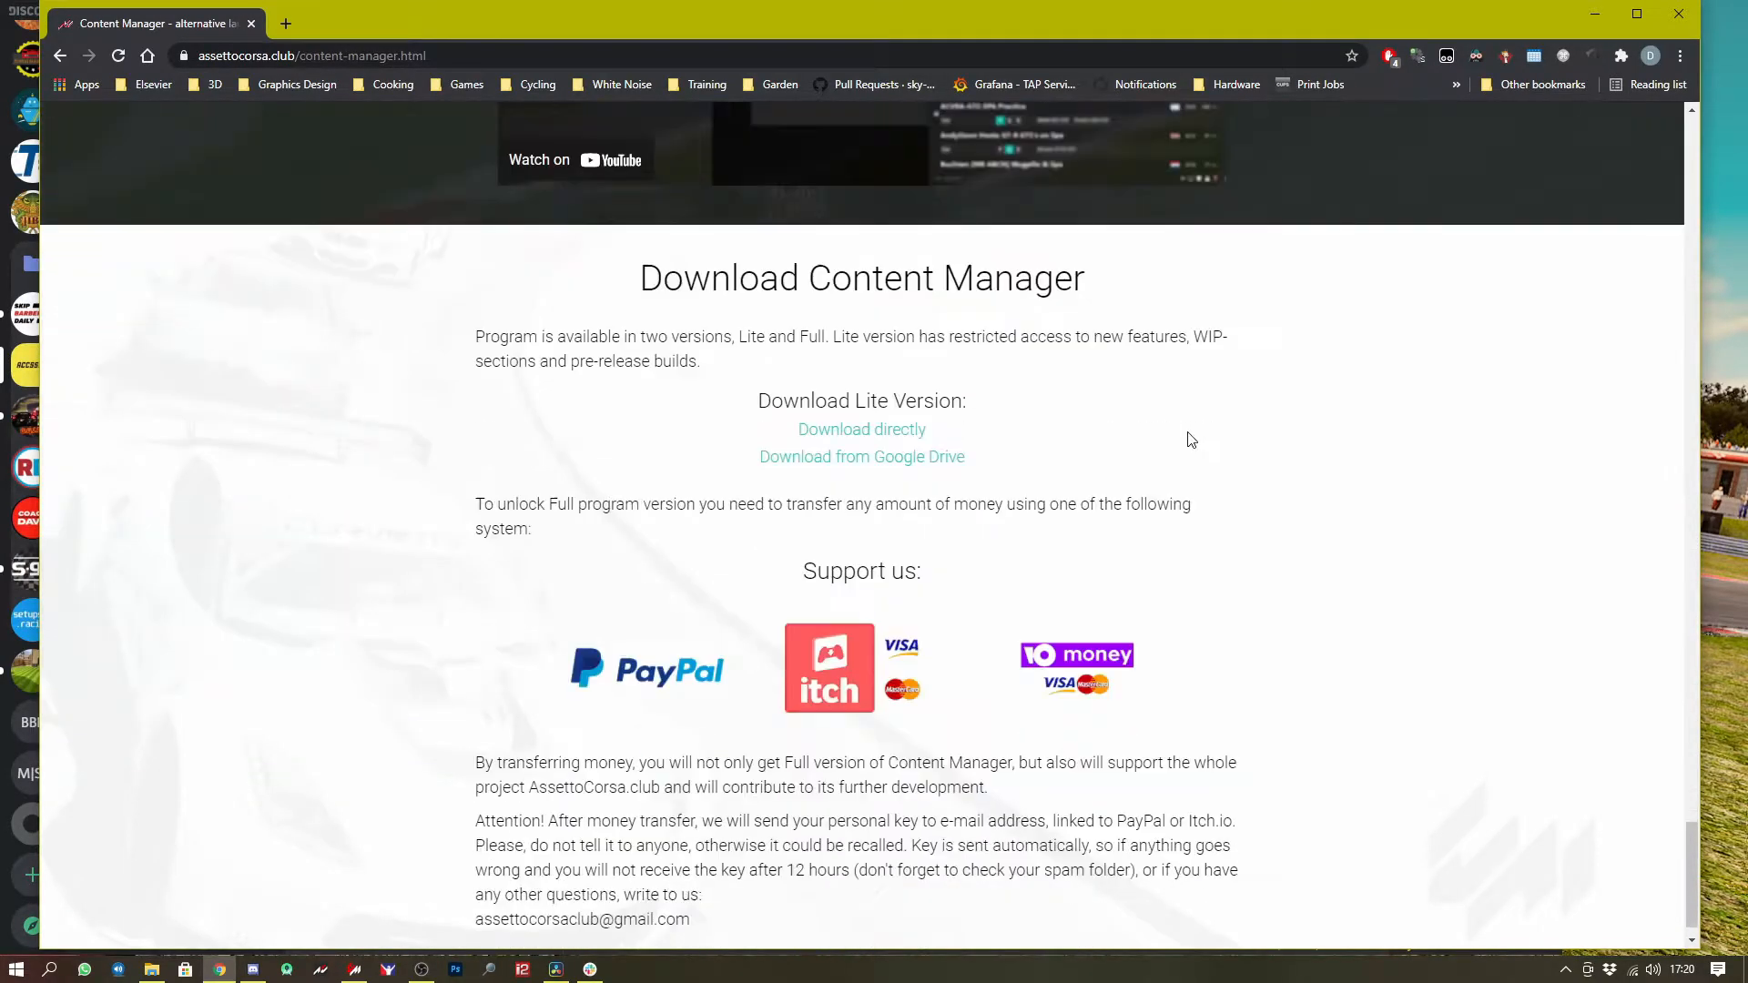
{"action": "mouse_move", "coordinate": [889, 435]}
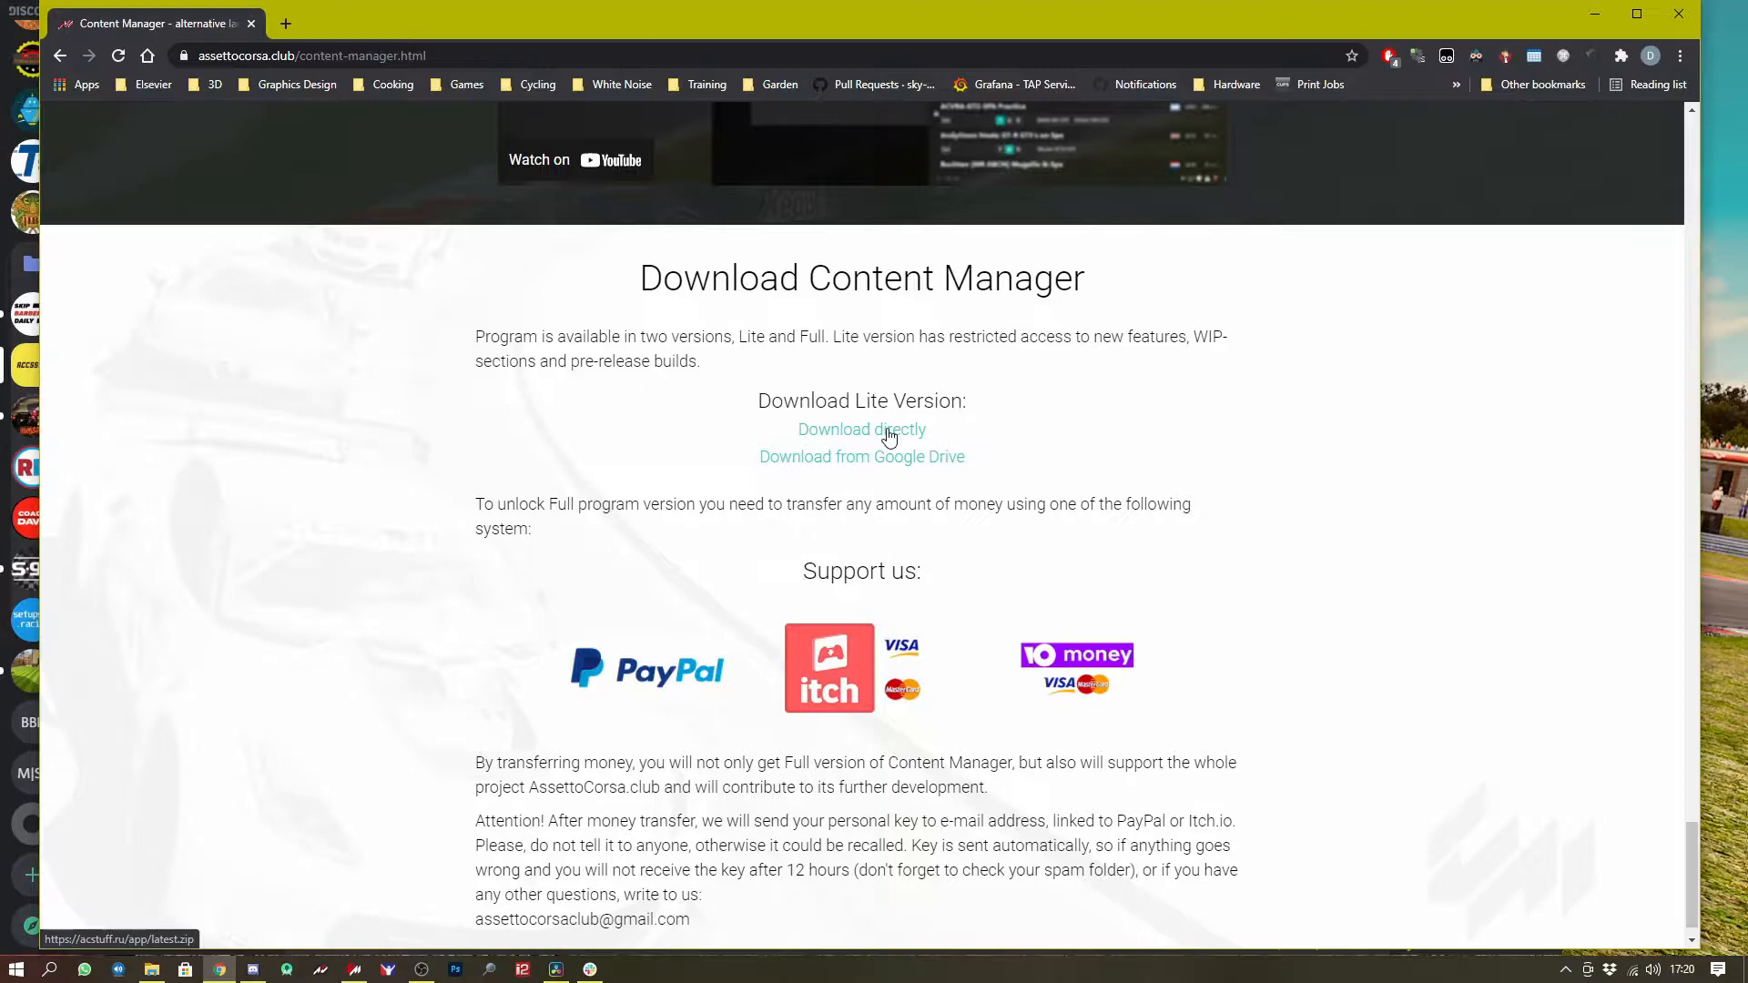
{"action": "left_click", "coordinate": [861, 430]}
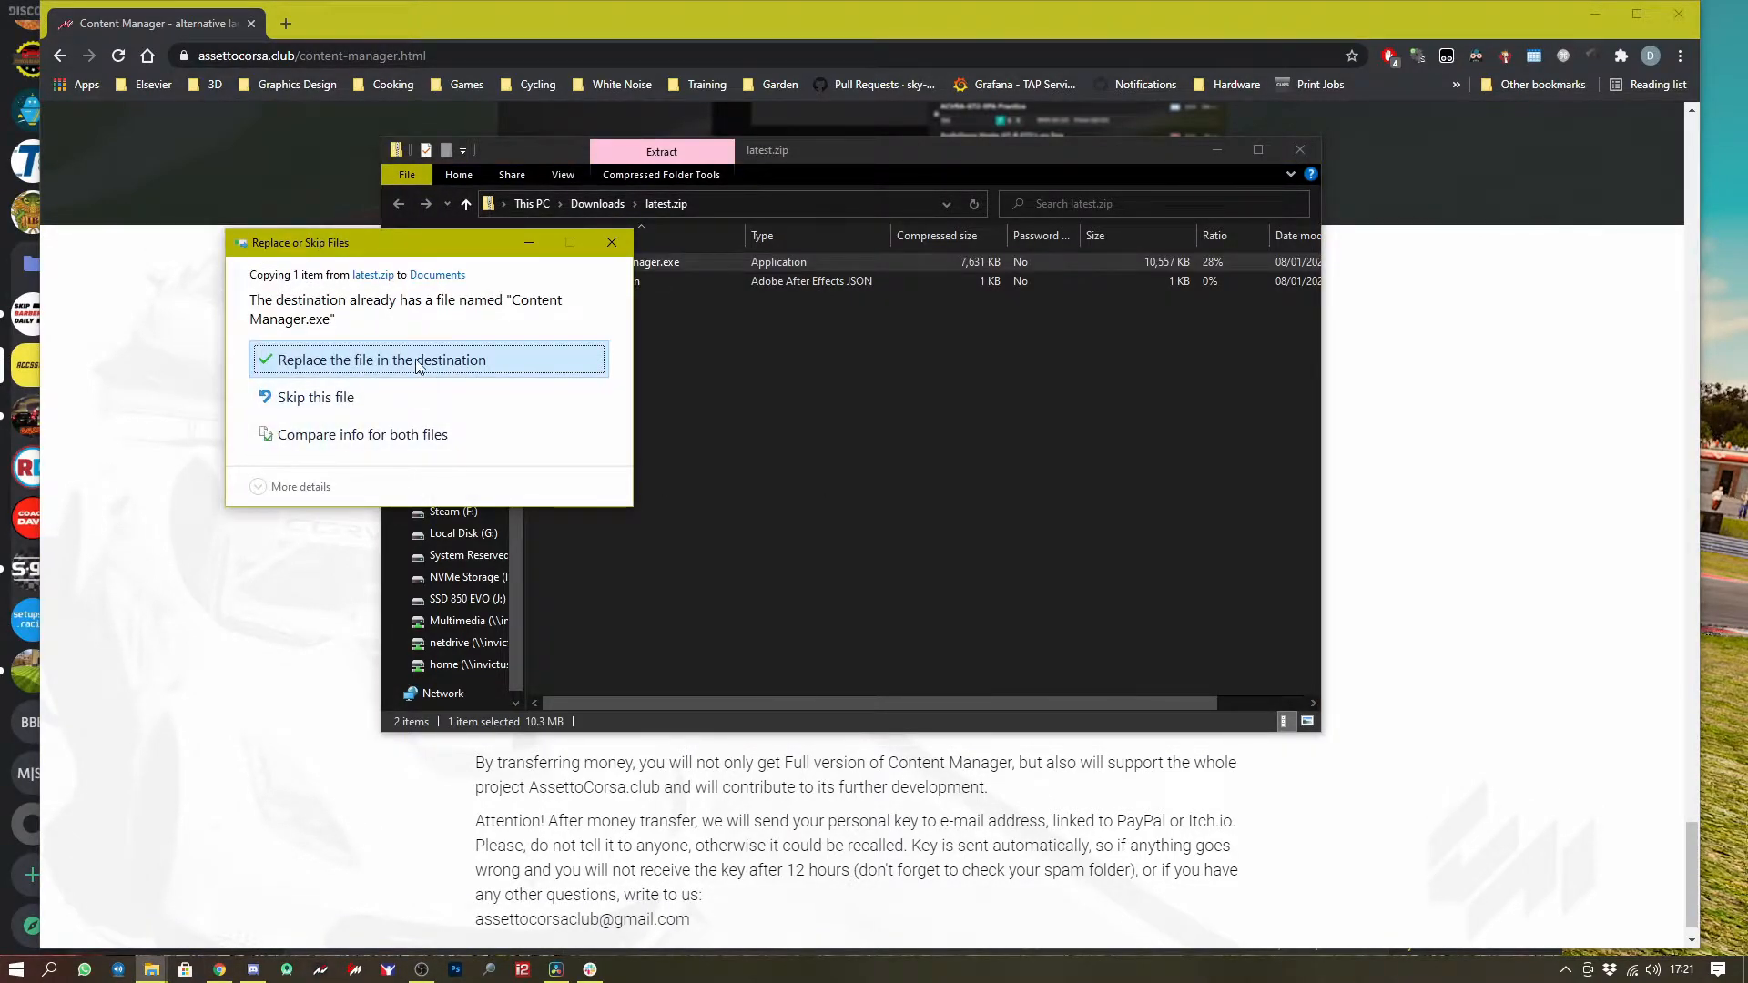
Replace the existing Content Manager.exe in Documents with the one from latest.zip and run it.
{"action": "left_click", "coordinate": [415, 359]}
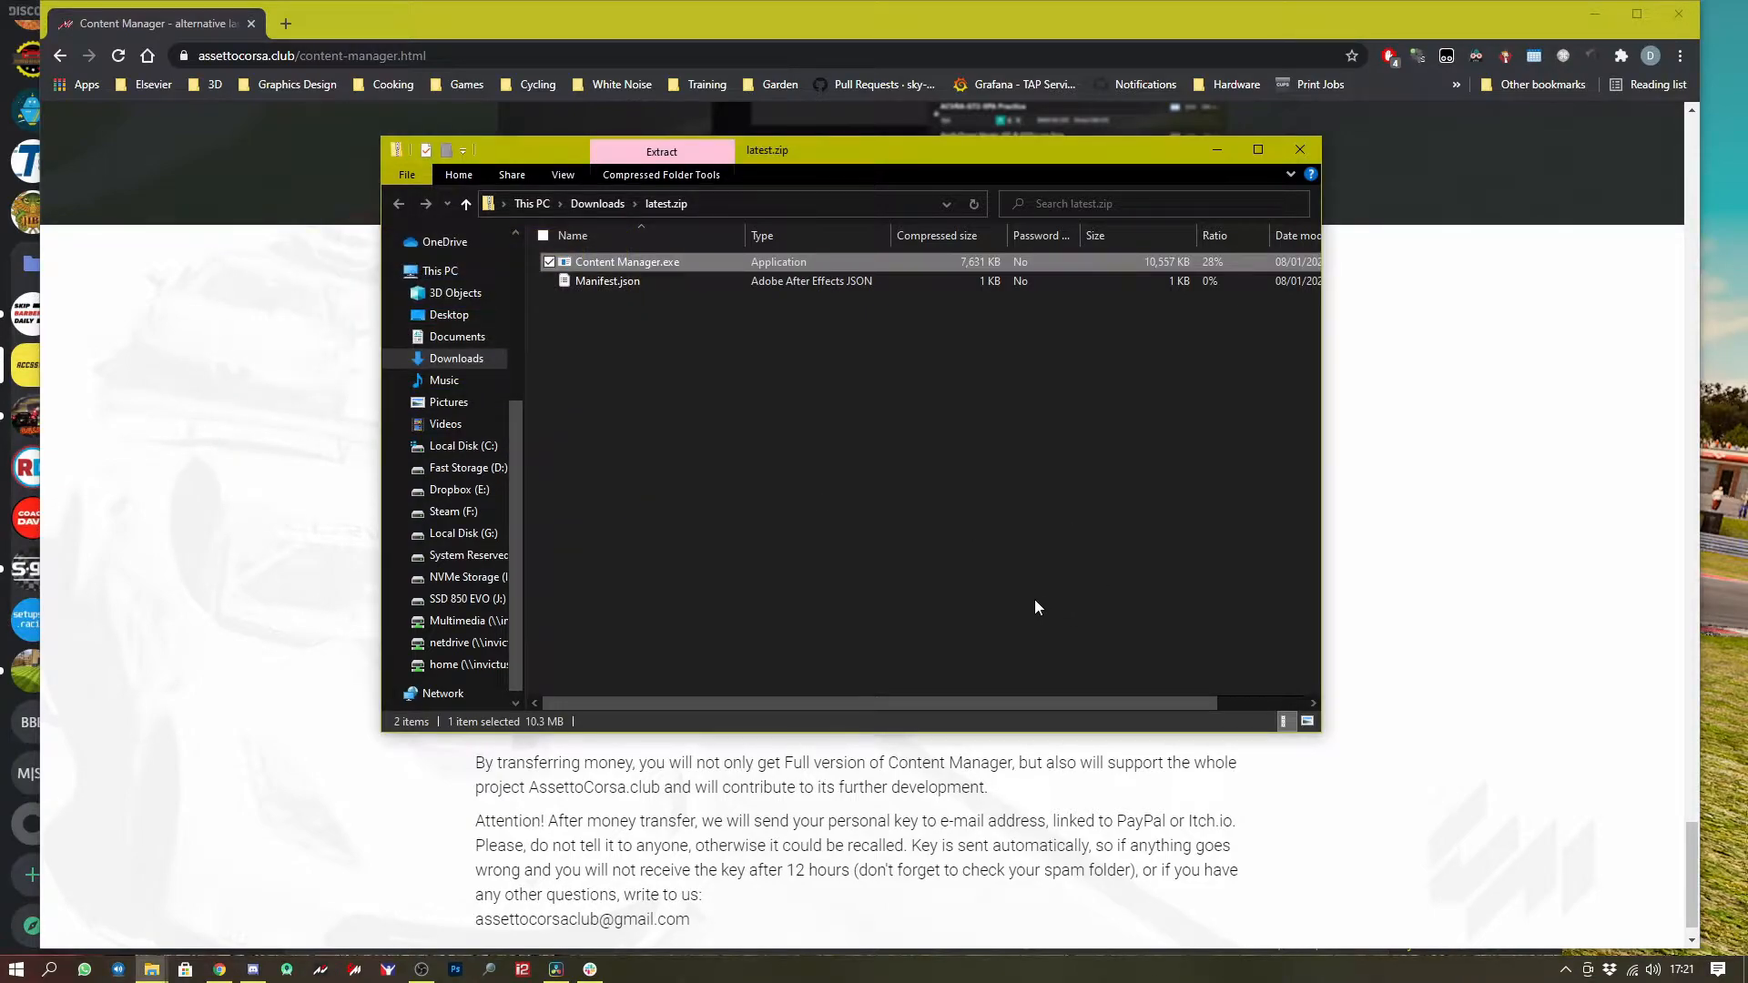
{"action": "left_click", "coordinate": [1300, 149]}
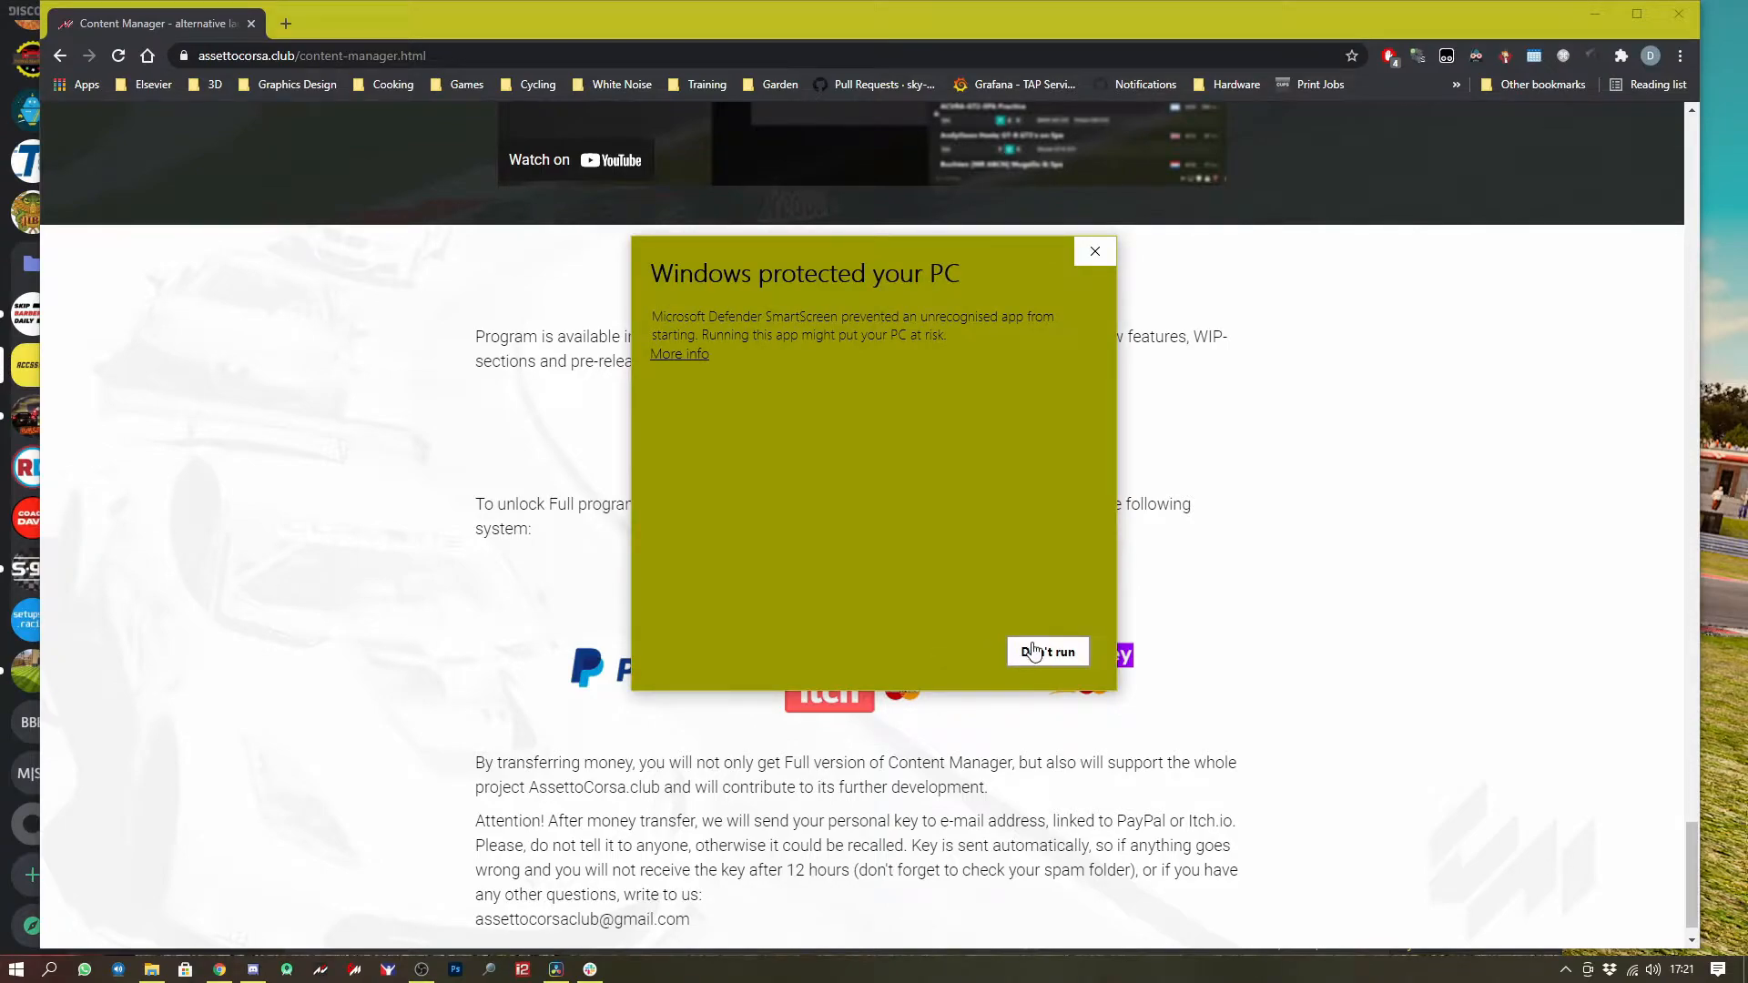
Allow the unrecognised Content Manager app to run via More info and Run anyway.
{"action": "left_click", "coordinate": [677, 353]}
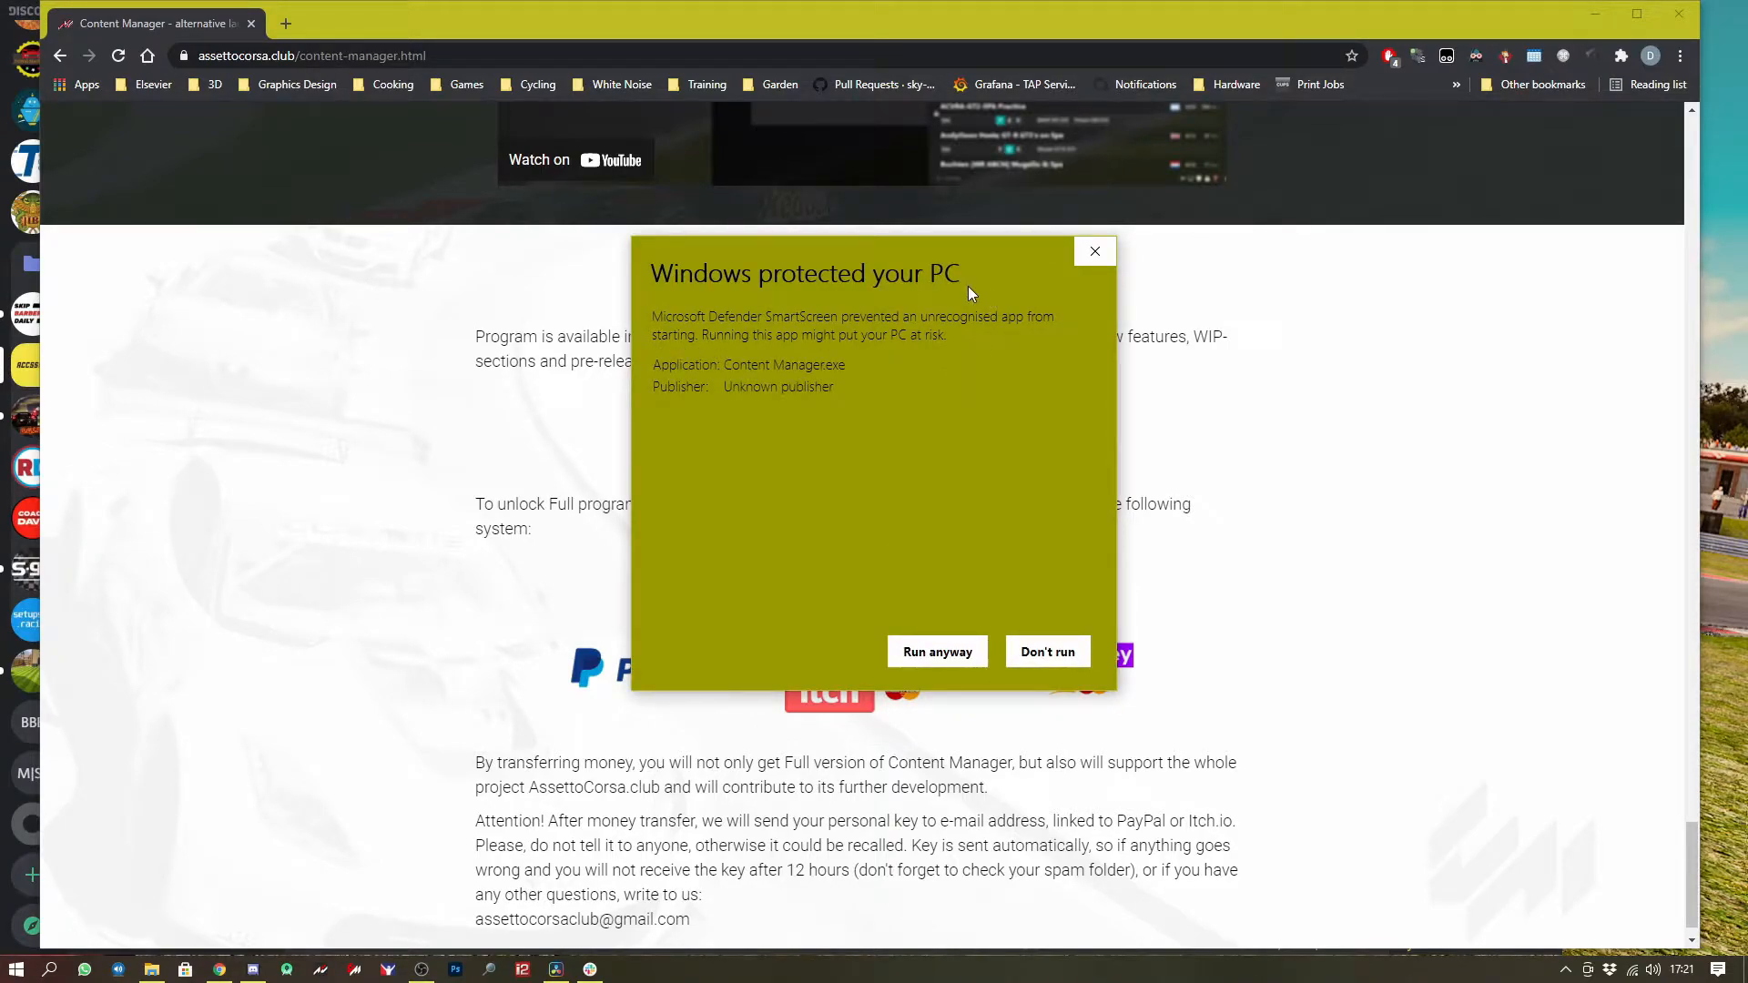
{"action": "mouse_move", "coordinate": [938, 652]}
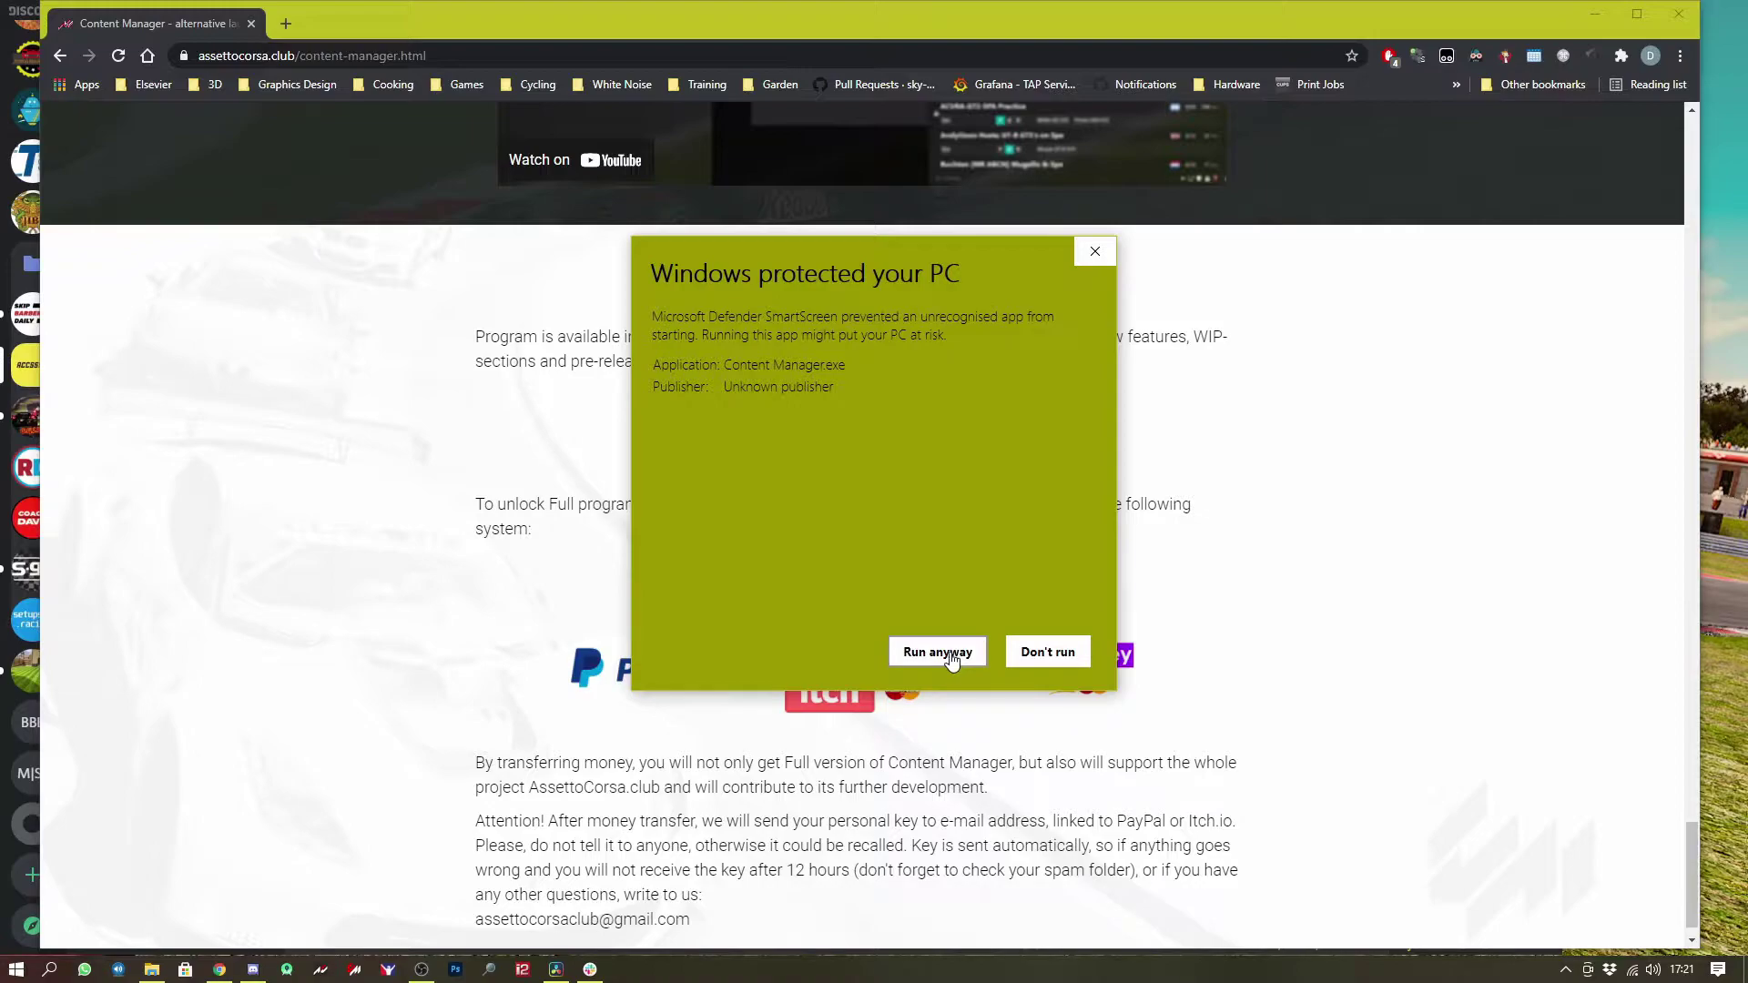
{"action": "left_click", "coordinate": [1048, 652]}
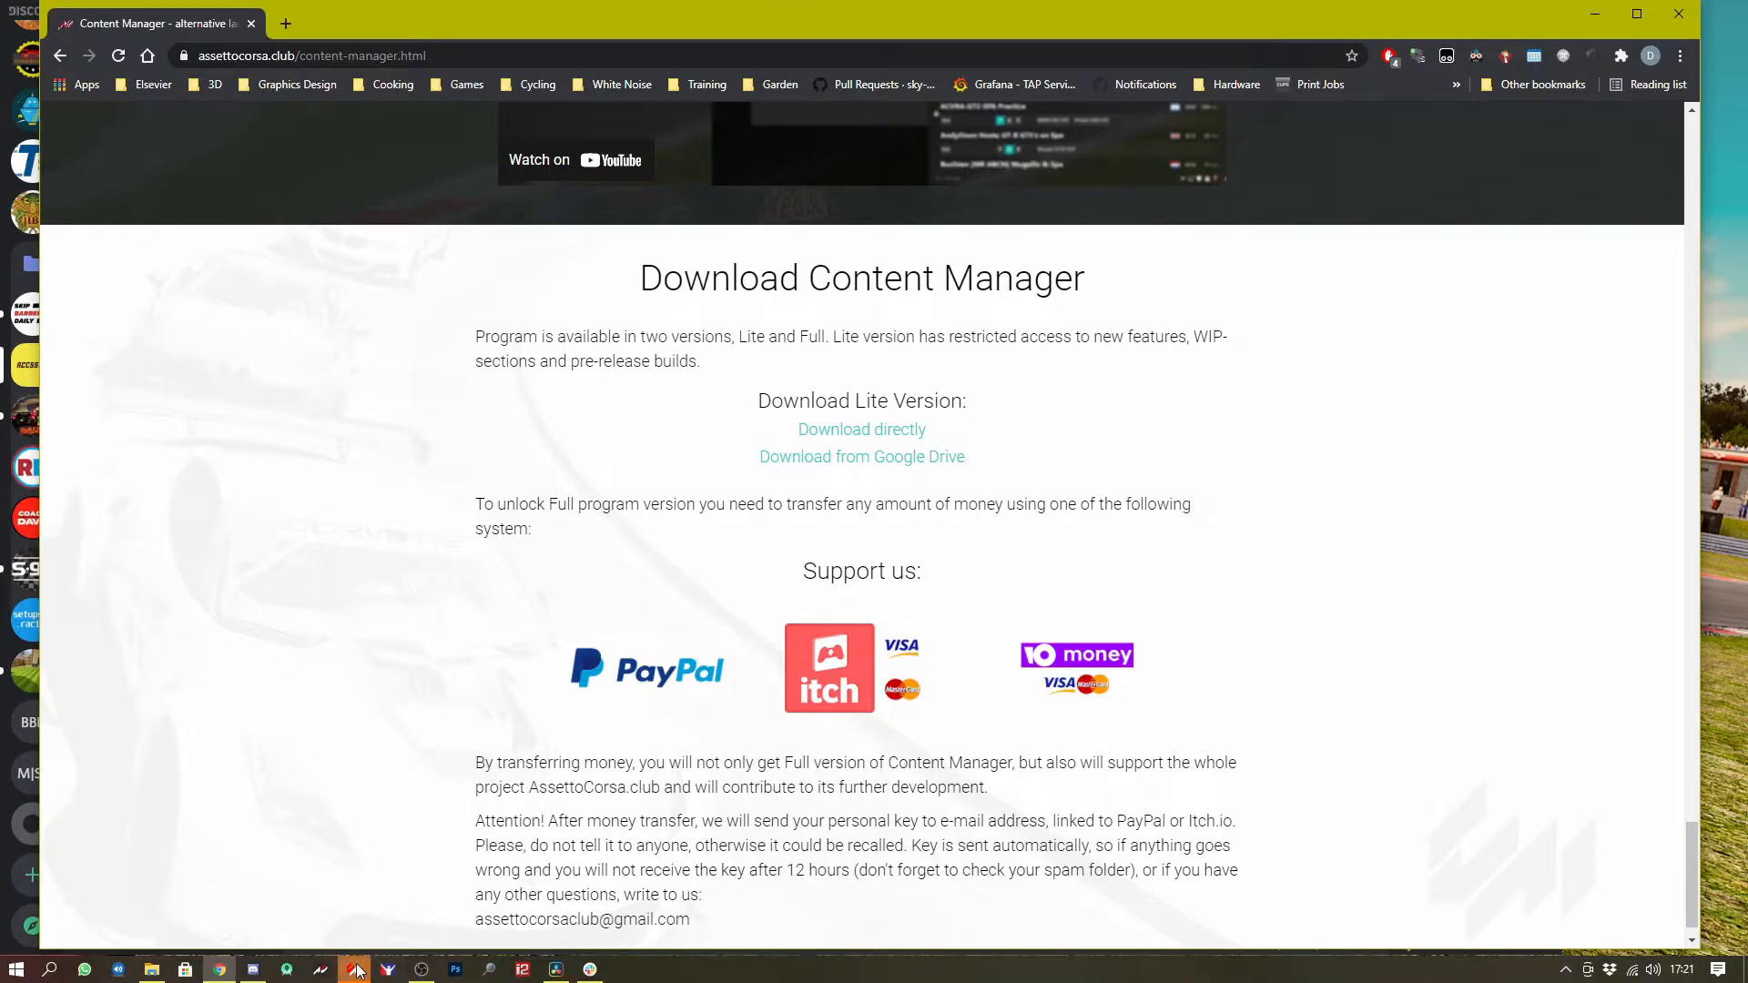
Check the Assetto Corsa force feedback settings, return to Drive, and close Content Manager.
{"action": "left_click", "coordinate": [355, 968]}
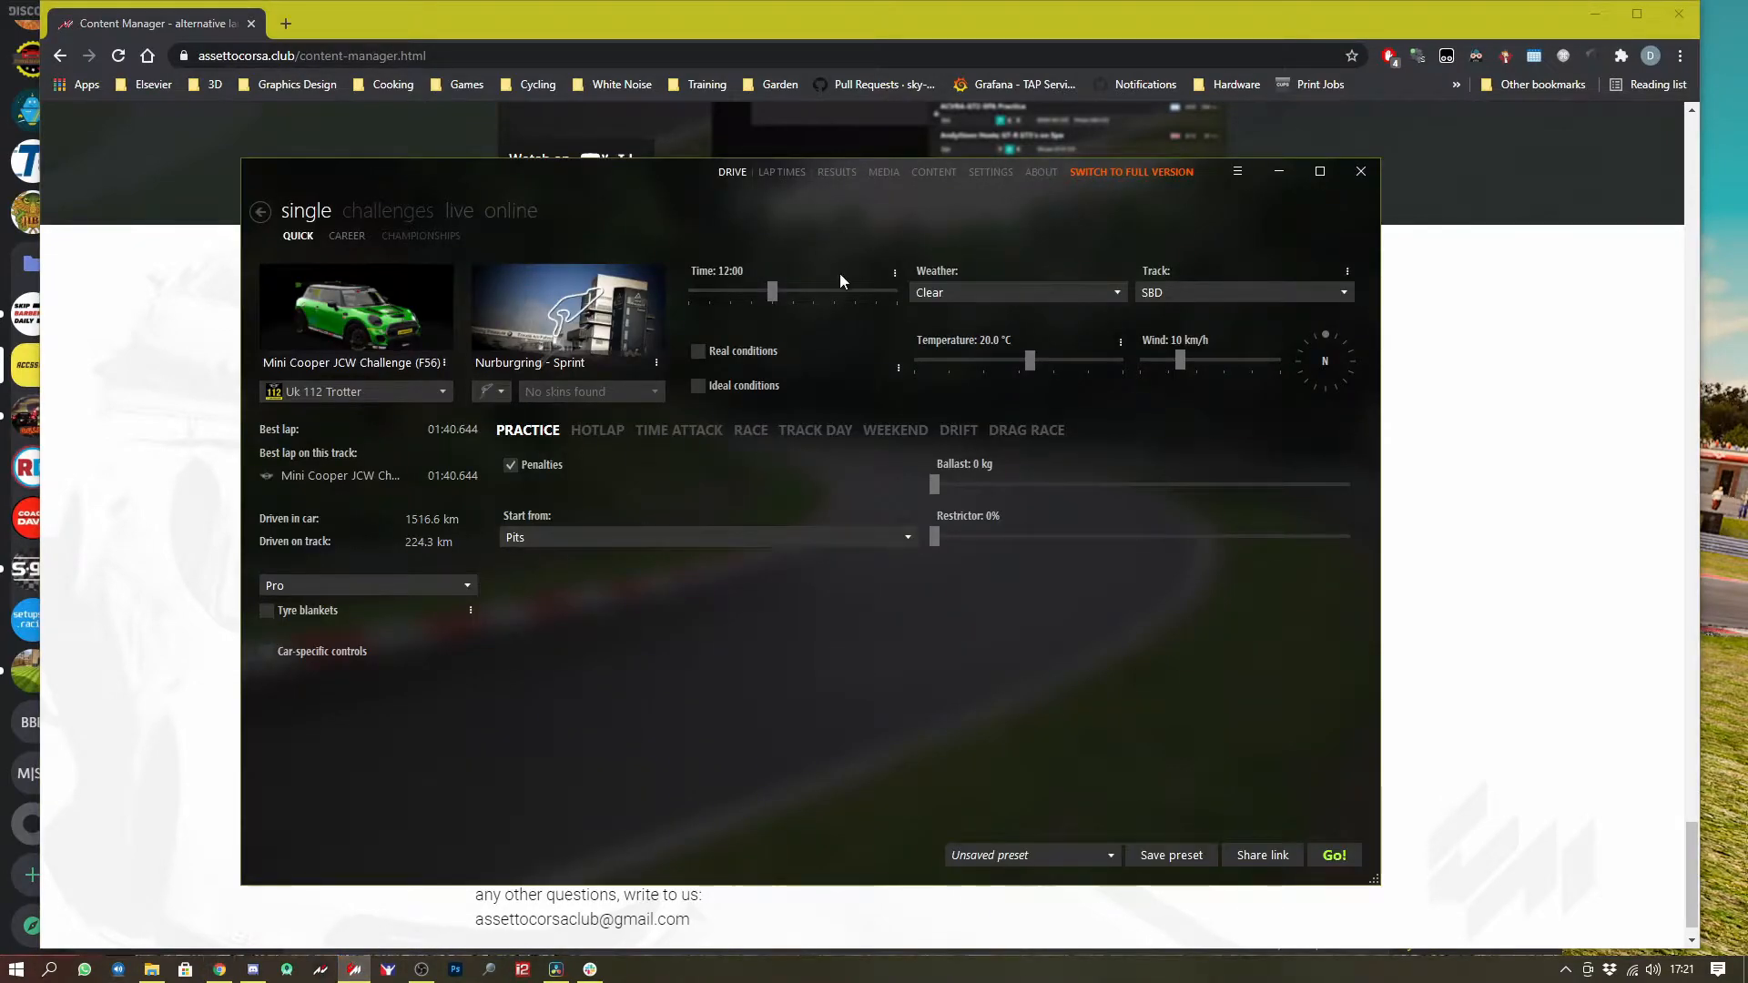
{"action": "mouse_move", "coordinate": [1156, 262]}
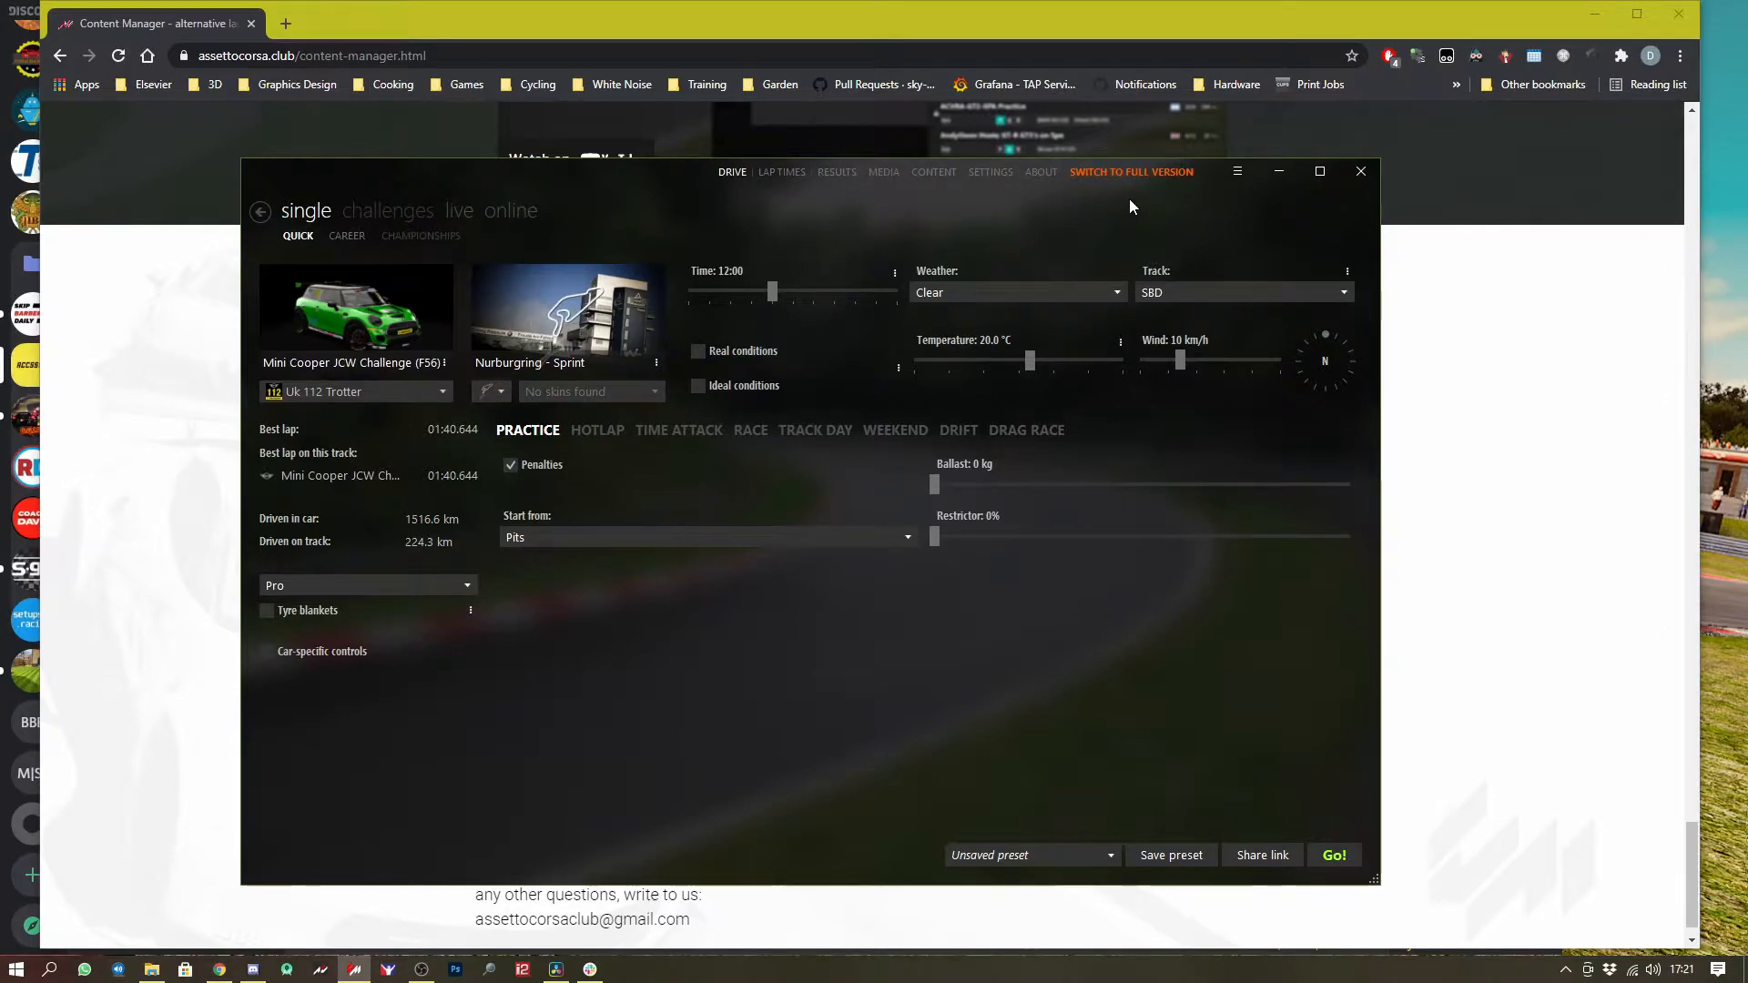
{"action": "left_click", "coordinate": [991, 171]}
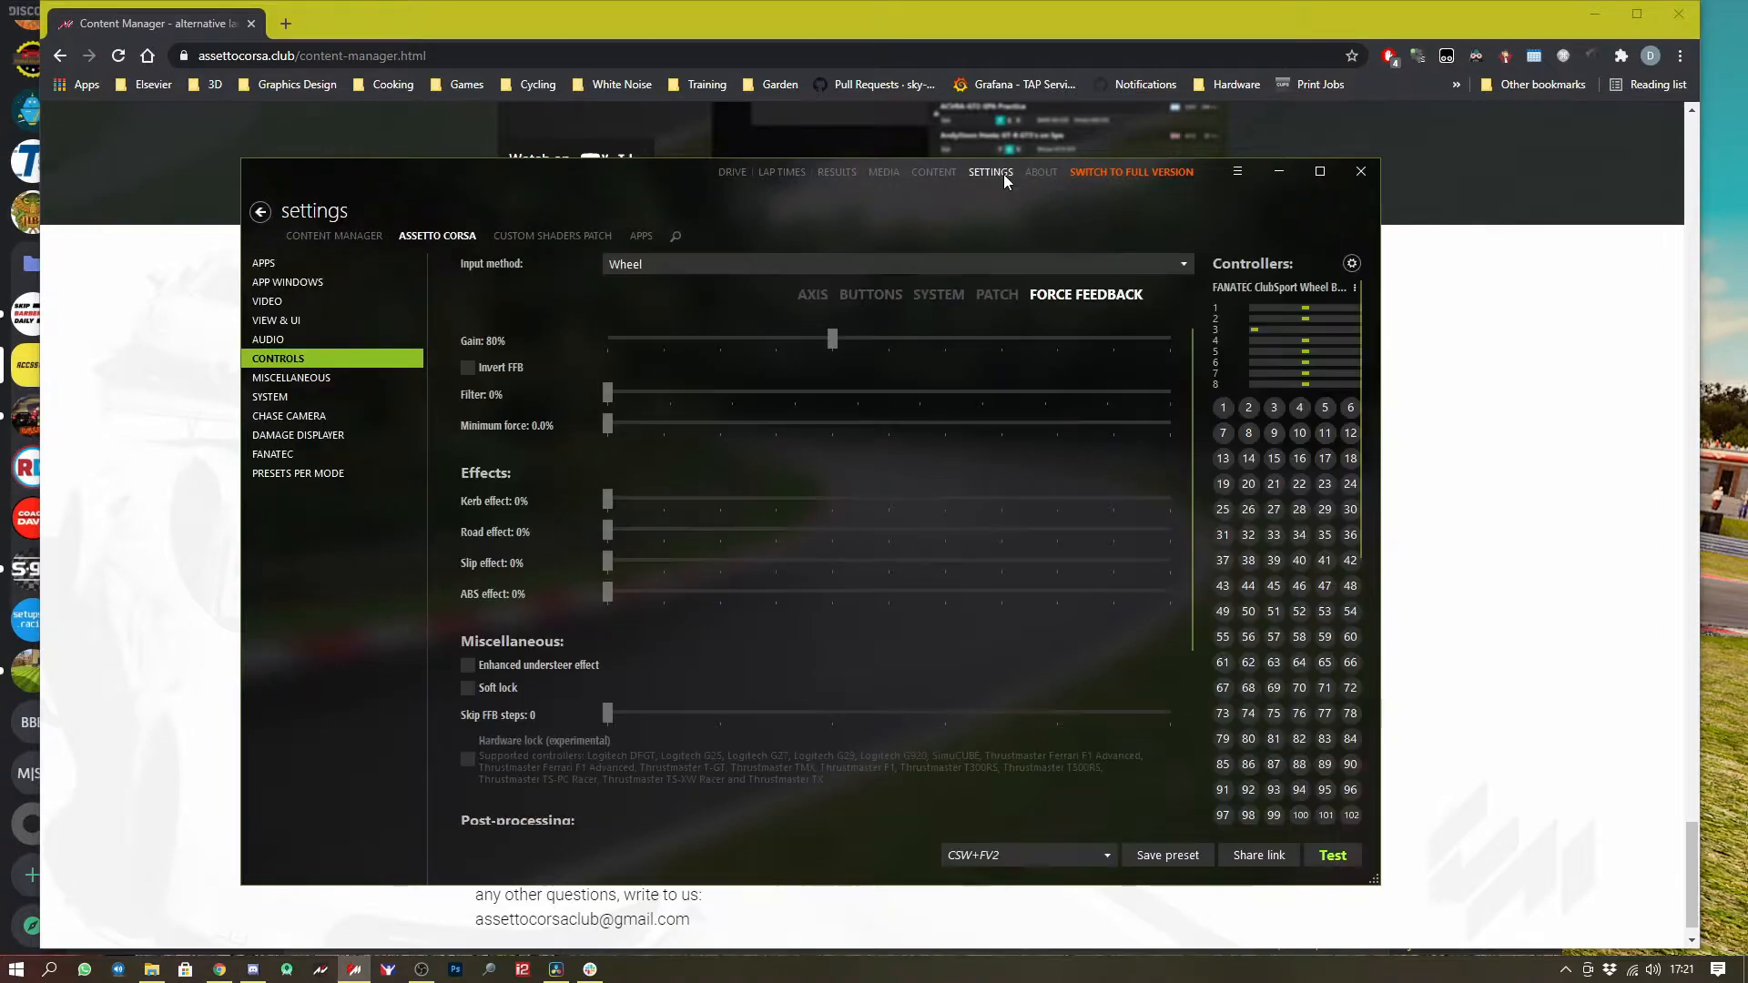
{"action": "mouse_move", "coordinate": [743, 173]}
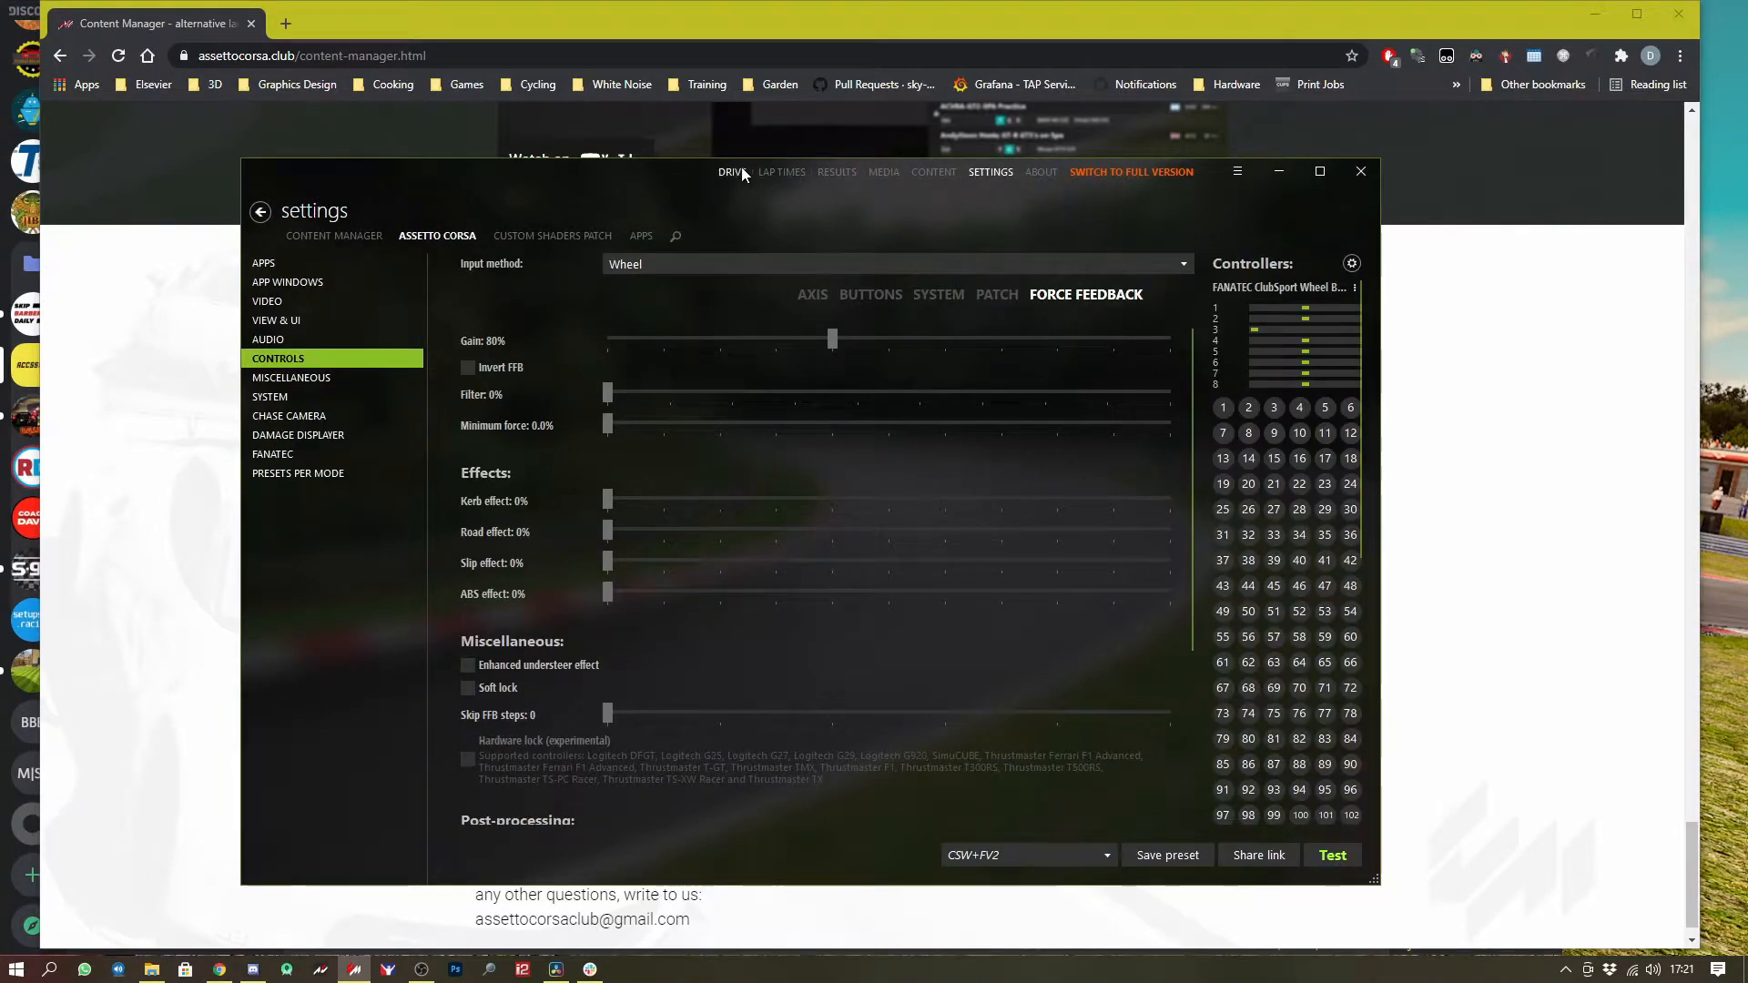
{"action": "left_click", "coordinate": [732, 172]}
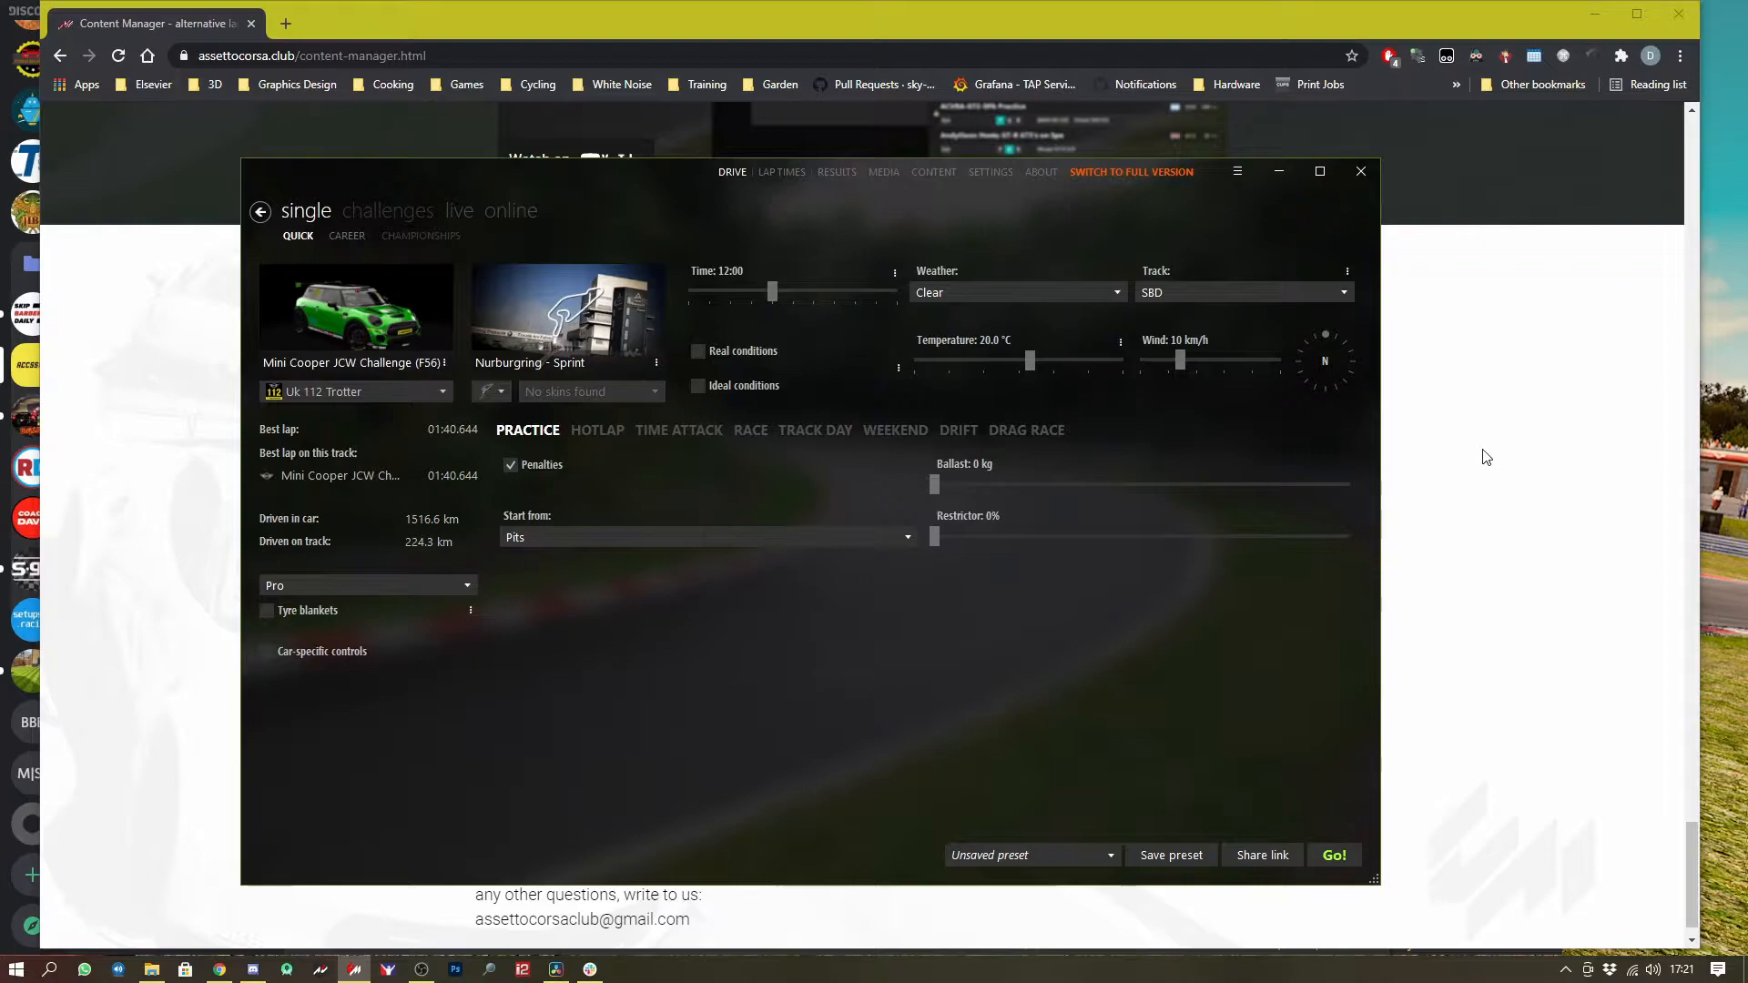
{"action": "mouse_move", "coordinate": [1464, 455]}
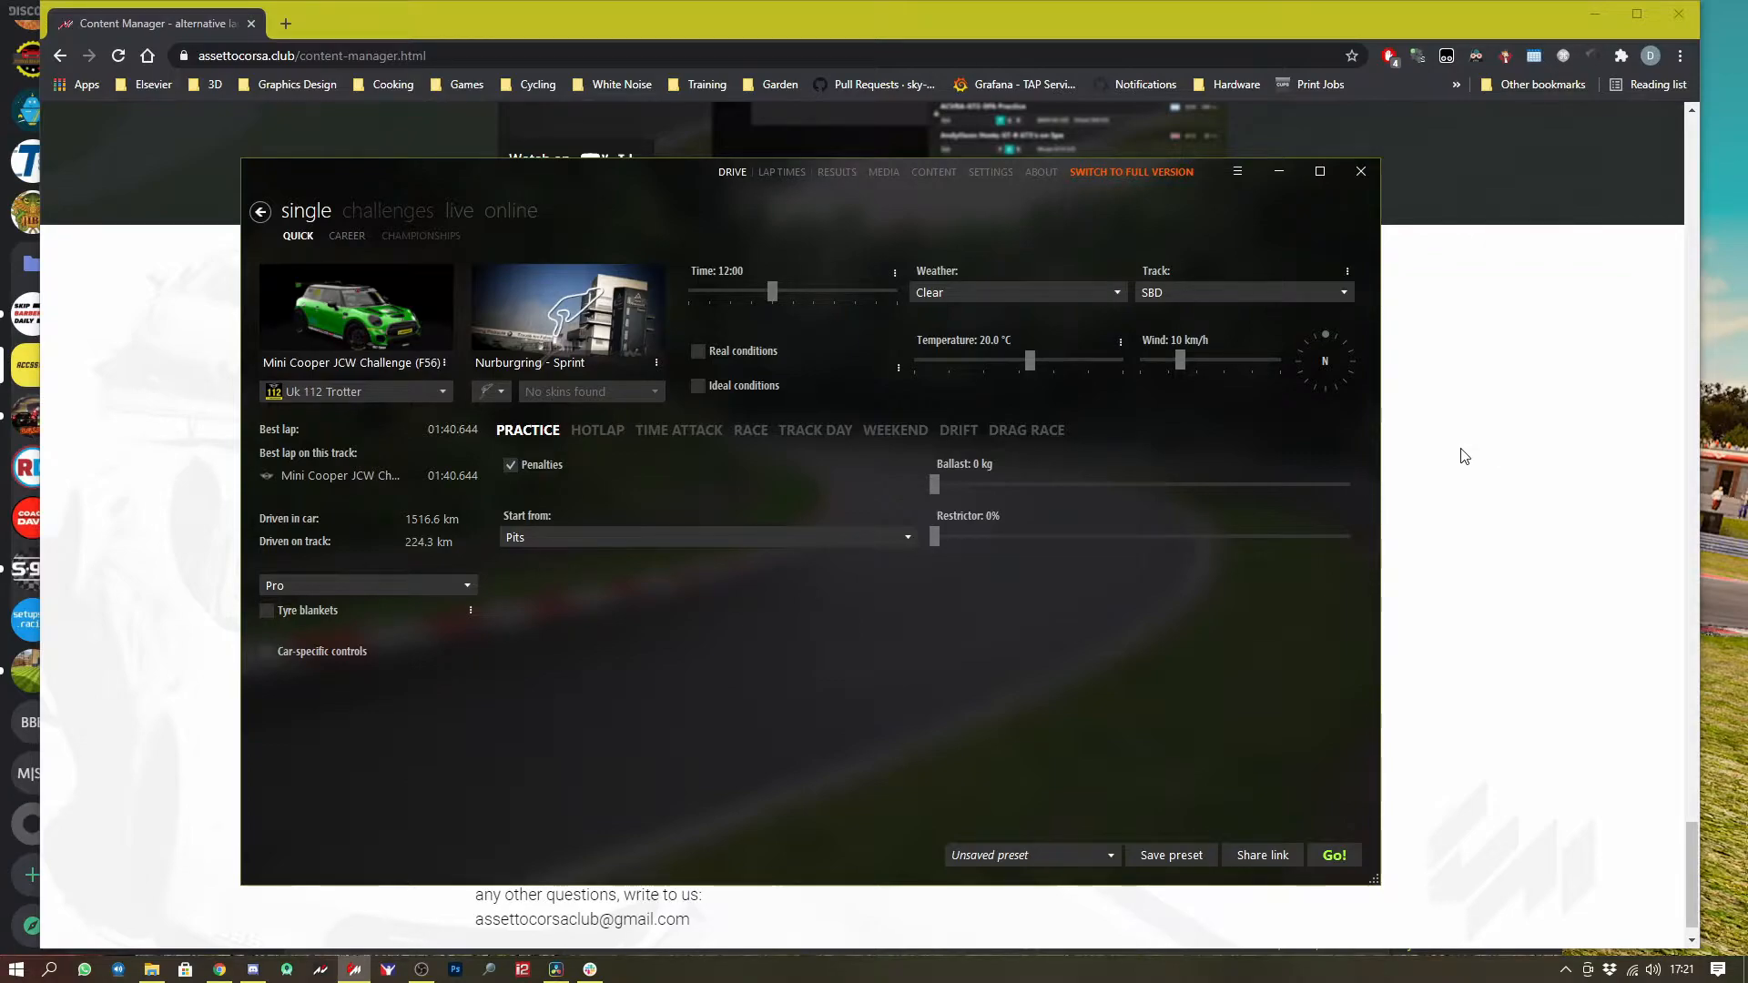
{"action": "mouse_move", "coordinate": [1362, 171]}
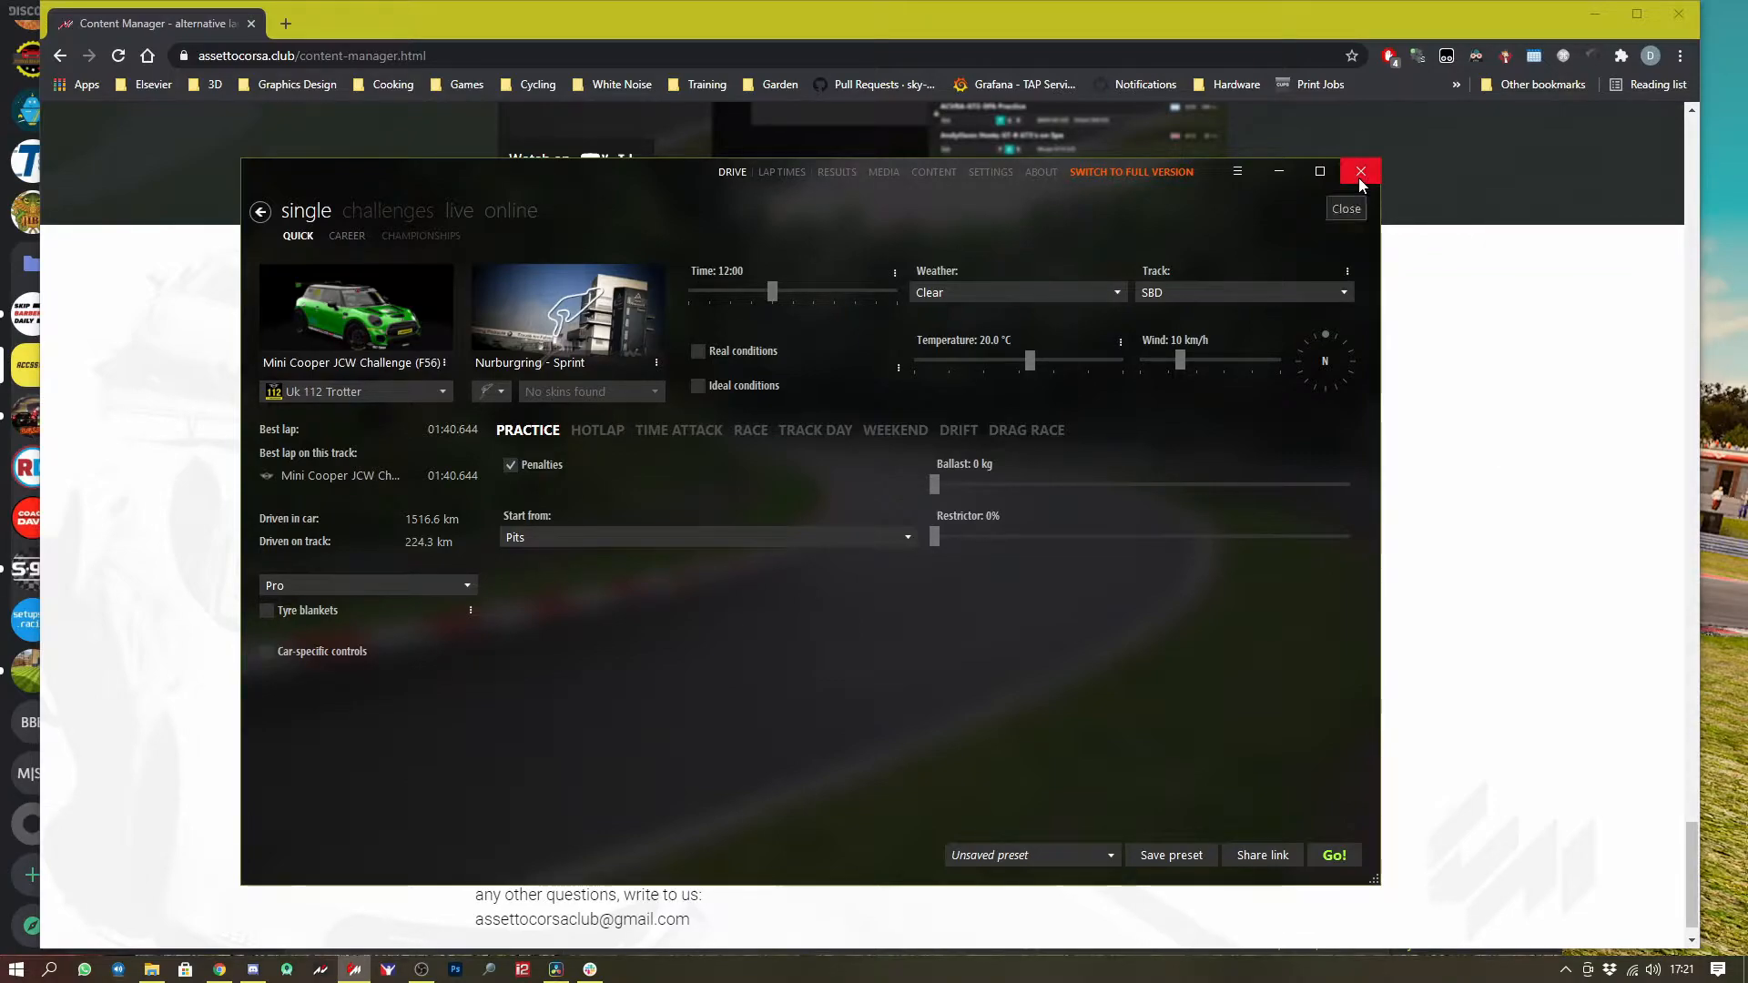
{"action": "left_click", "coordinate": [990, 171]}
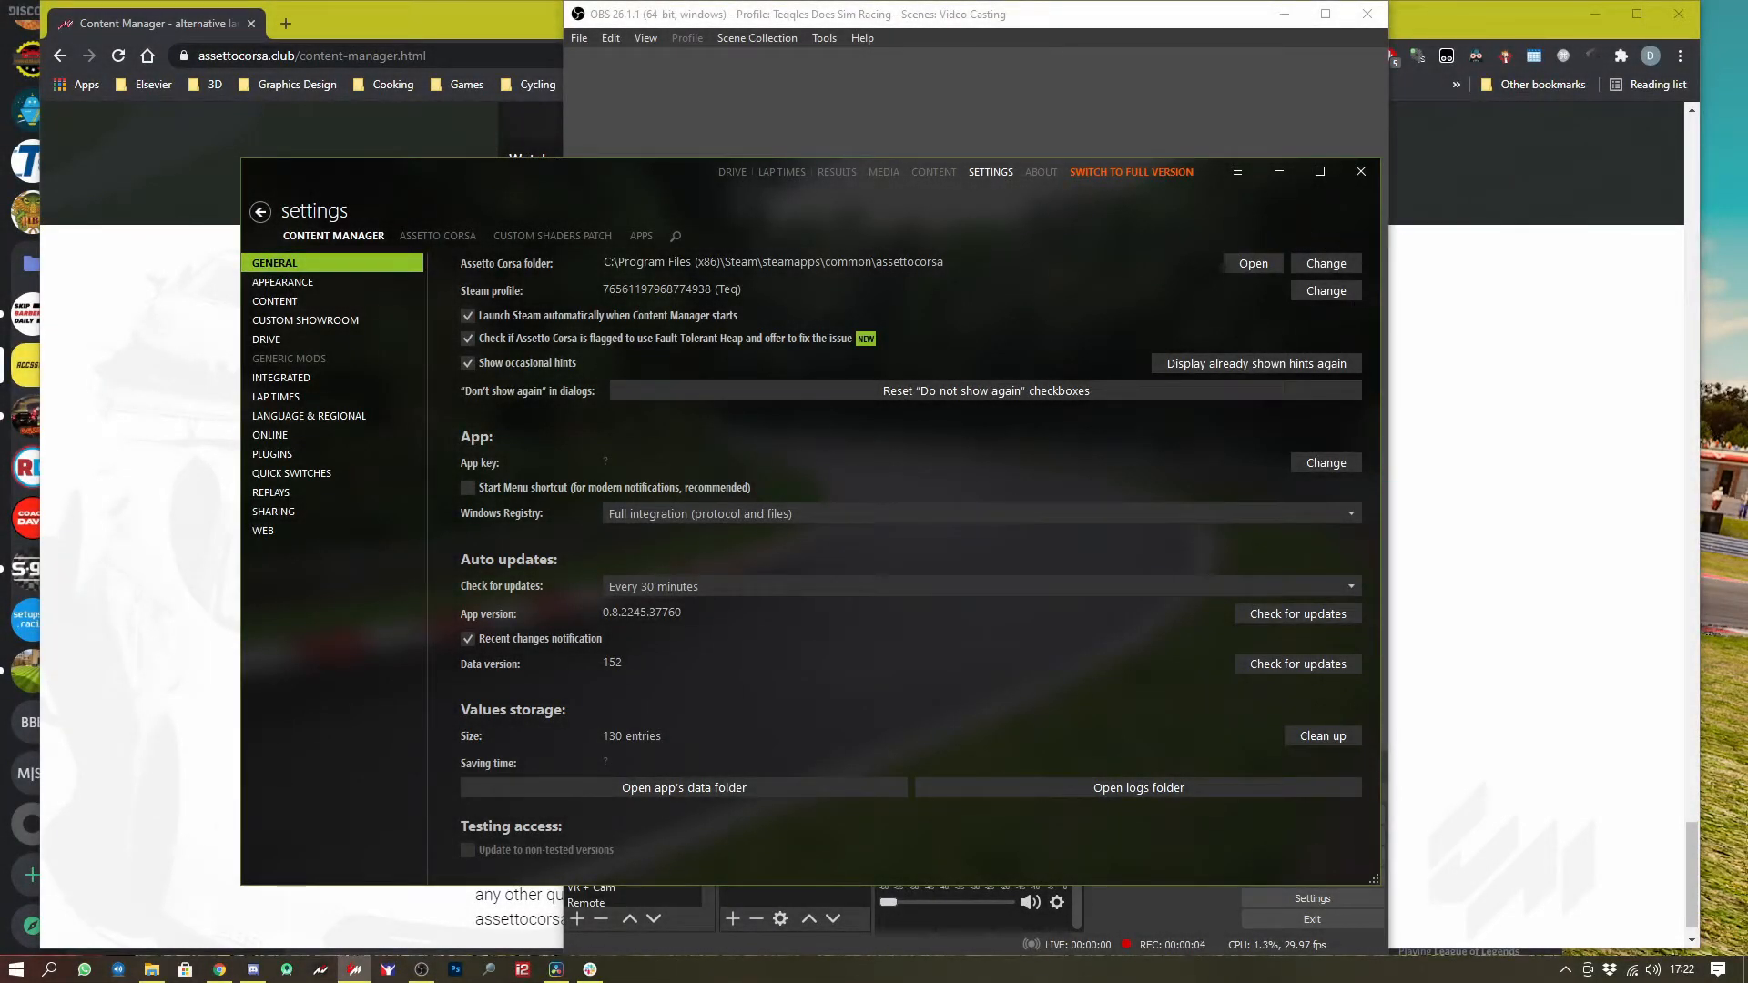
{"action": "mouse_move", "coordinate": [1132, 291]}
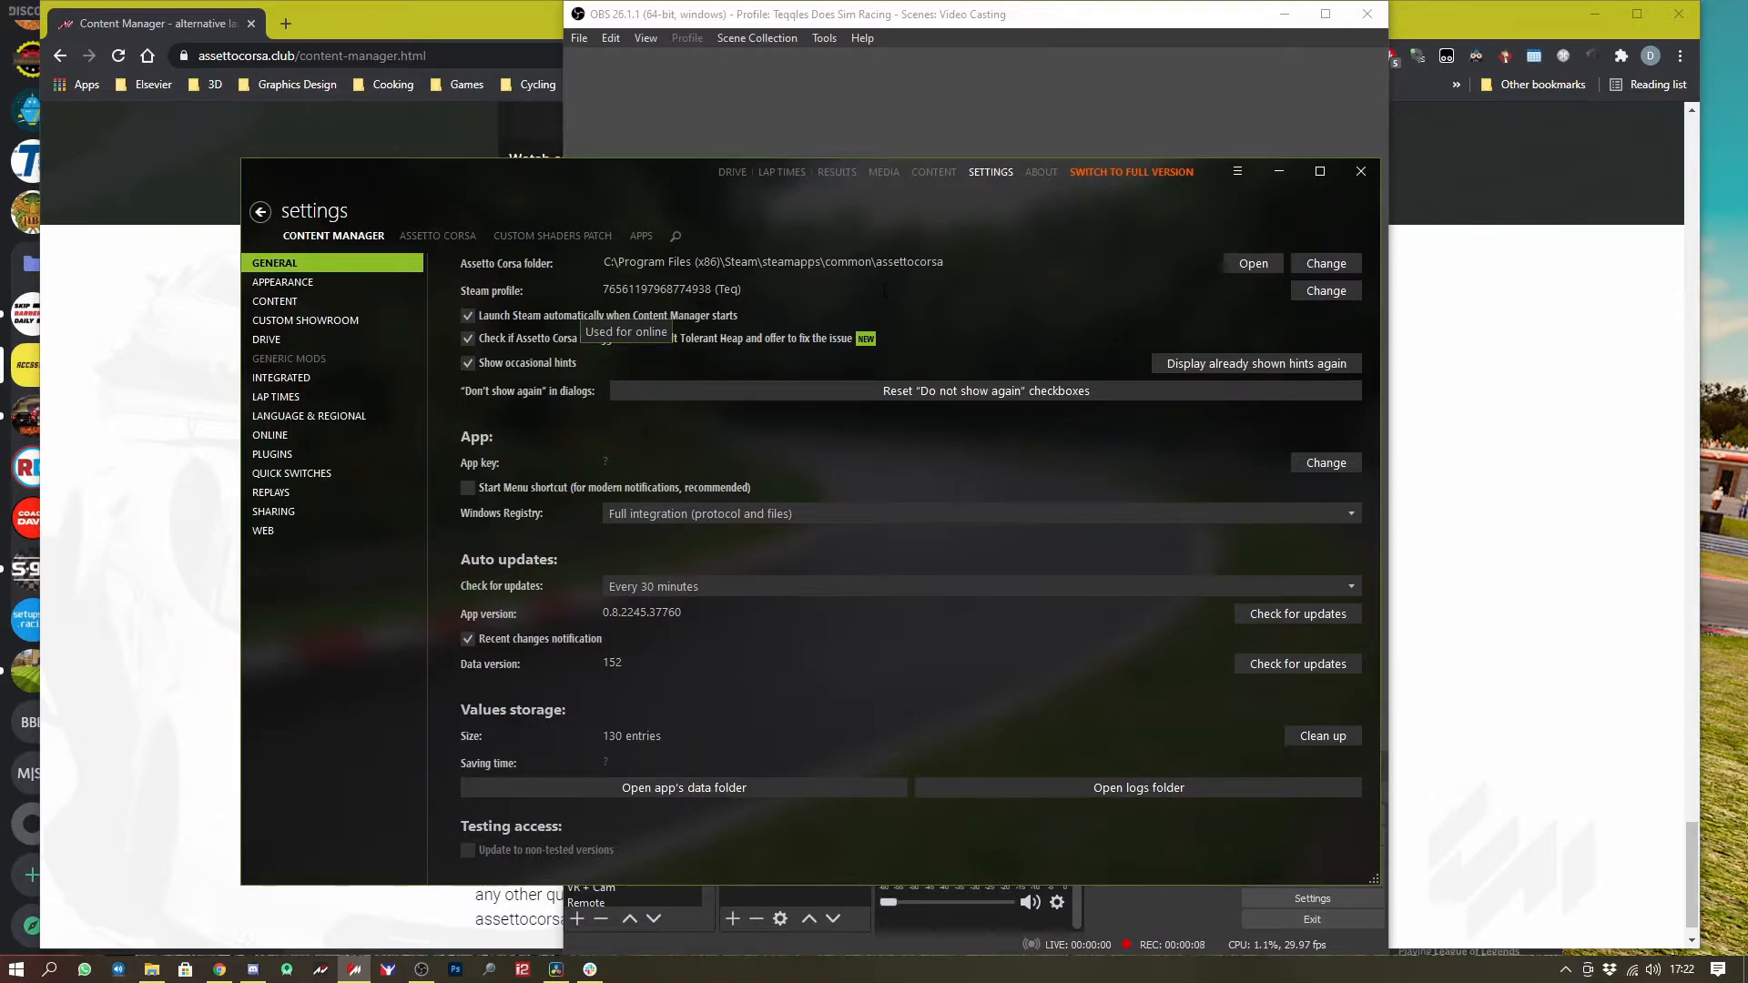
{"action": "mouse_move", "coordinate": [951, 353]}
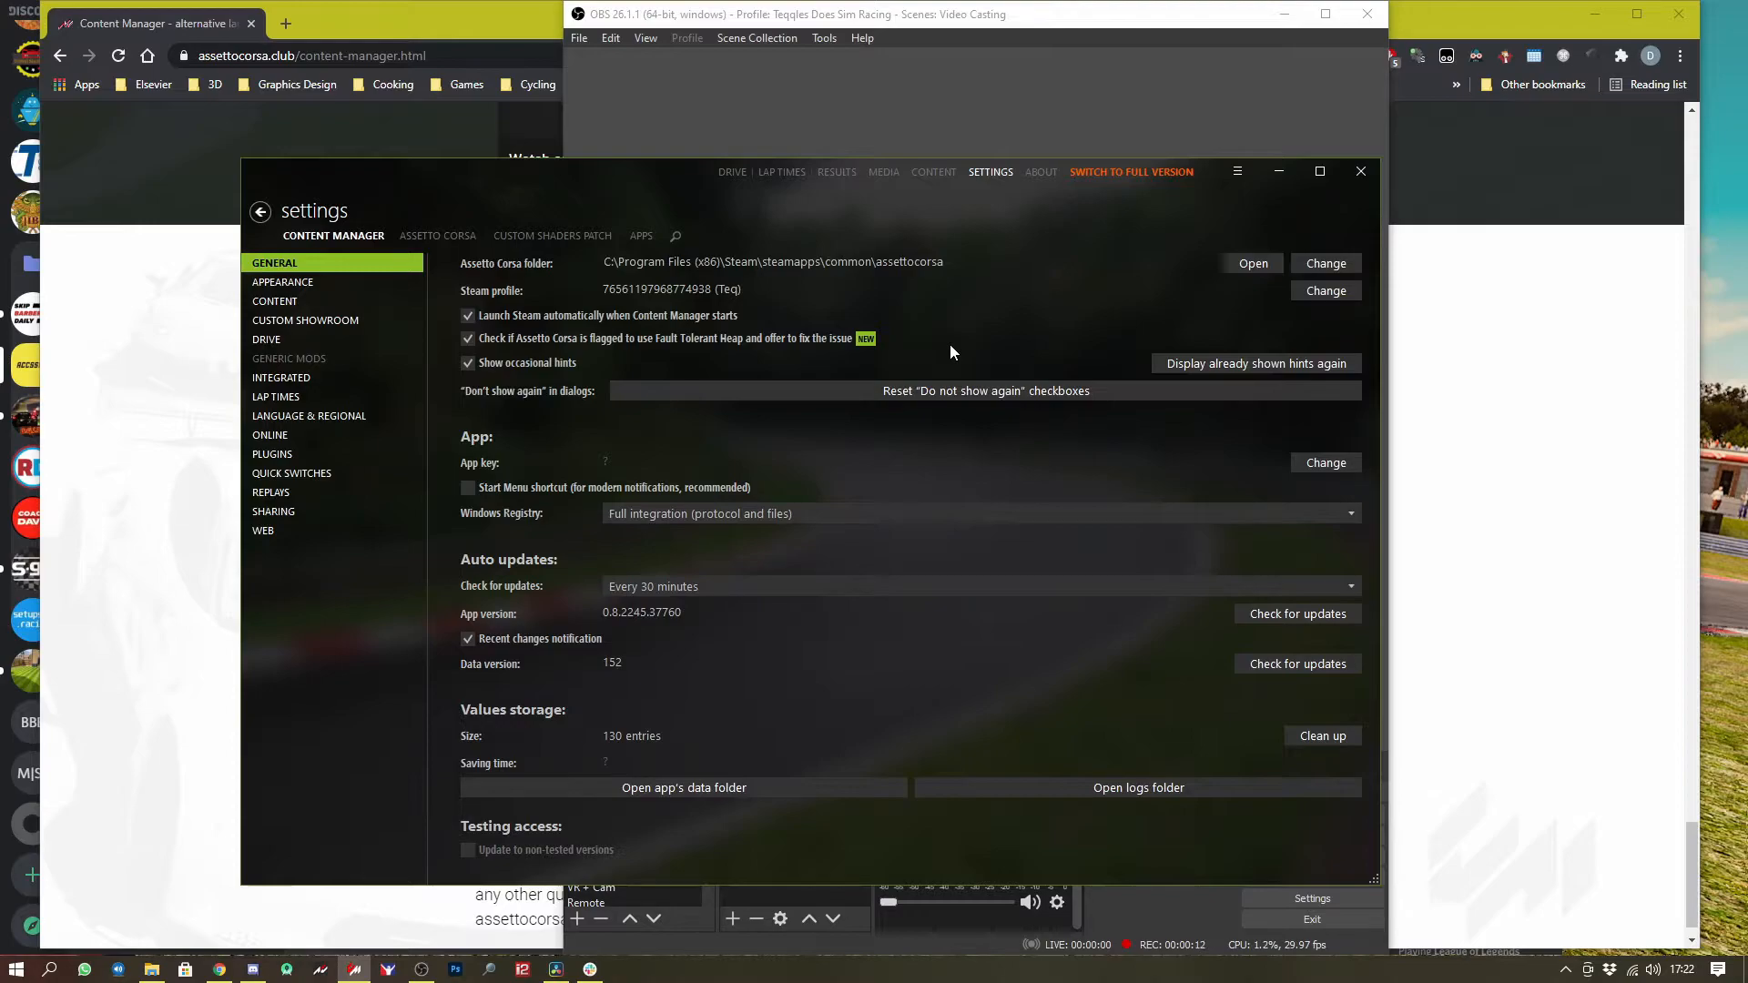
{"action": "mouse_move", "coordinate": [616, 333]}
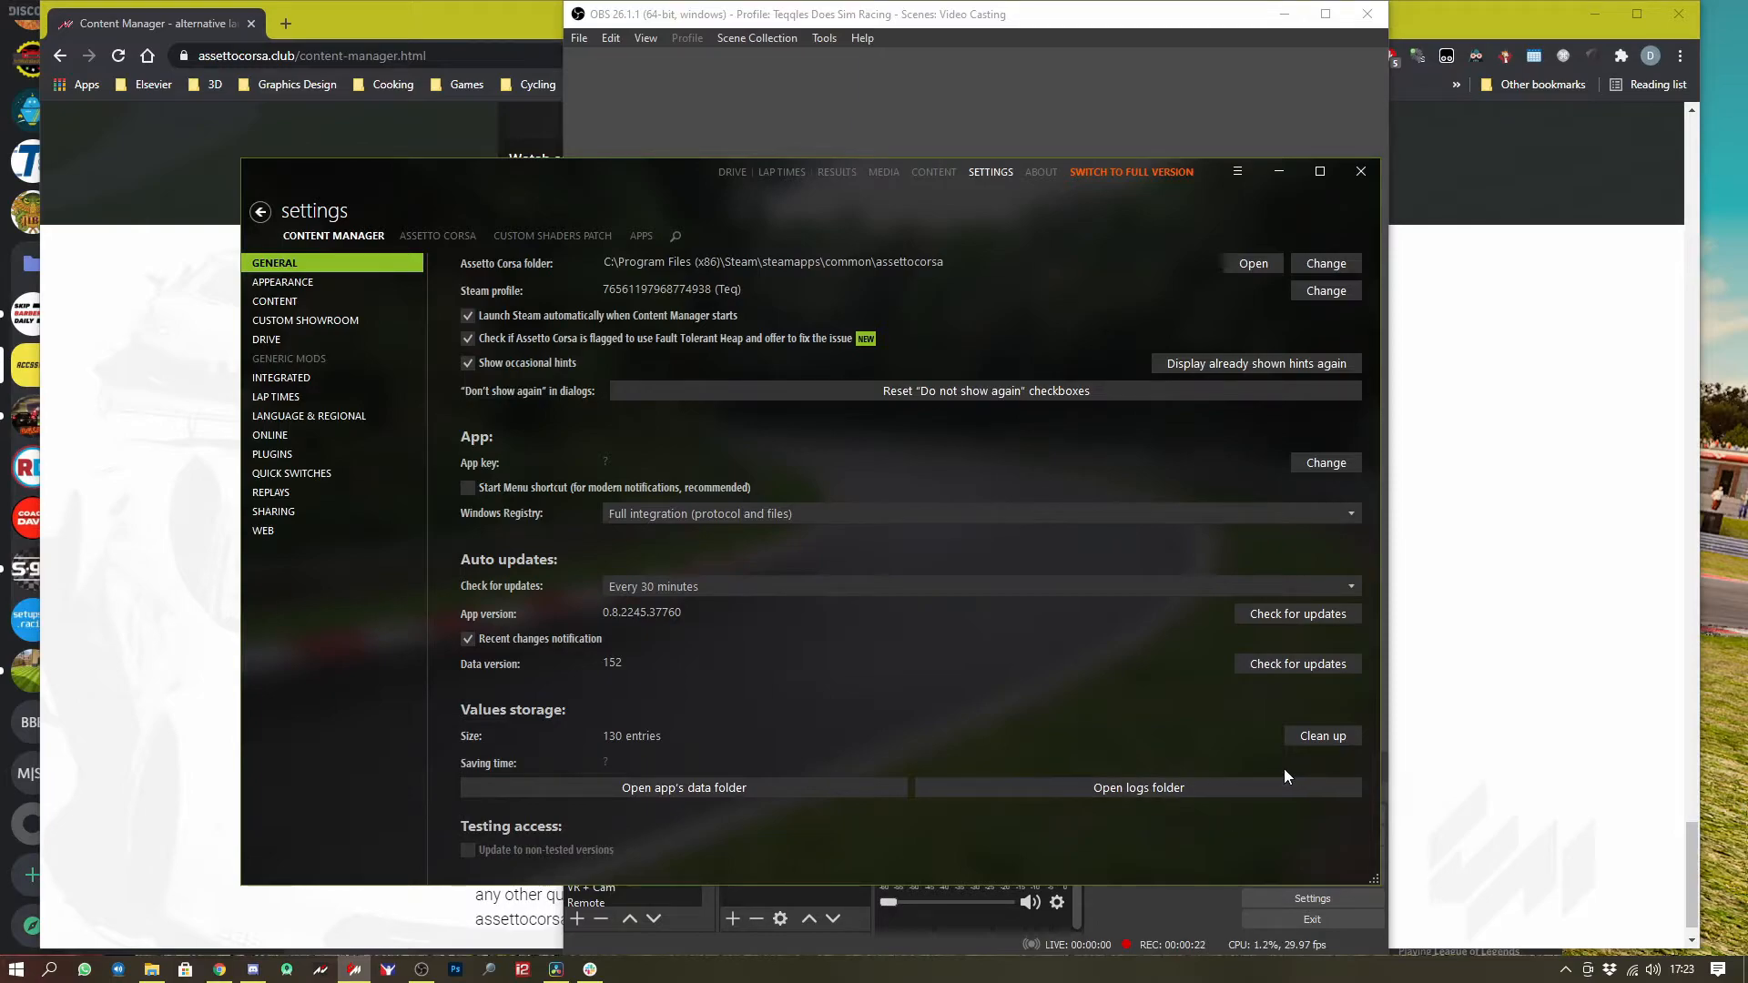
{"action": "mouse_move", "coordinate": [1273, 821]}
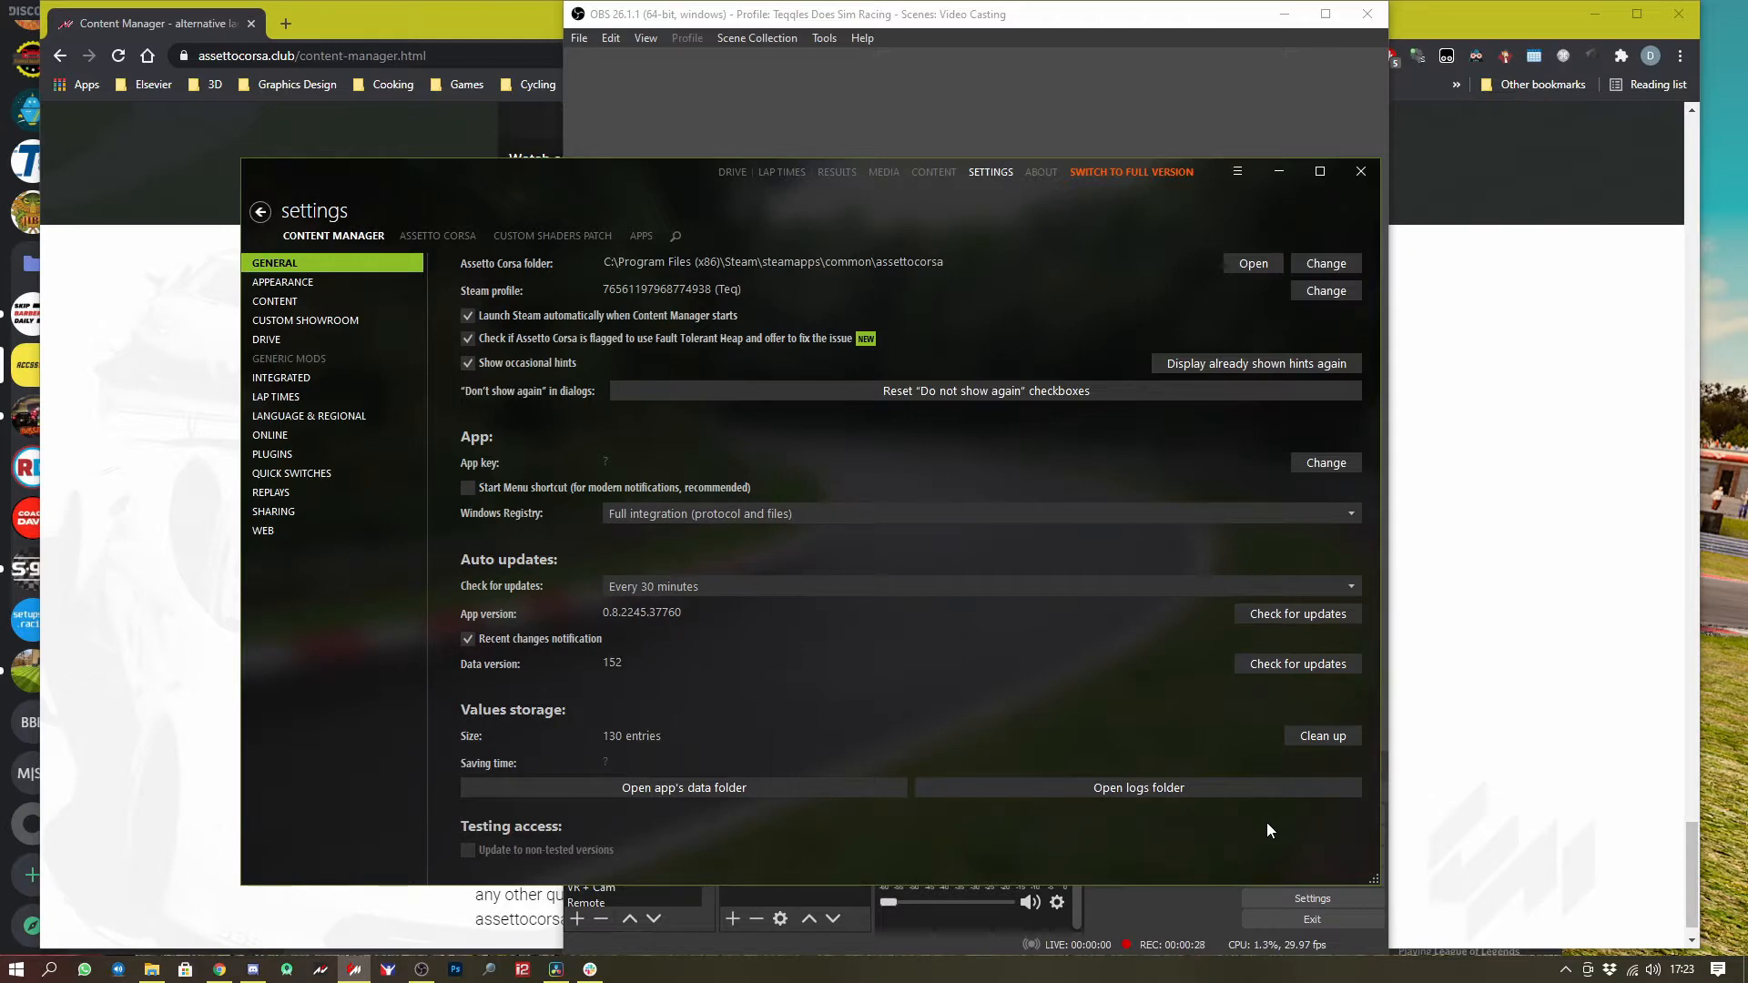
{"action": "mouse_move", "coordinate": [1216, 820]}
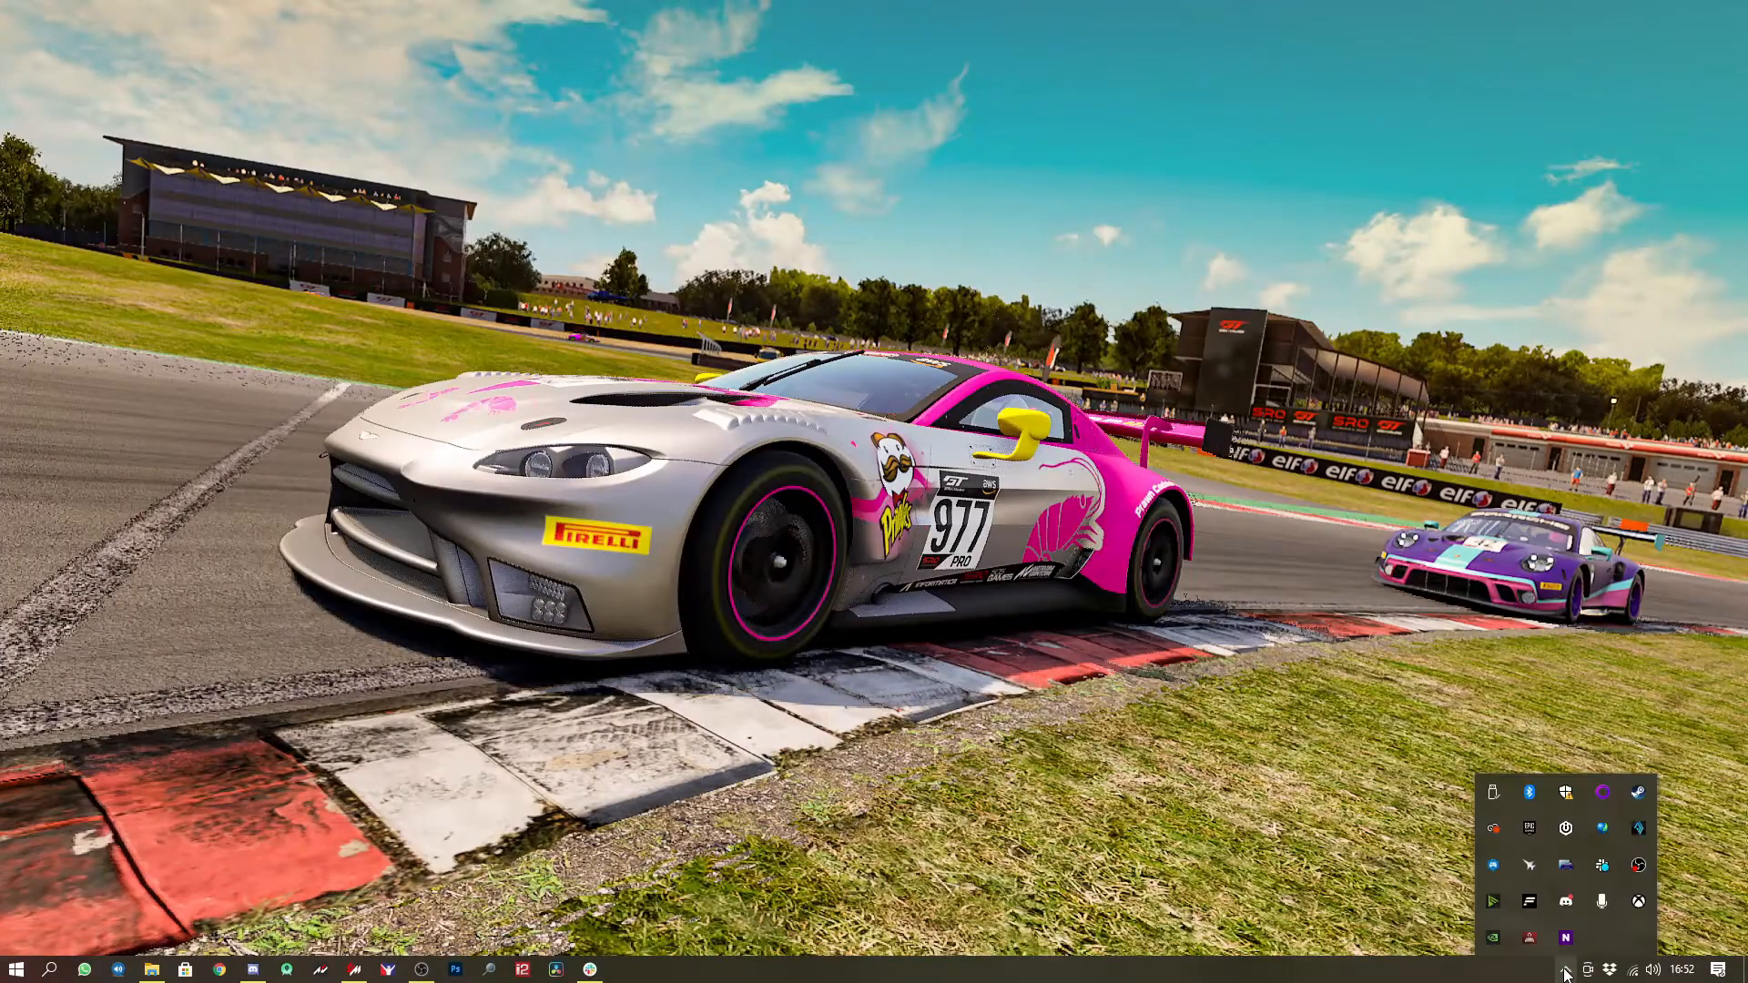
{"action": "mouse_move", "coordinate": [1530, 901]}
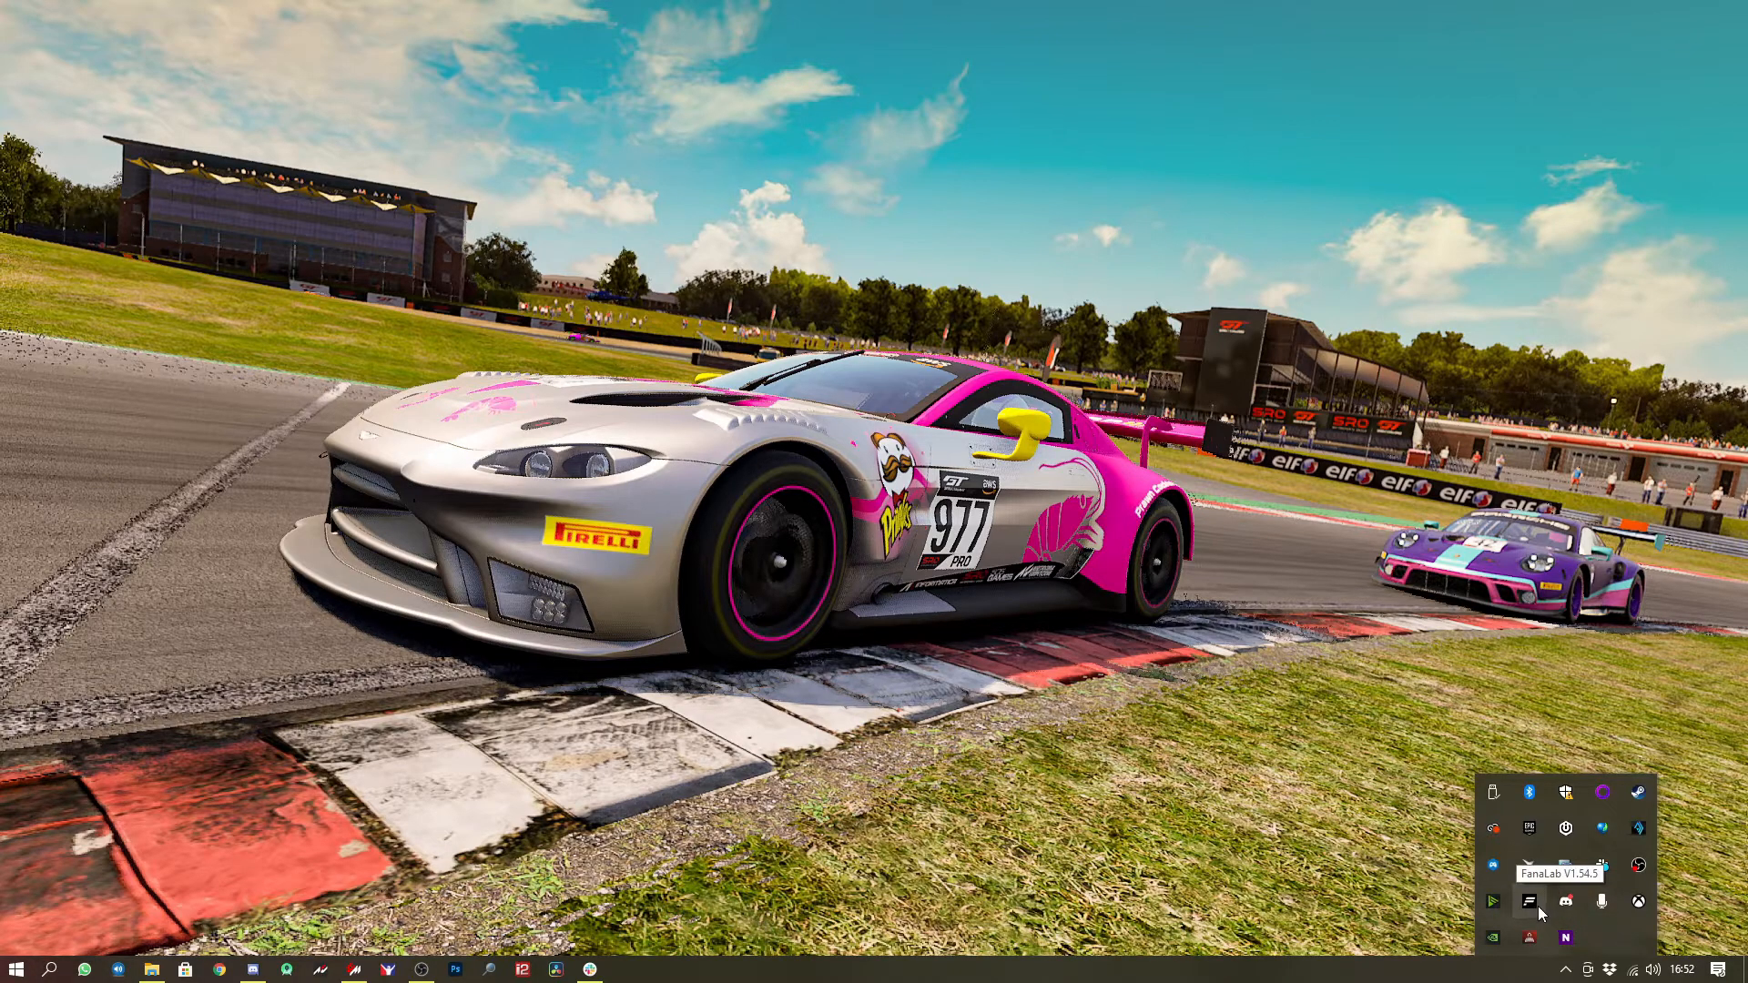
{"action": "mouse_move", "coordinate": [1547, 910]}
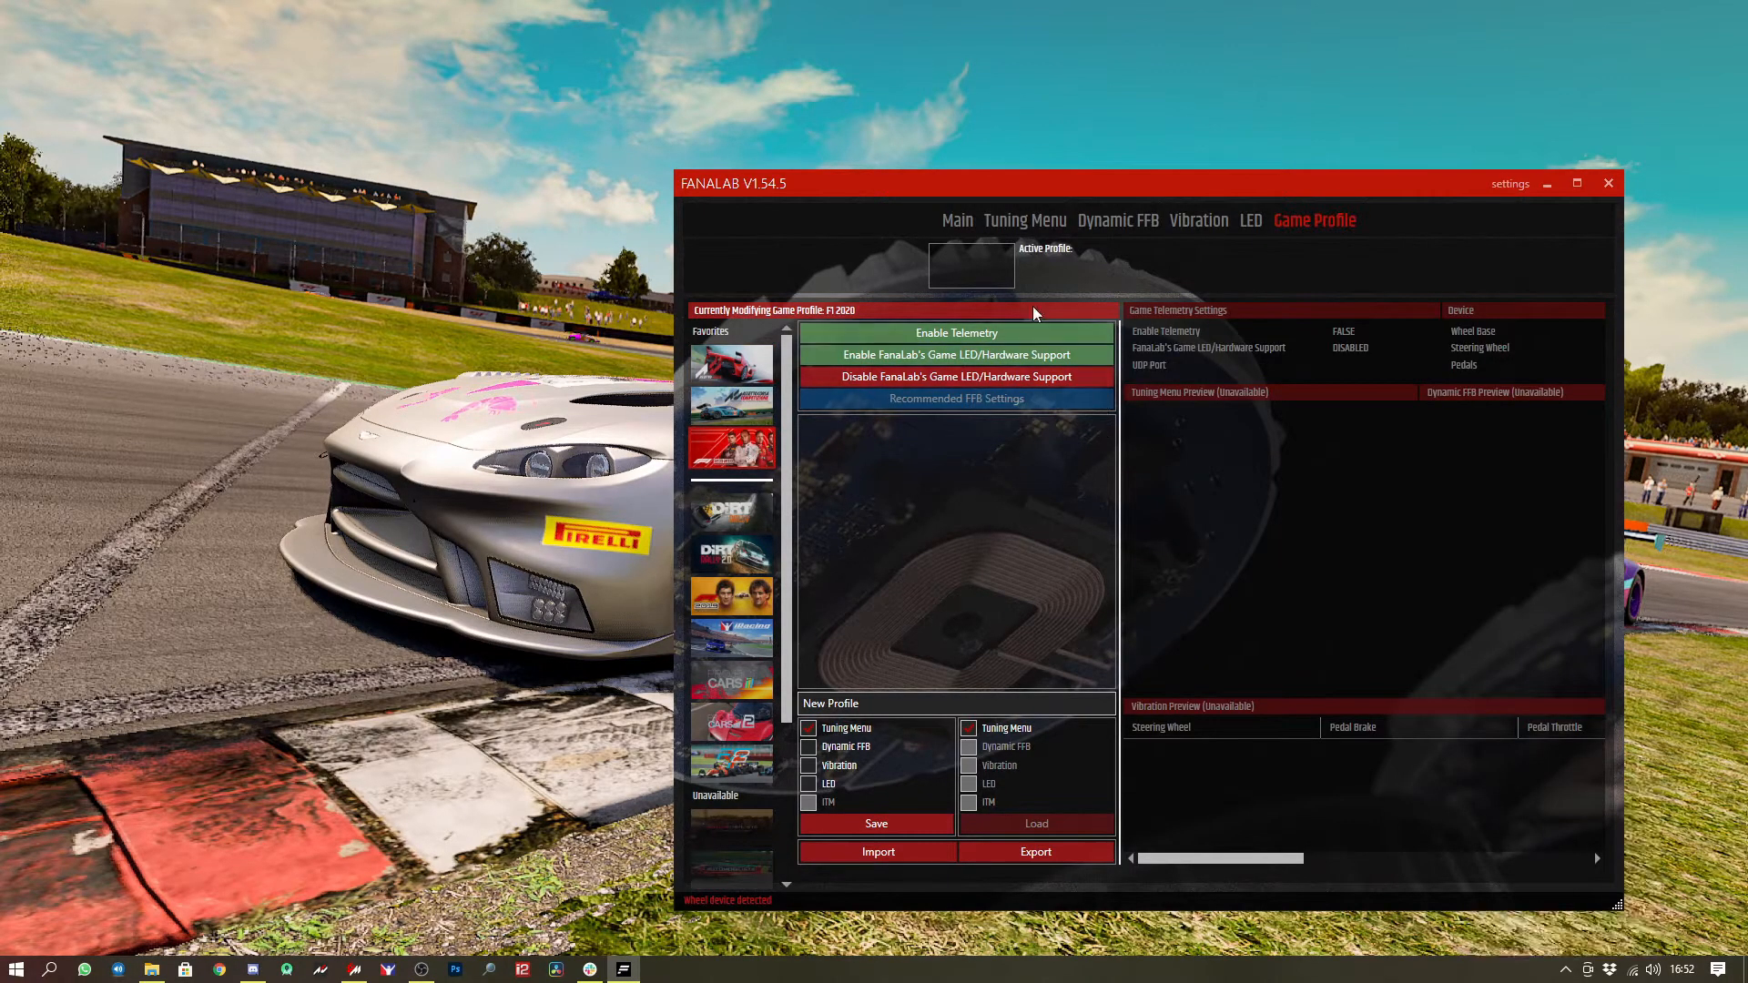
In the Tuning Menu set overall FFB strength to 70% and the multi-position switch to CONST.
{"action": "left_click", "coordinate": [732, 404]}
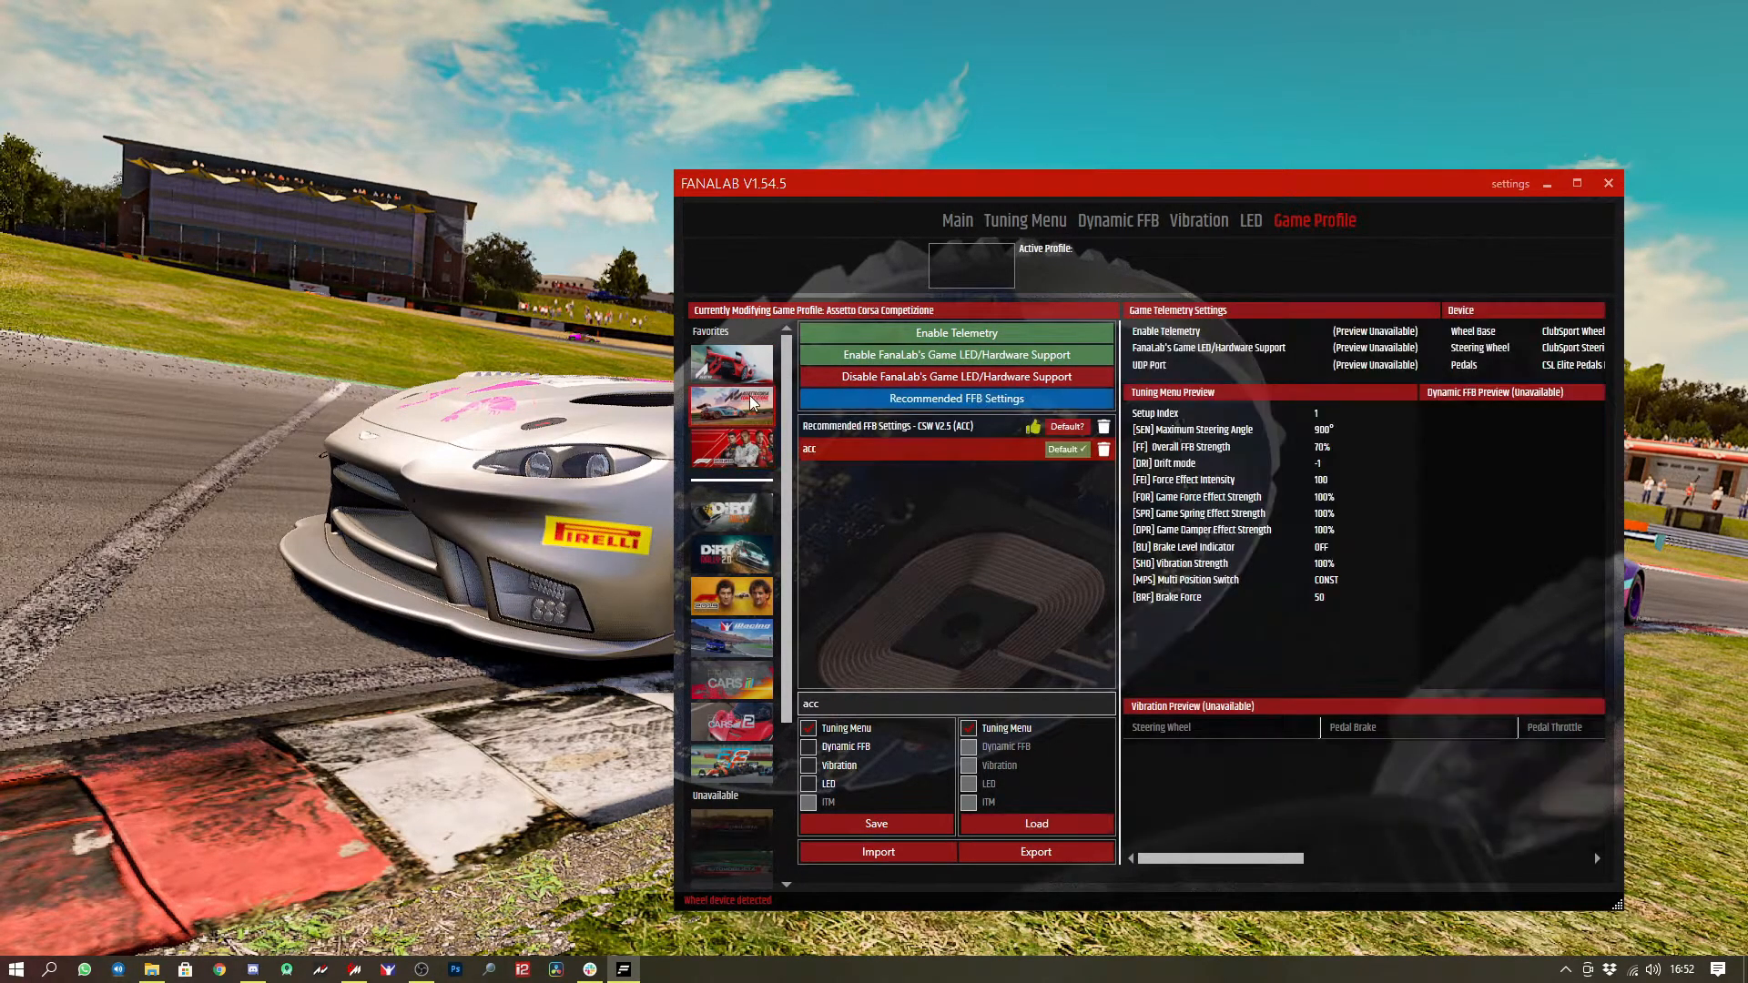
{"action": "mouse_move", "coordinate": [739, 368]}
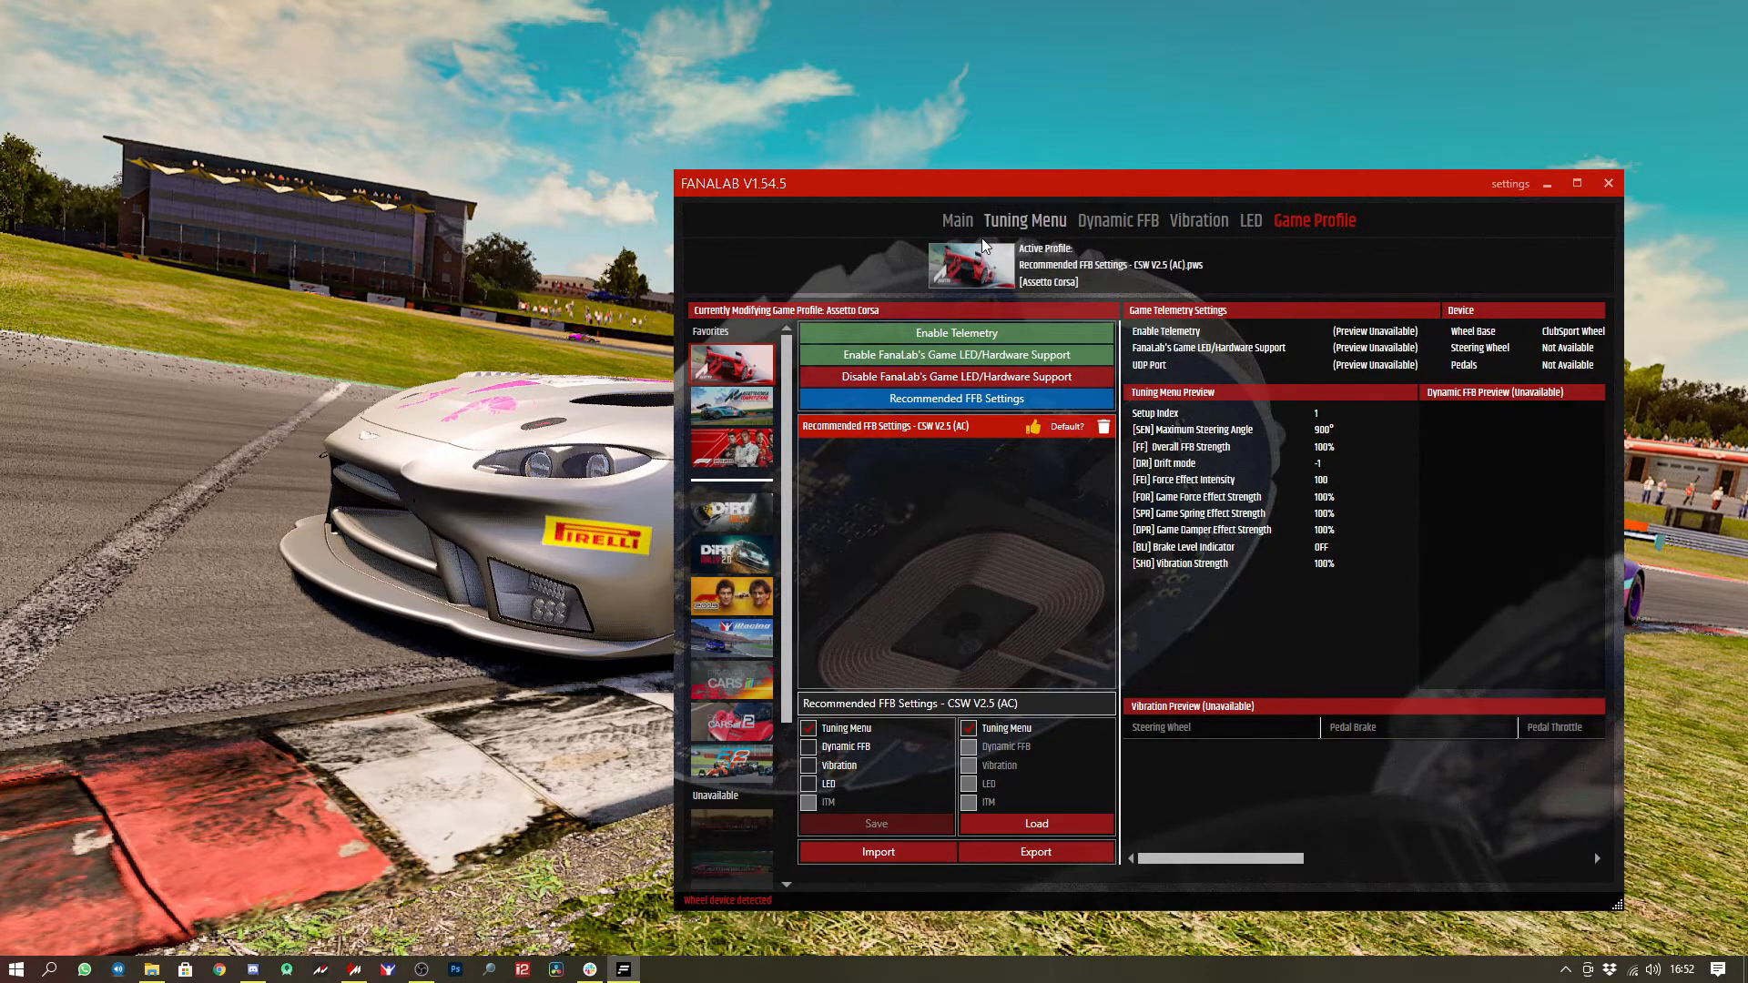
{"action": "left_click", "coordinate": [1025, 220]}
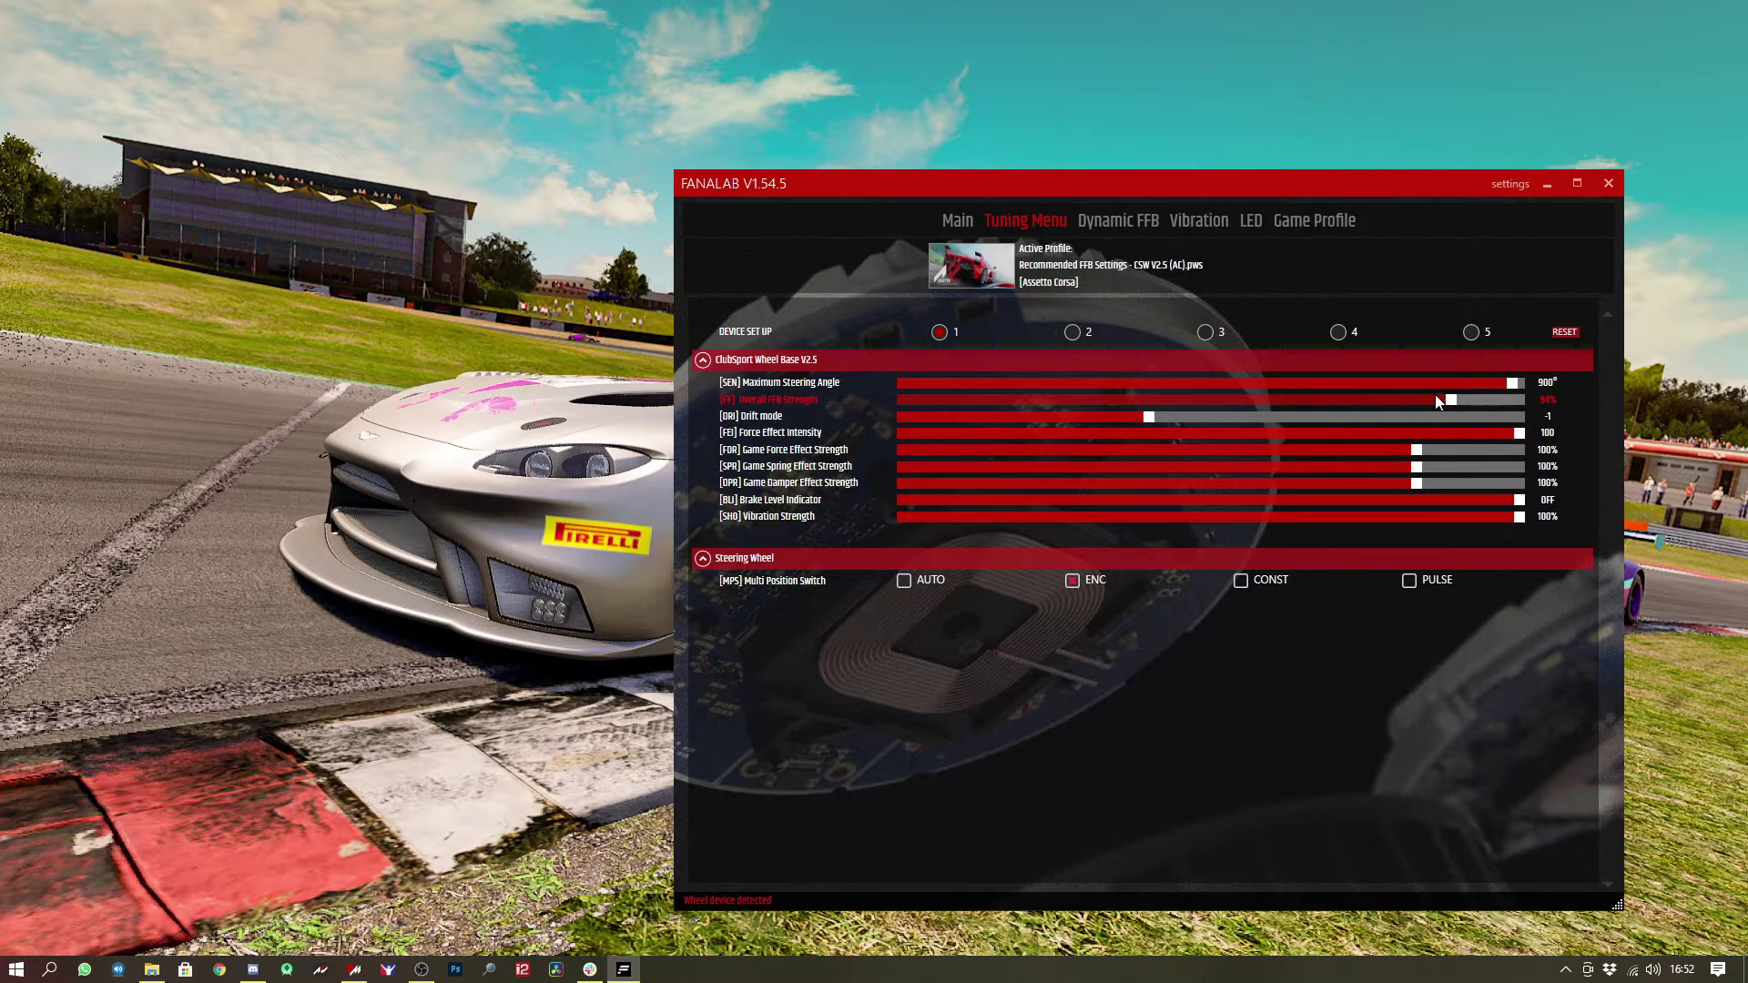
{"action": "left_click_drag", "start_coordinate": [1438, 401], "coordinate": [1365, 401]}
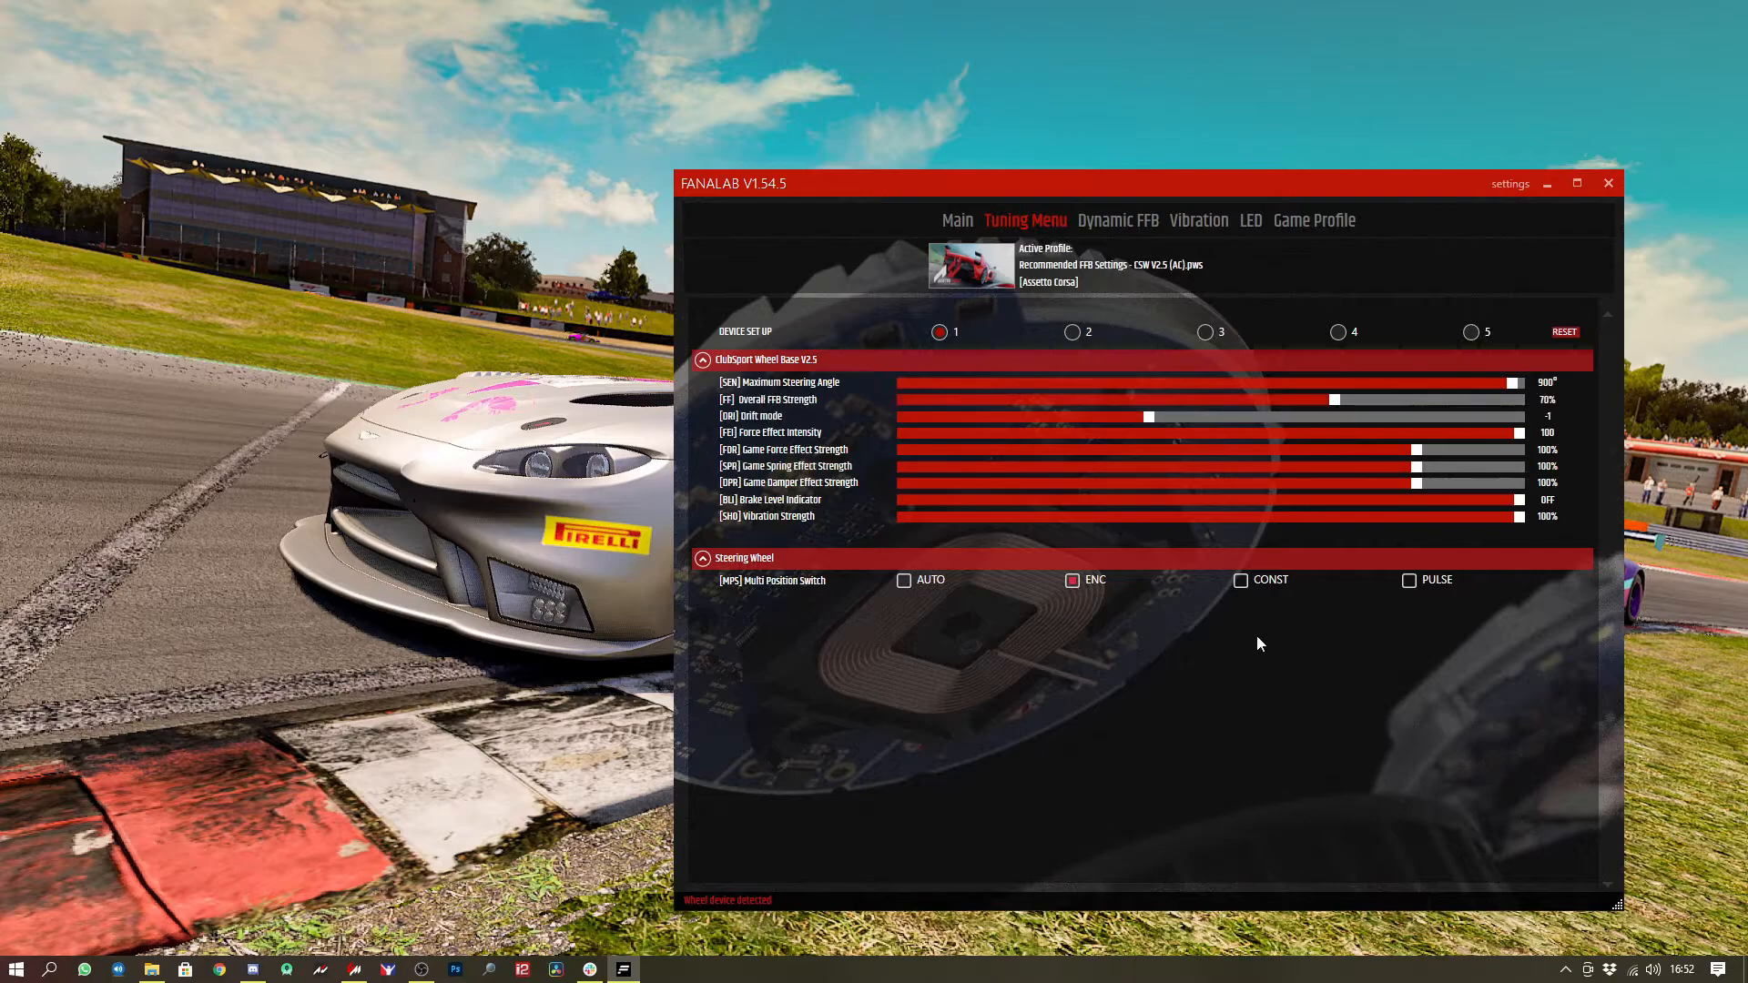
{"action": "left_click", "coordinate": [1240, 581]}
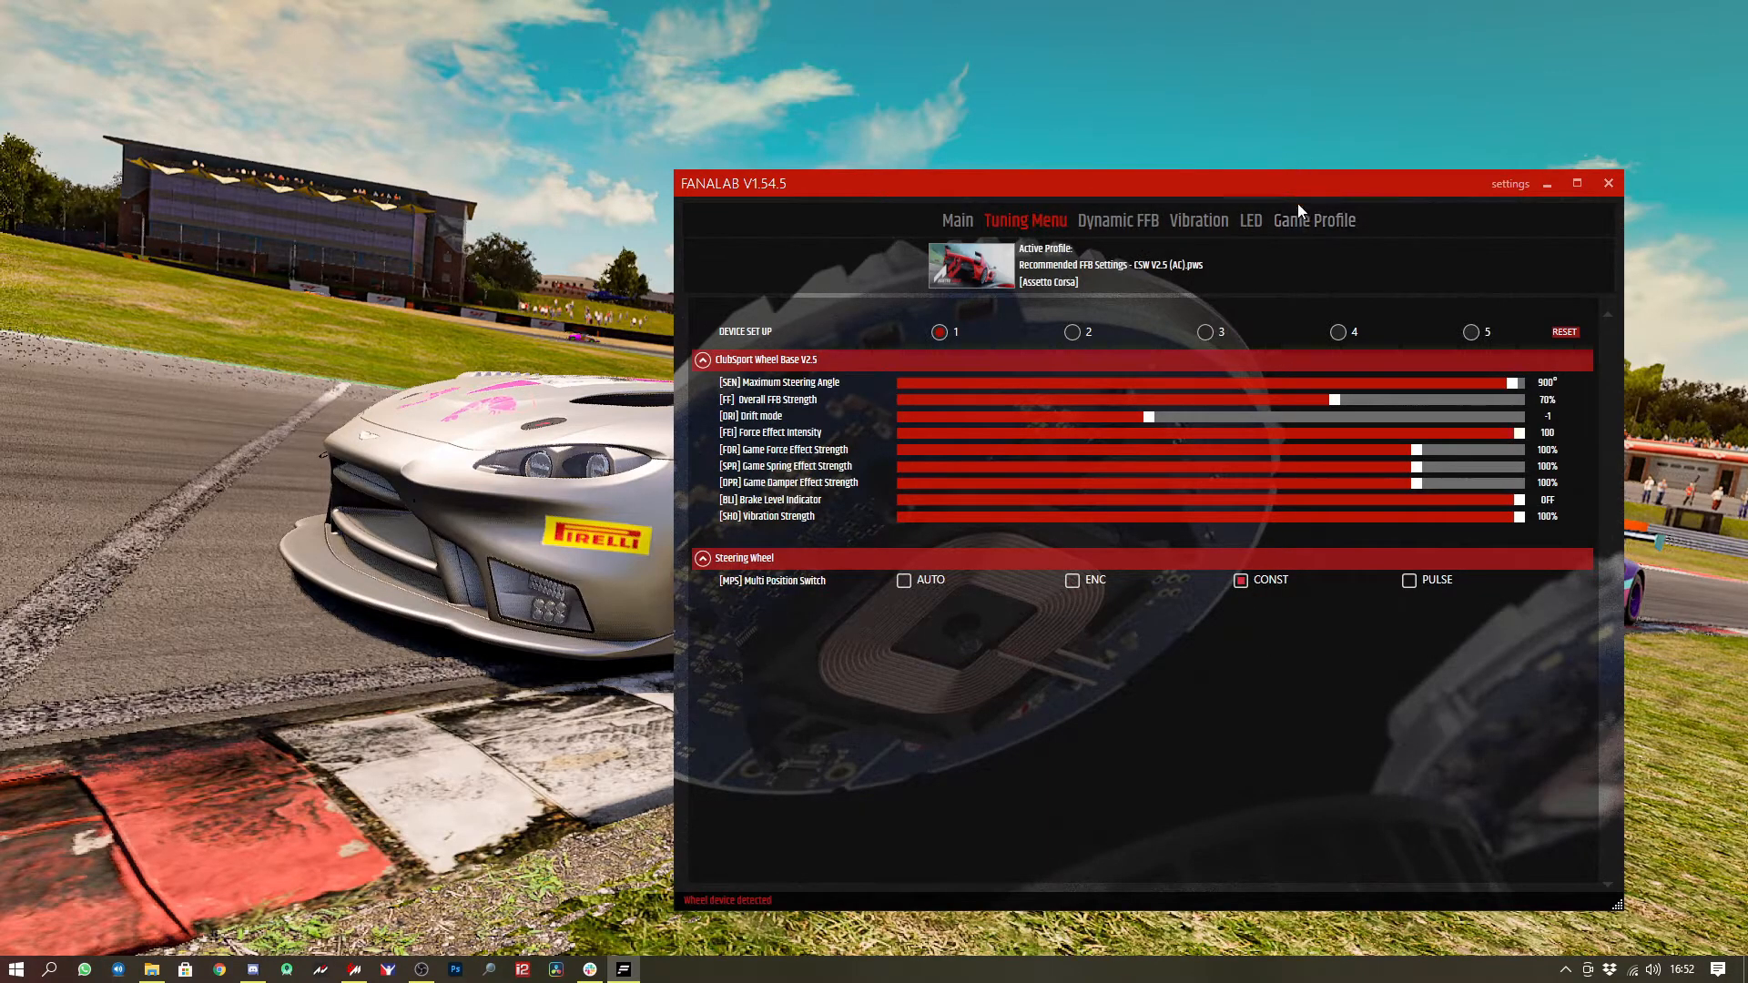
Save the tuning as a new Assetto Corsa profile 'Custom AC Profile' and mark it as default.
{"action": "left_click", "coordinate": [1315, 218]}
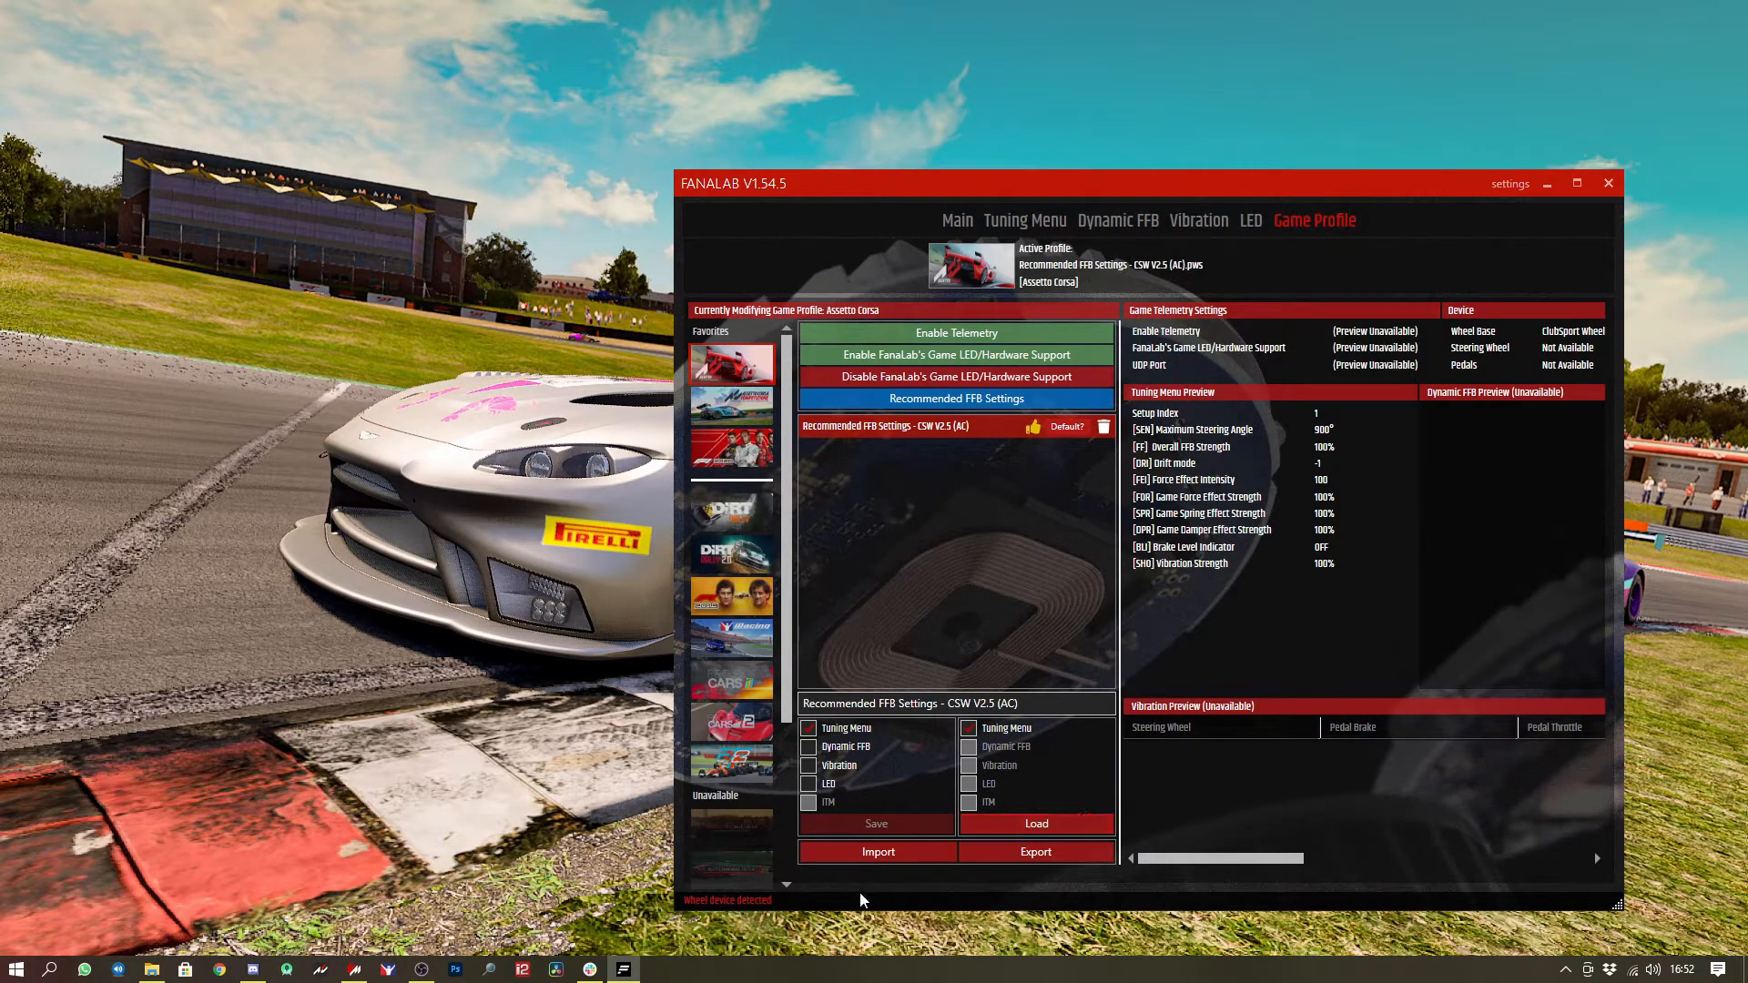
{"action": "mouse_move", "coordinate": [781, 885]}
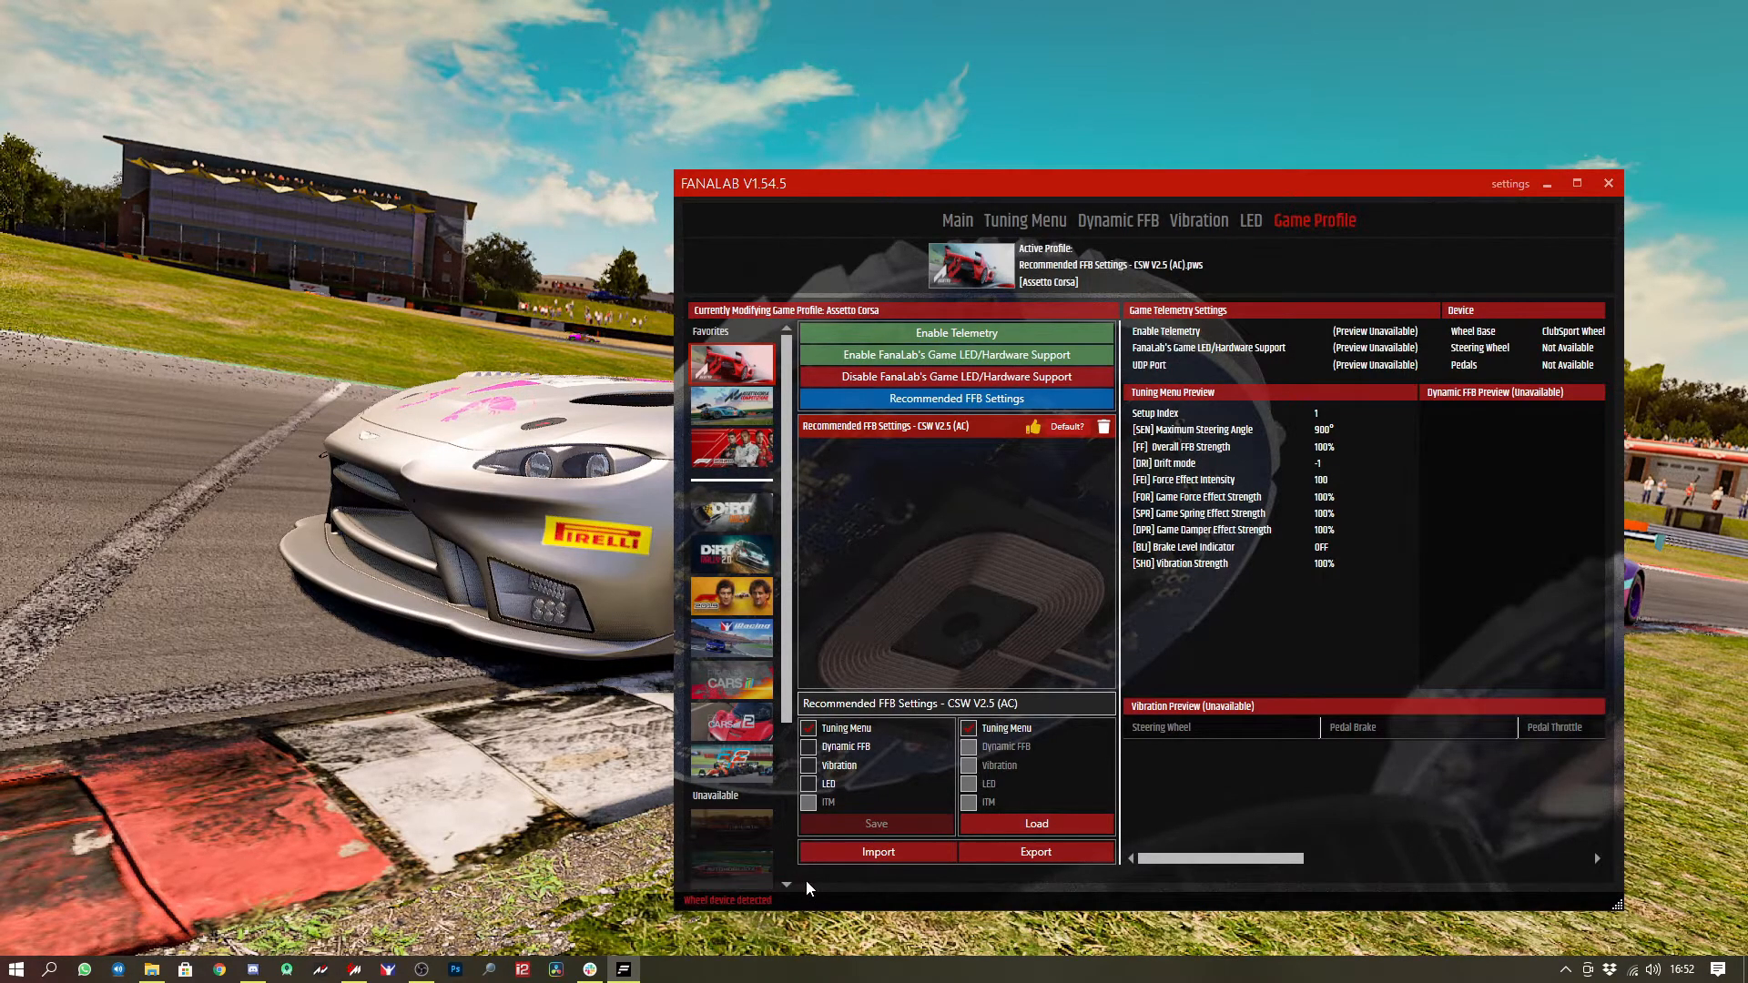
{"action": "mouse_move", "coordinate": [912, 837]}
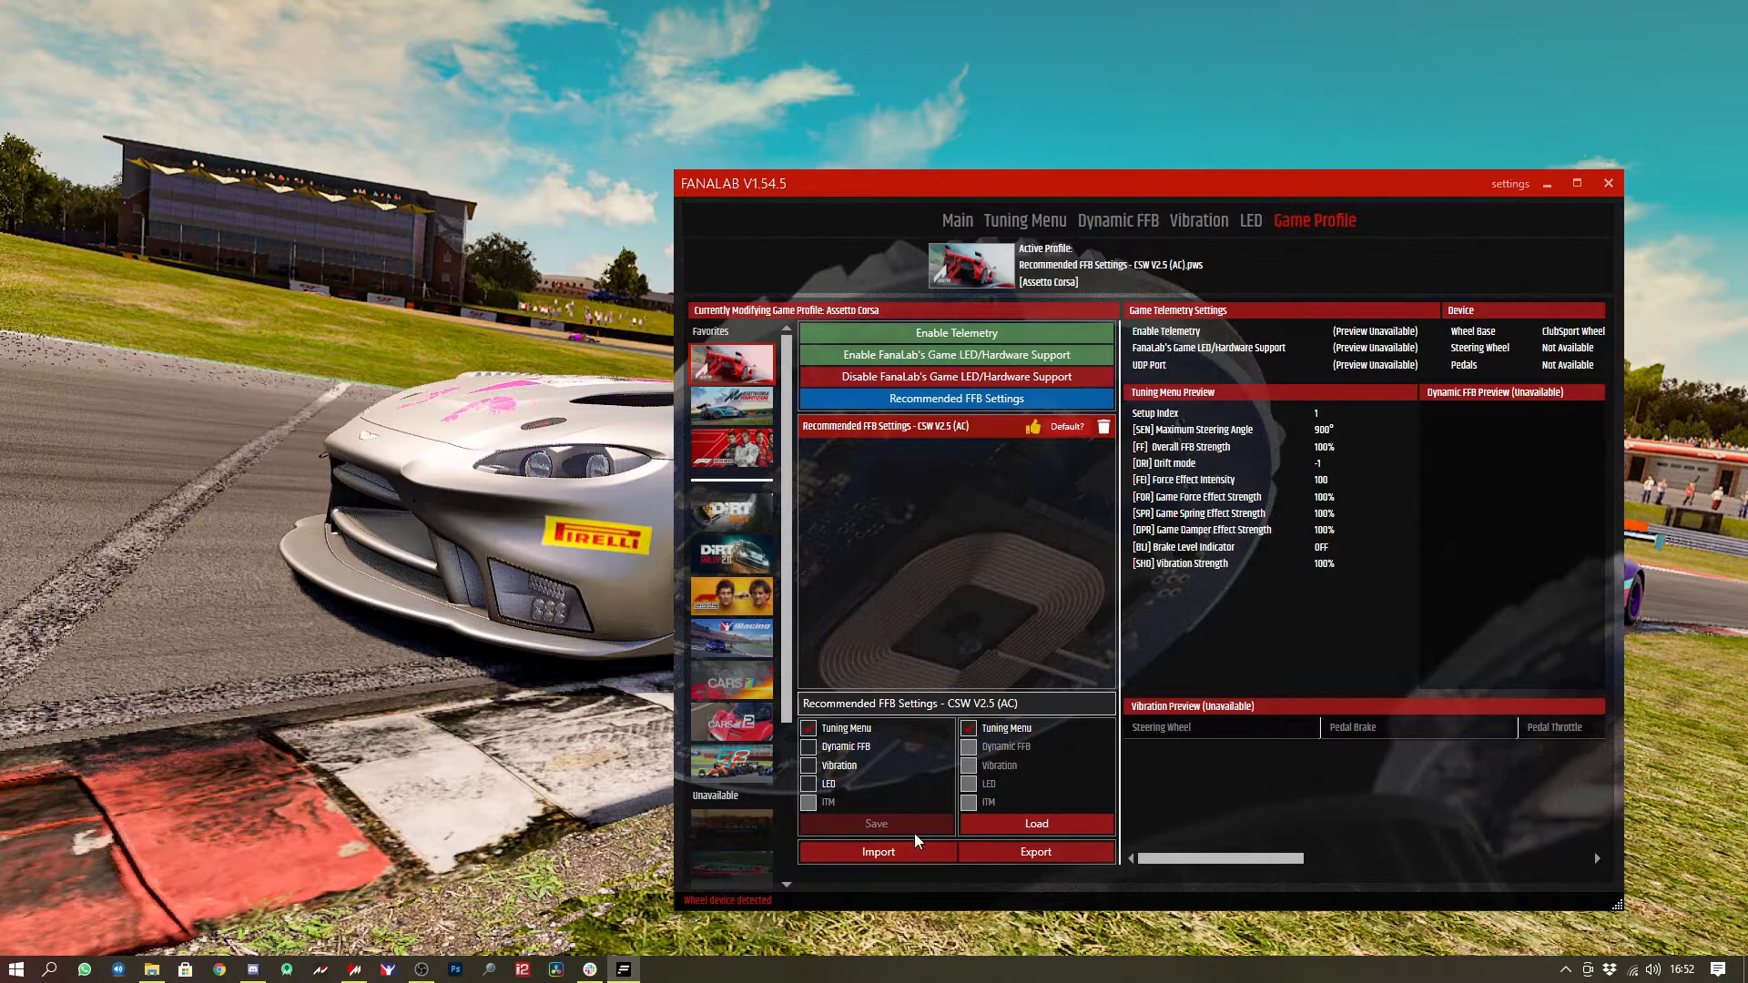
{"action": "mouse_move", "coordinate": [941, 638]}
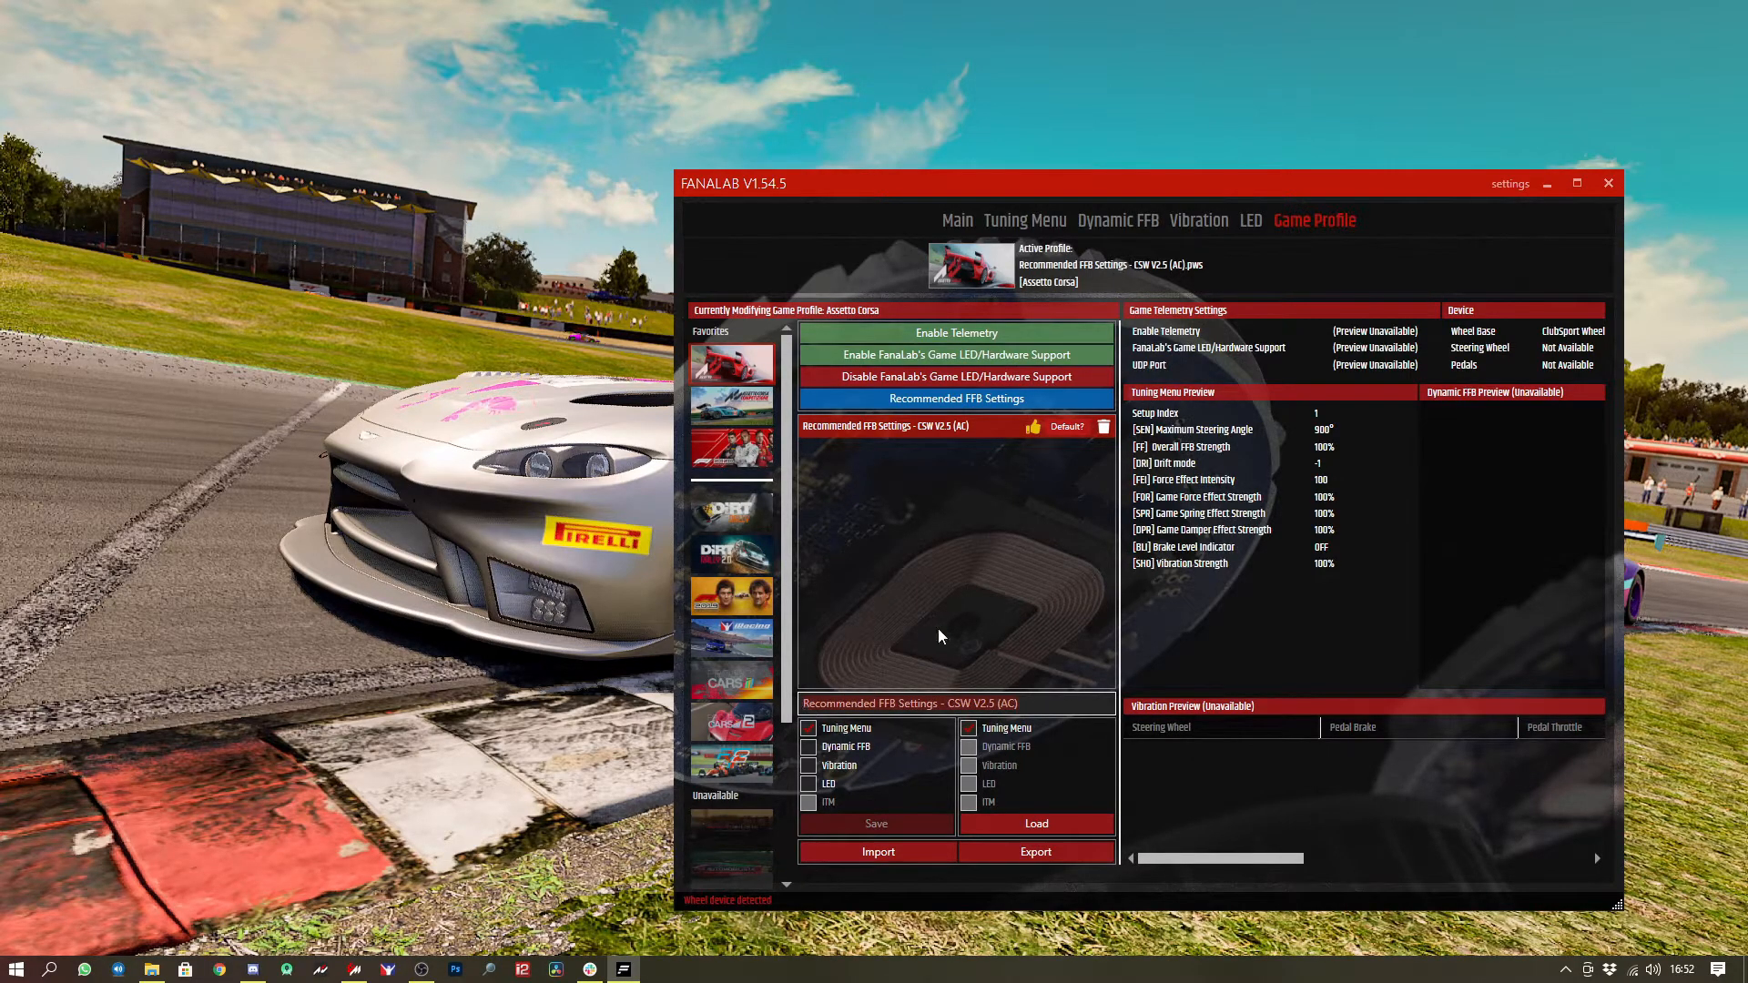
{"action": "type", "text": "Custom A"}
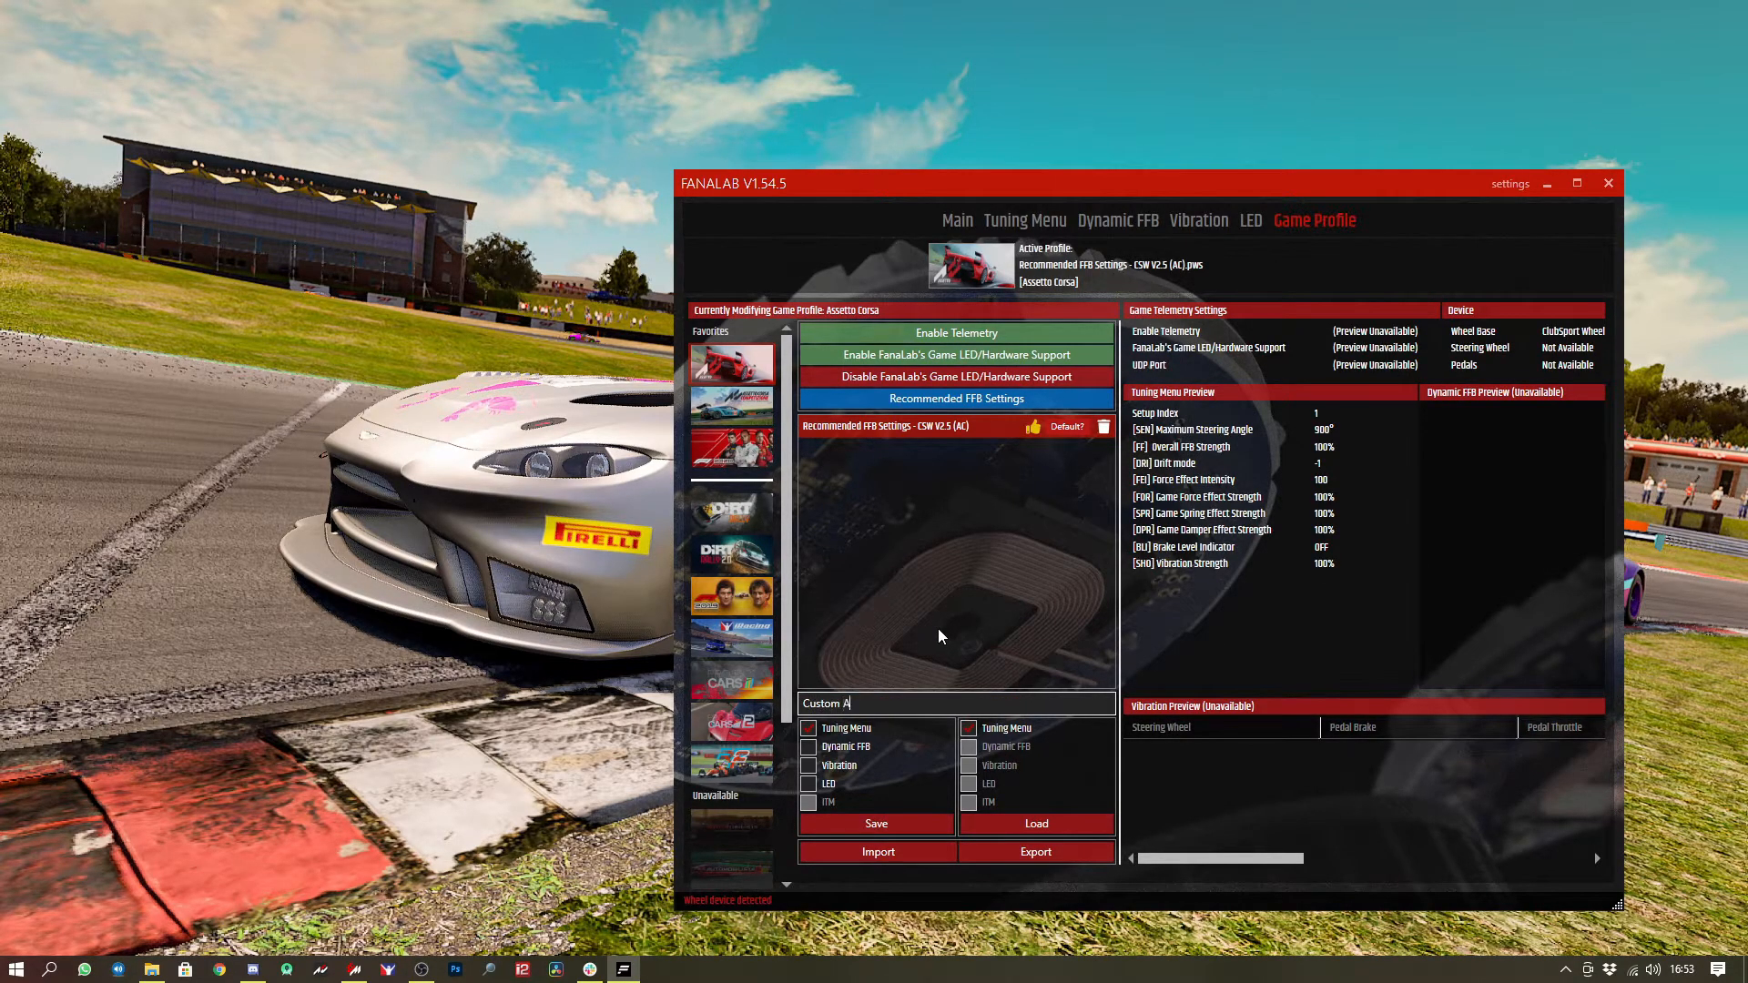
{"action": "type", "text": "C"}
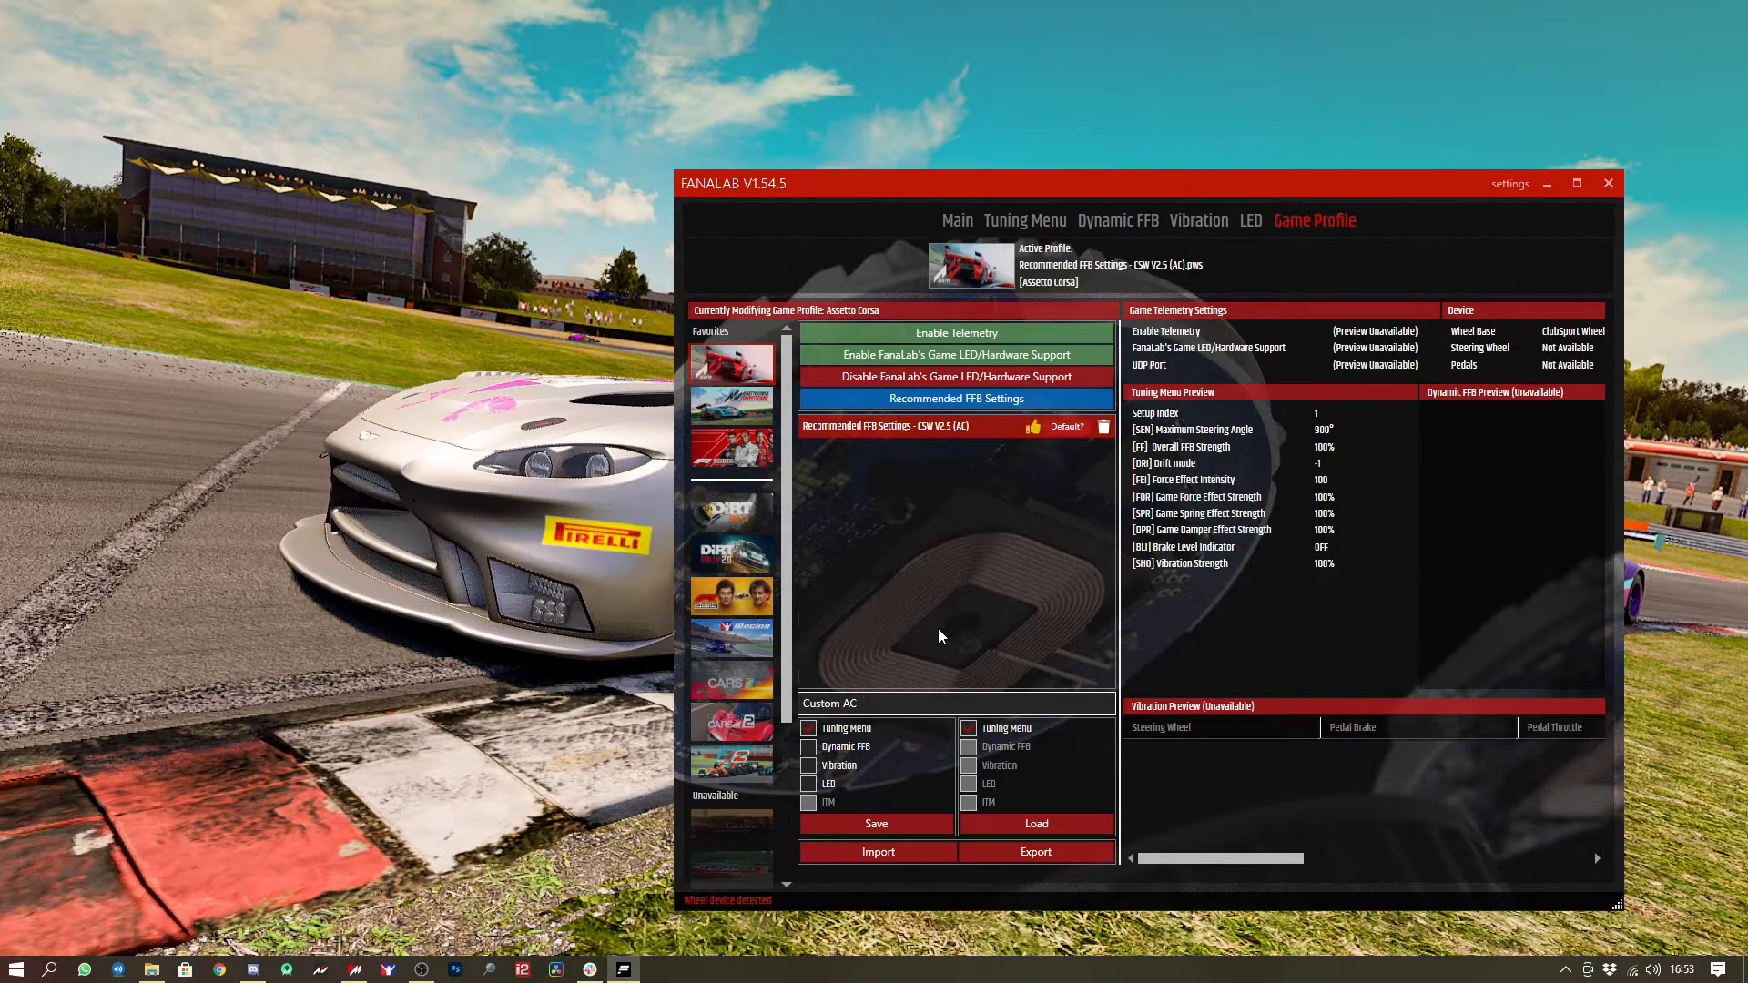
{"action": "type", "text": "Prol"}
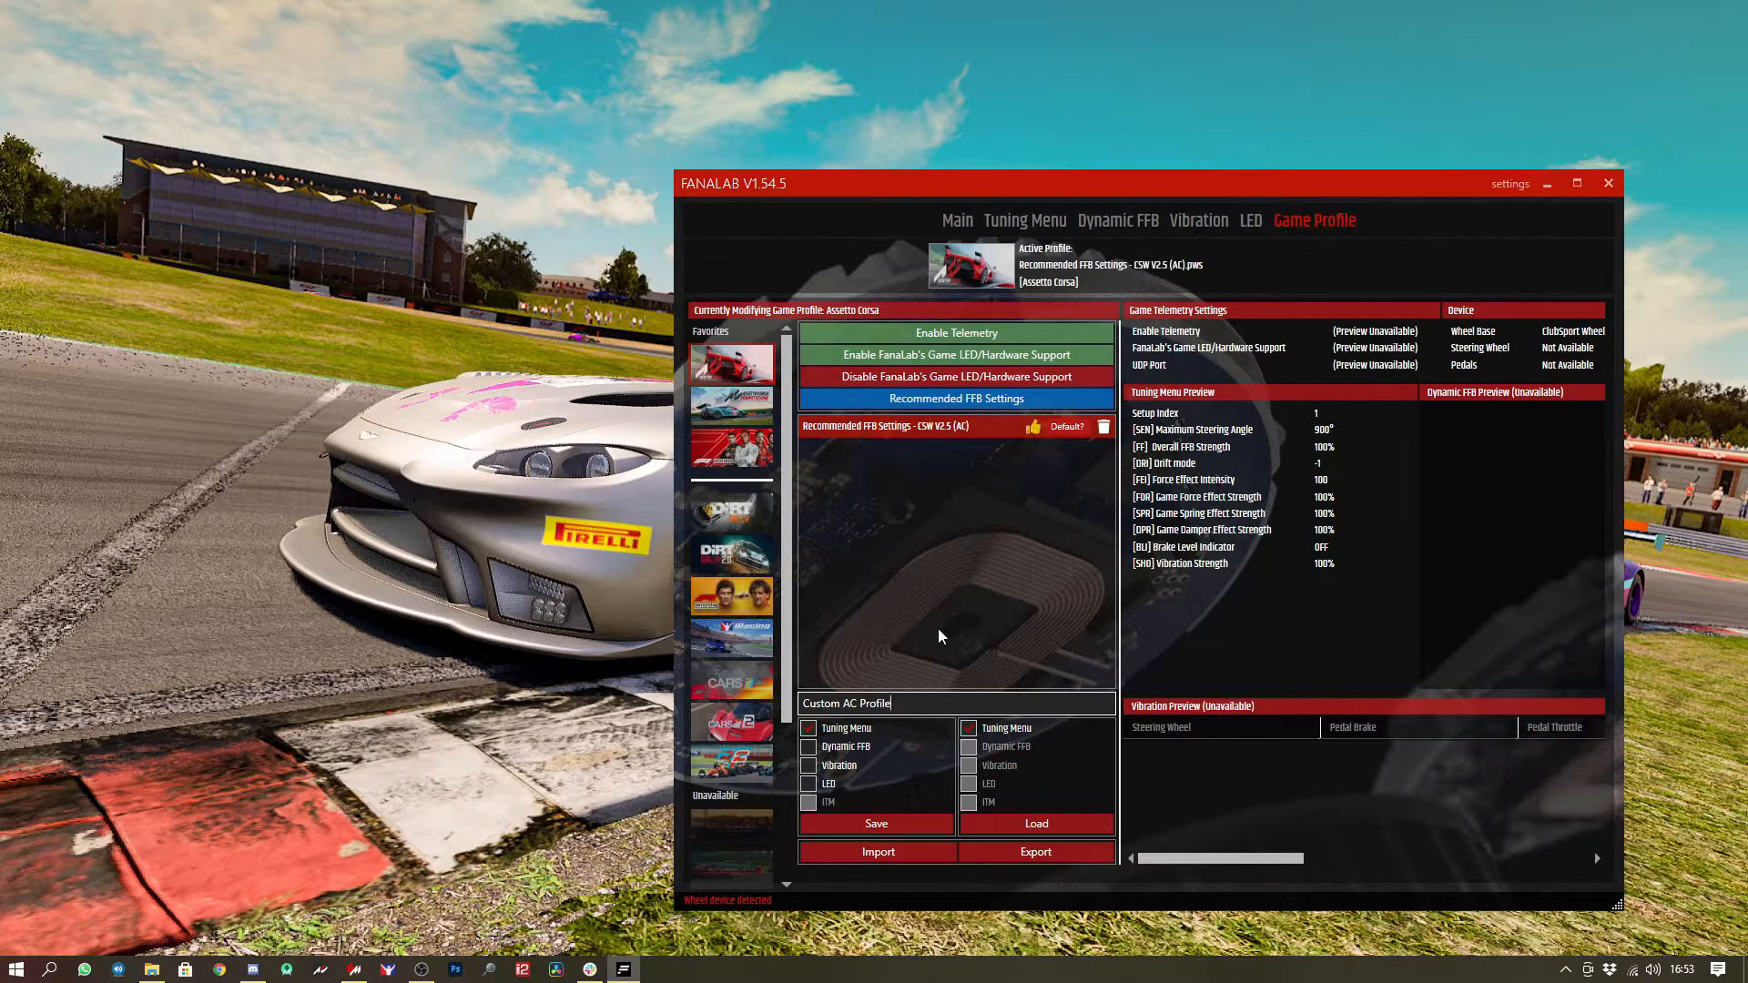
{"action": "left_click", "coordinate": [876, 823]}
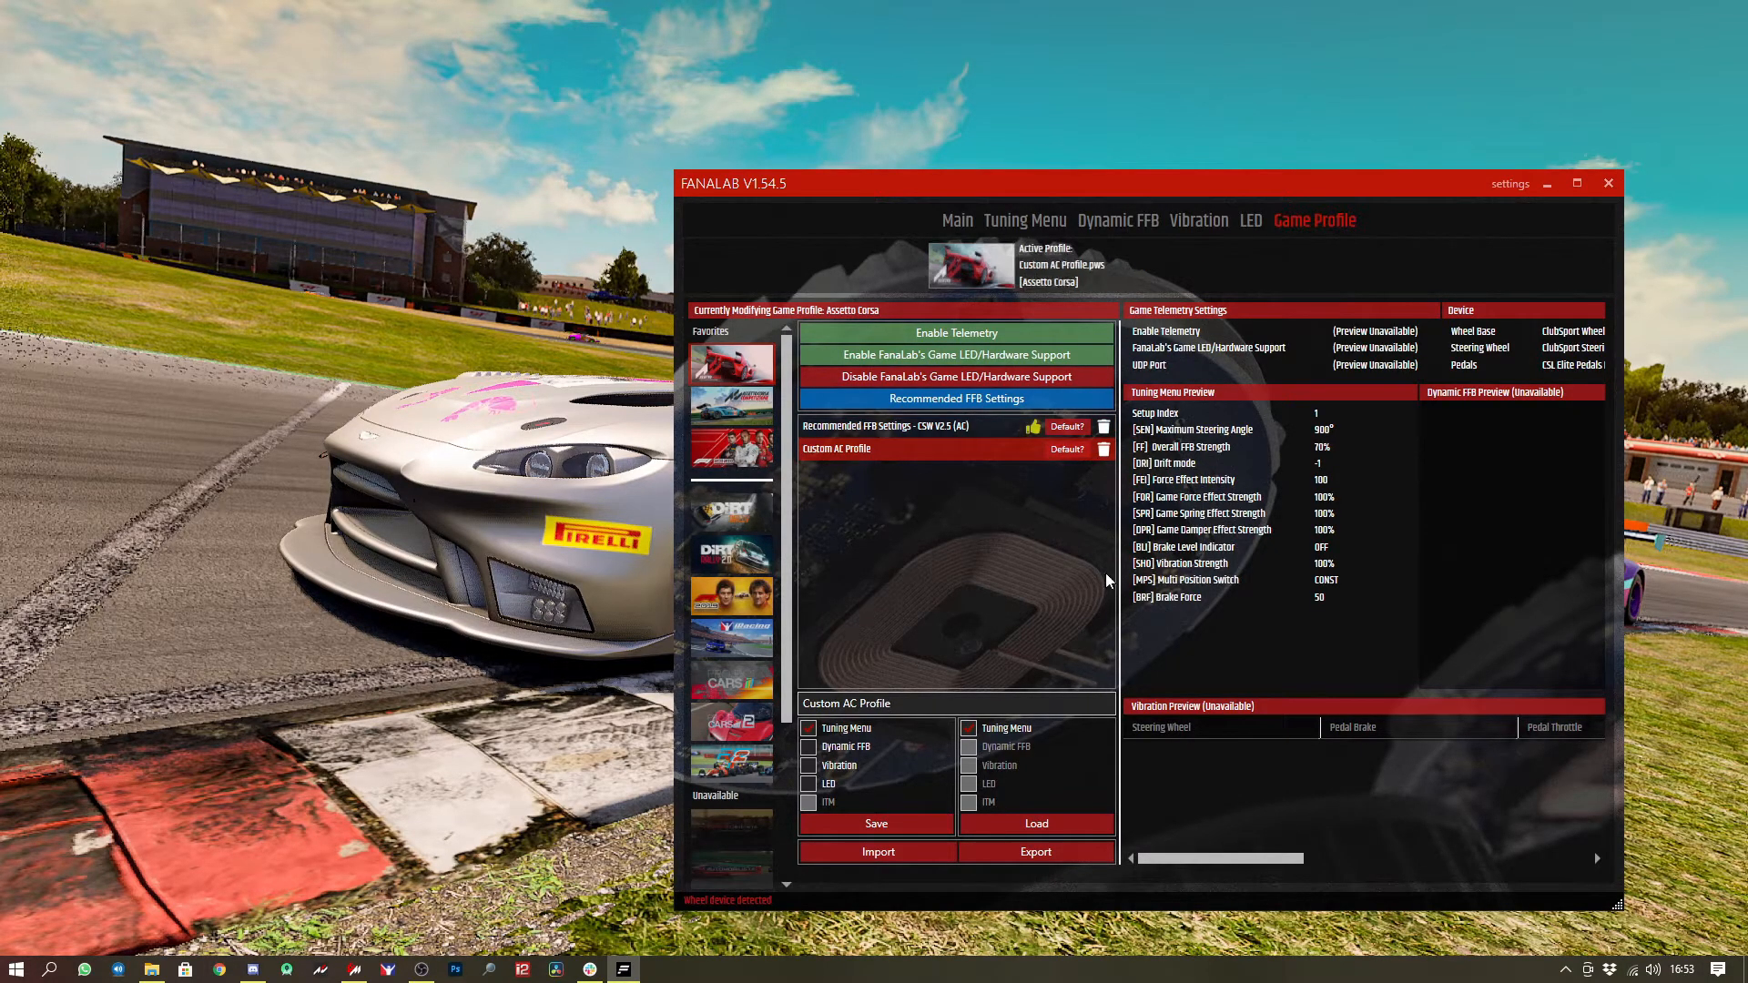
{"action": "mouse_move", "coordinate": [1330, 515]}
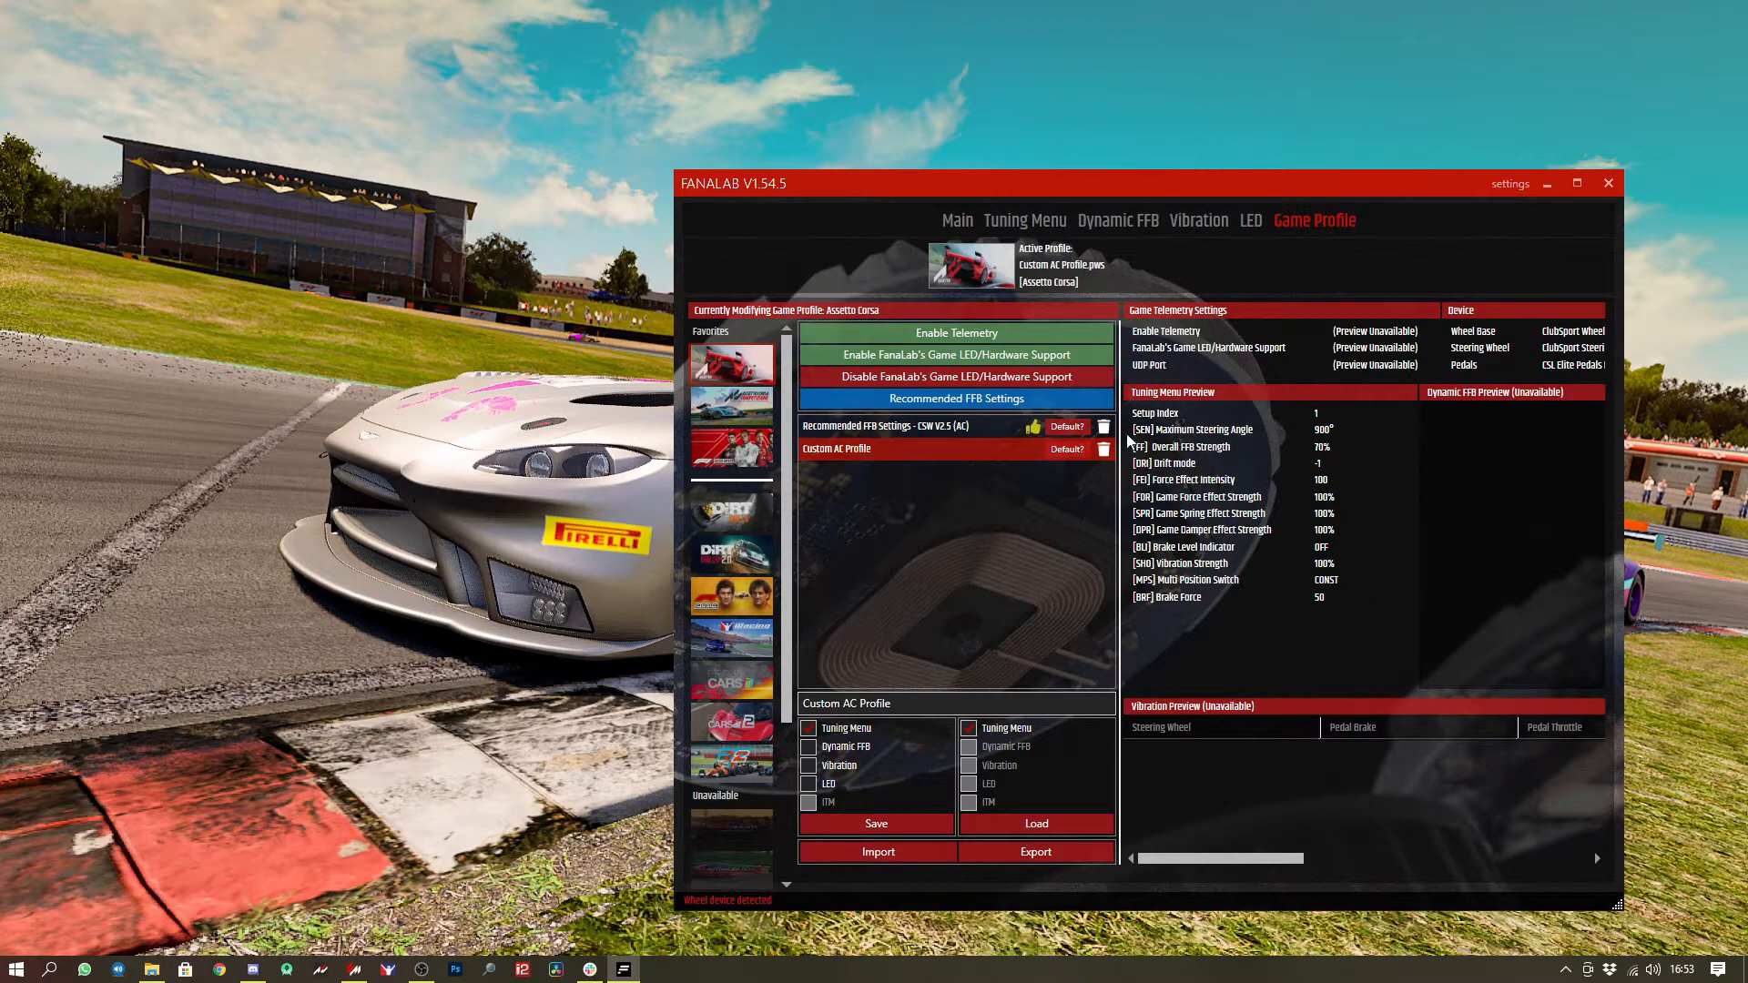
{"action": "left_click", "coordinate": [1067, 448]}
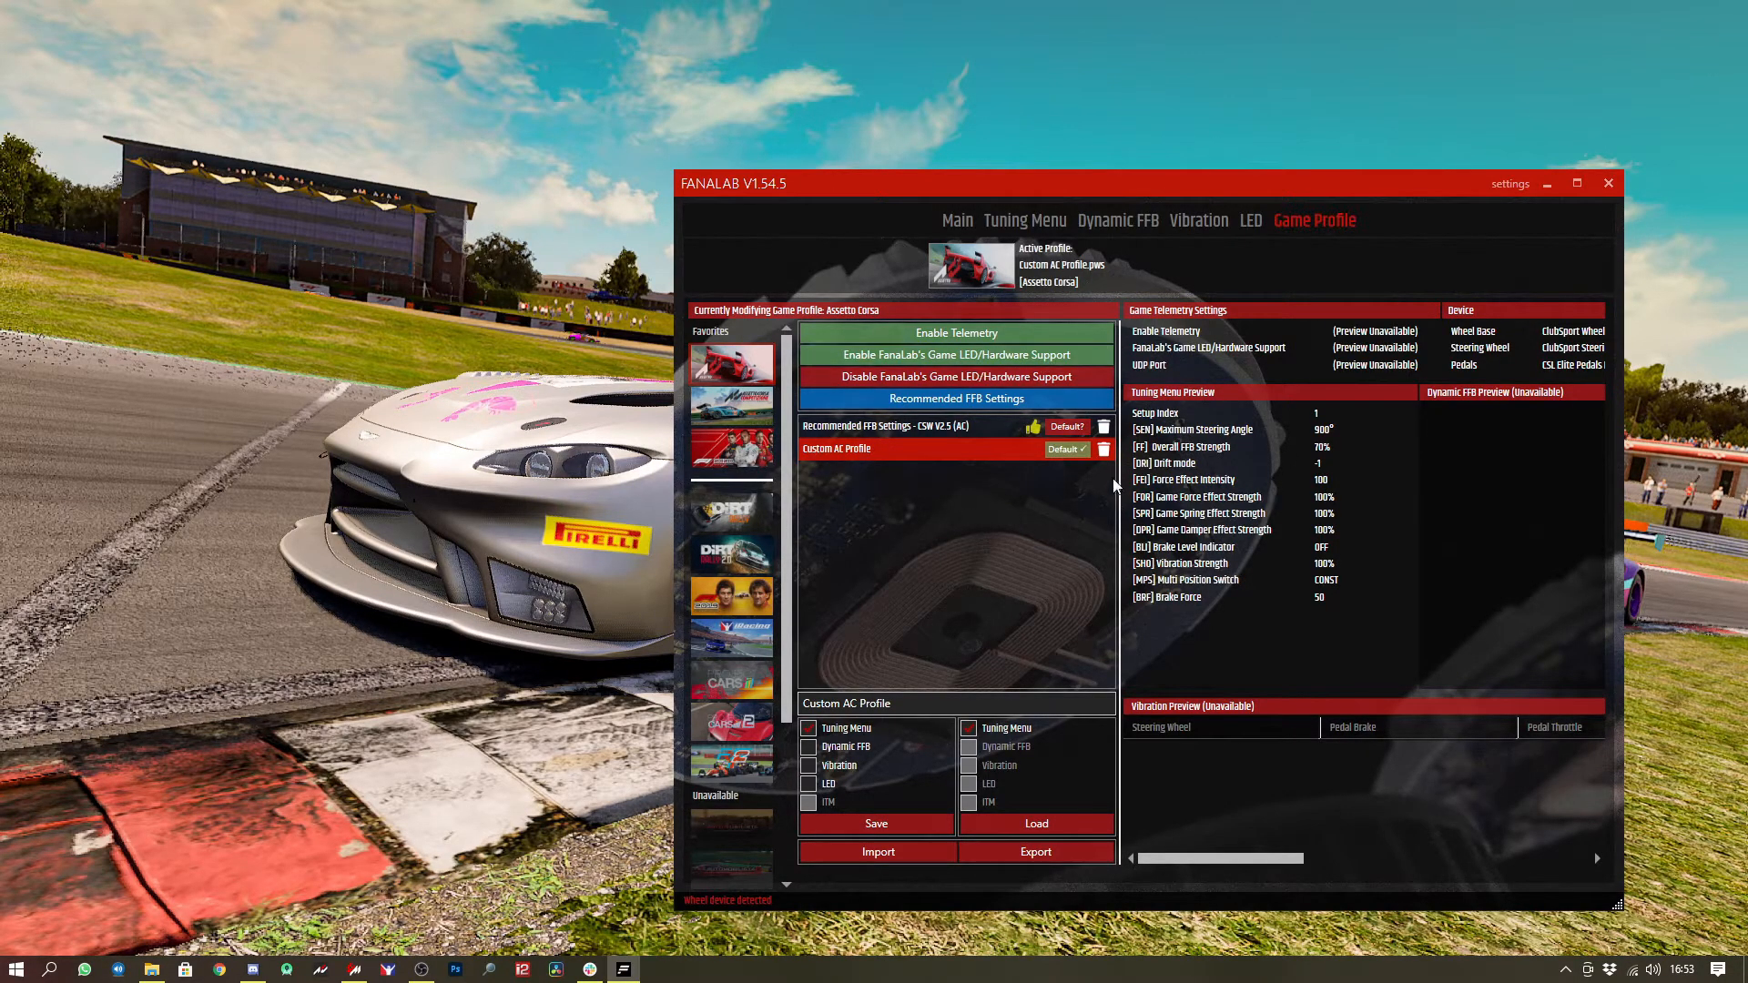
{"action": "mouse_move", "coordinate": [1548, 186]}
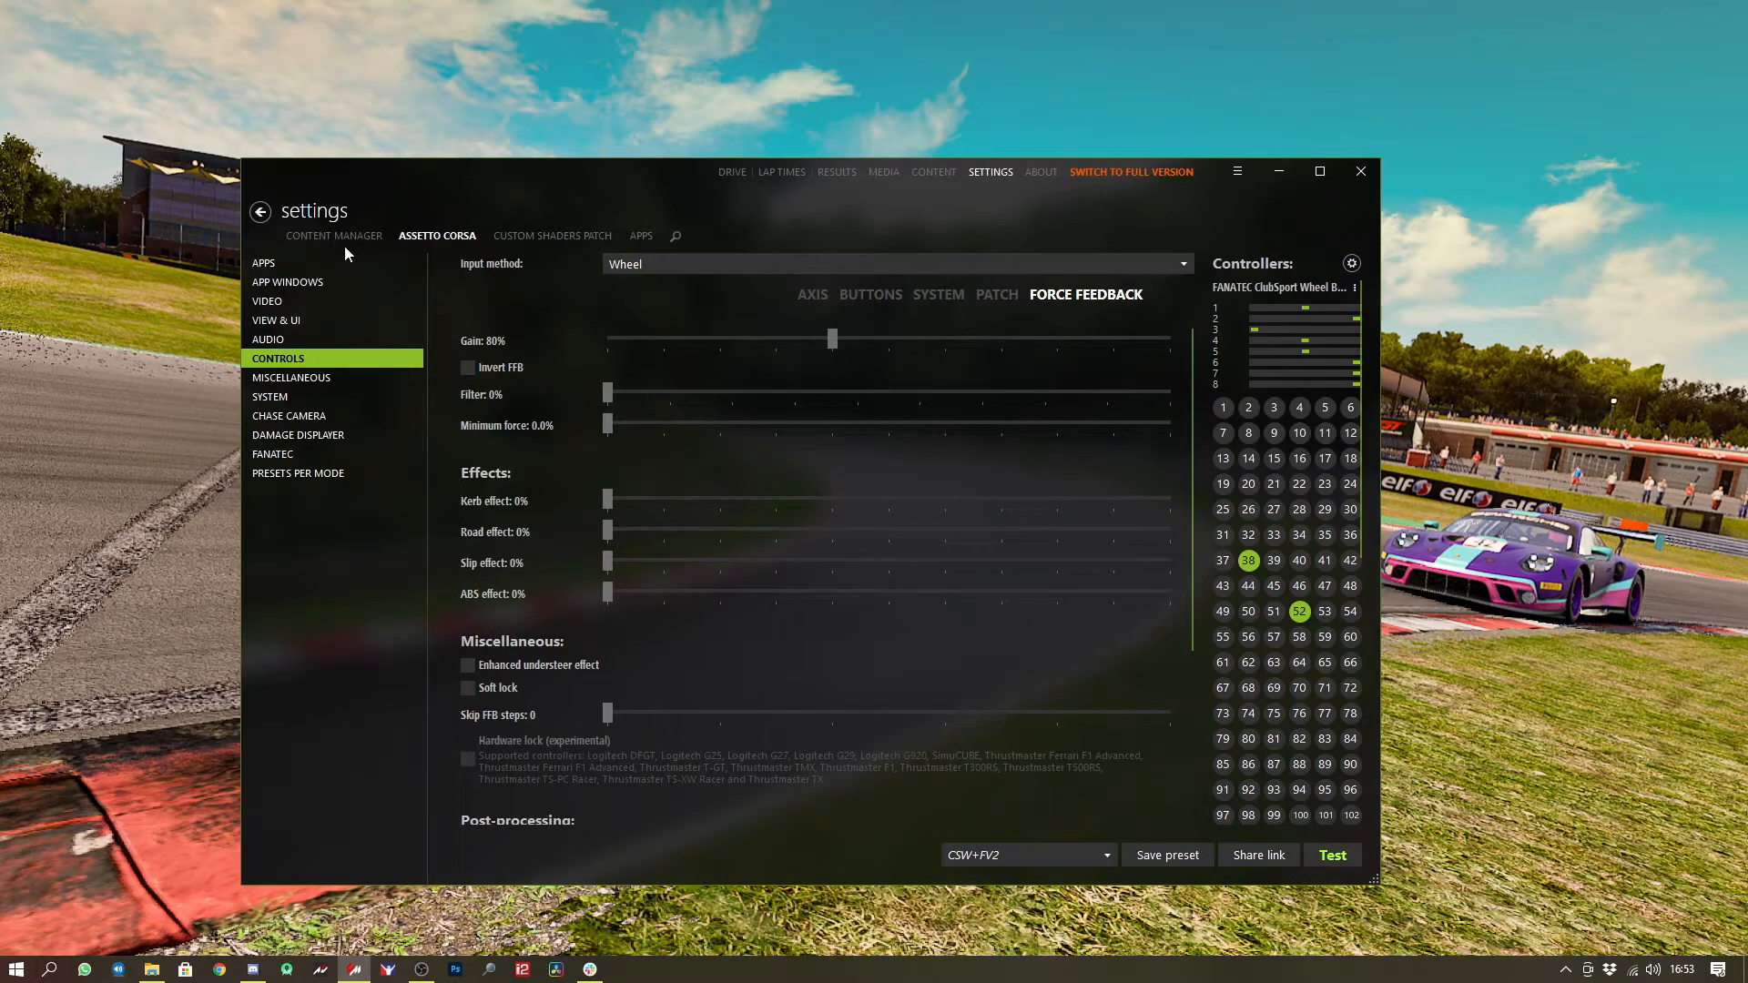
In Assetto Corsa Controls > Force Feedback keep gain at 80% with all effects at 0%.
{"action": "left_click", "coordinate": [333, 235]}
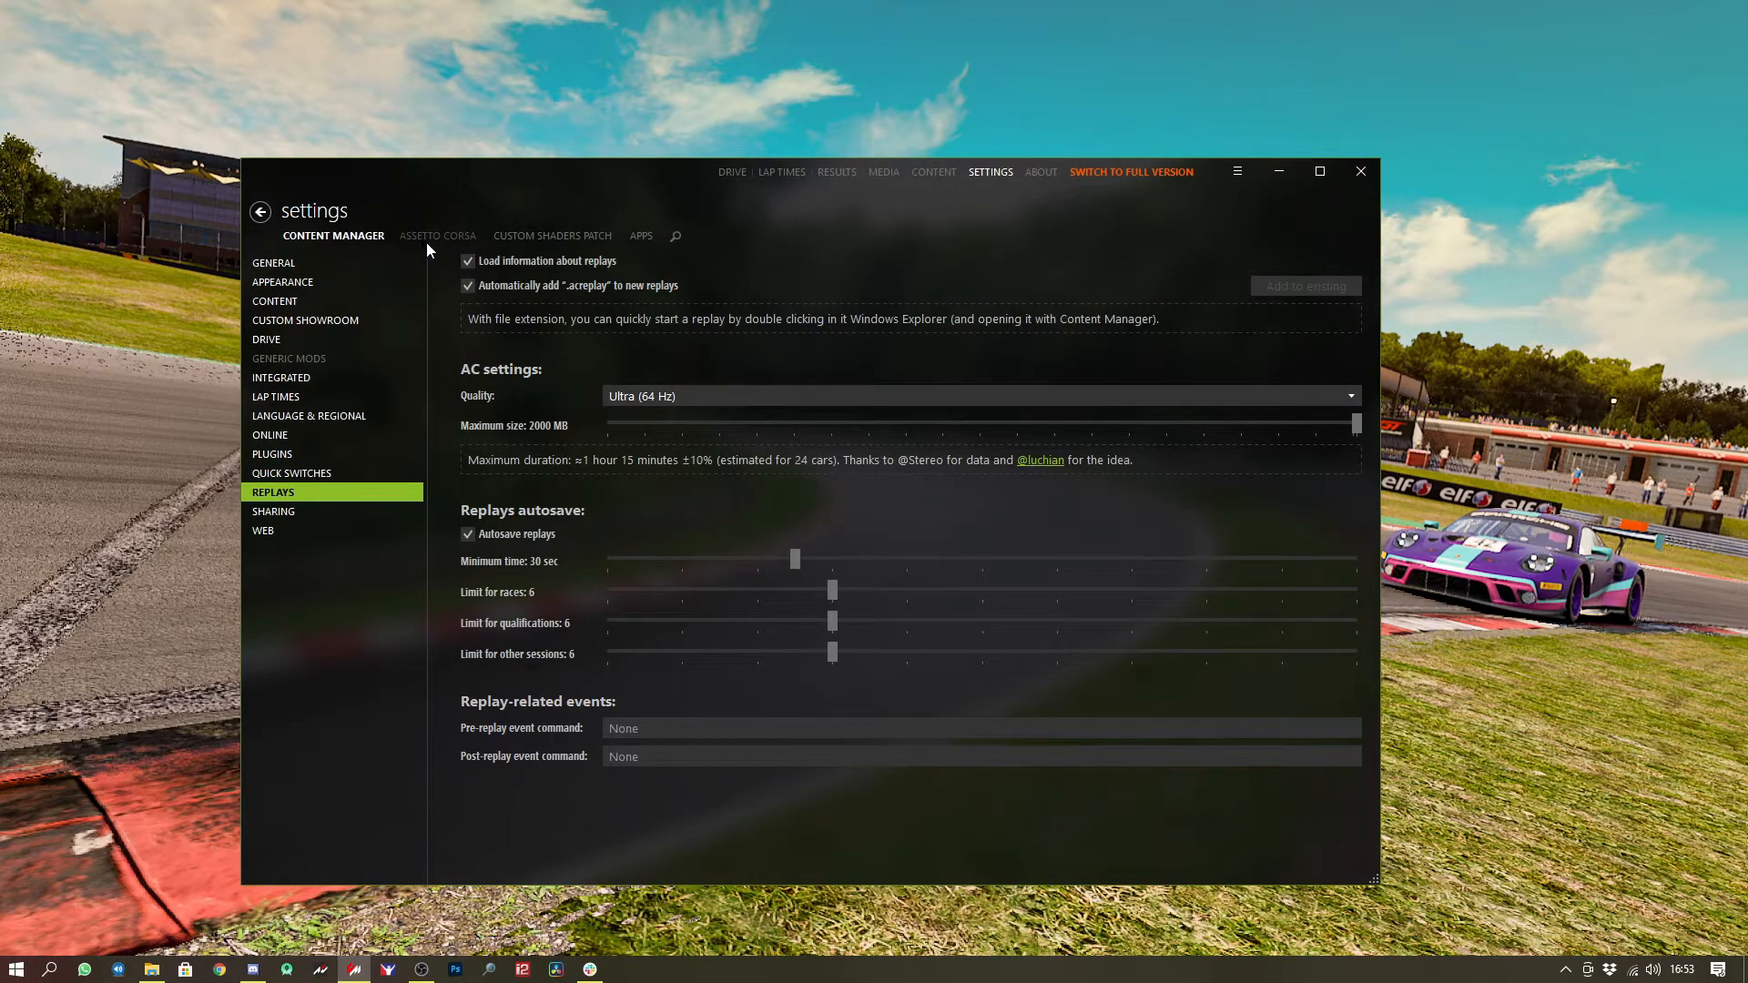
{"action": "left_click", "coordinate": [437, 235]}
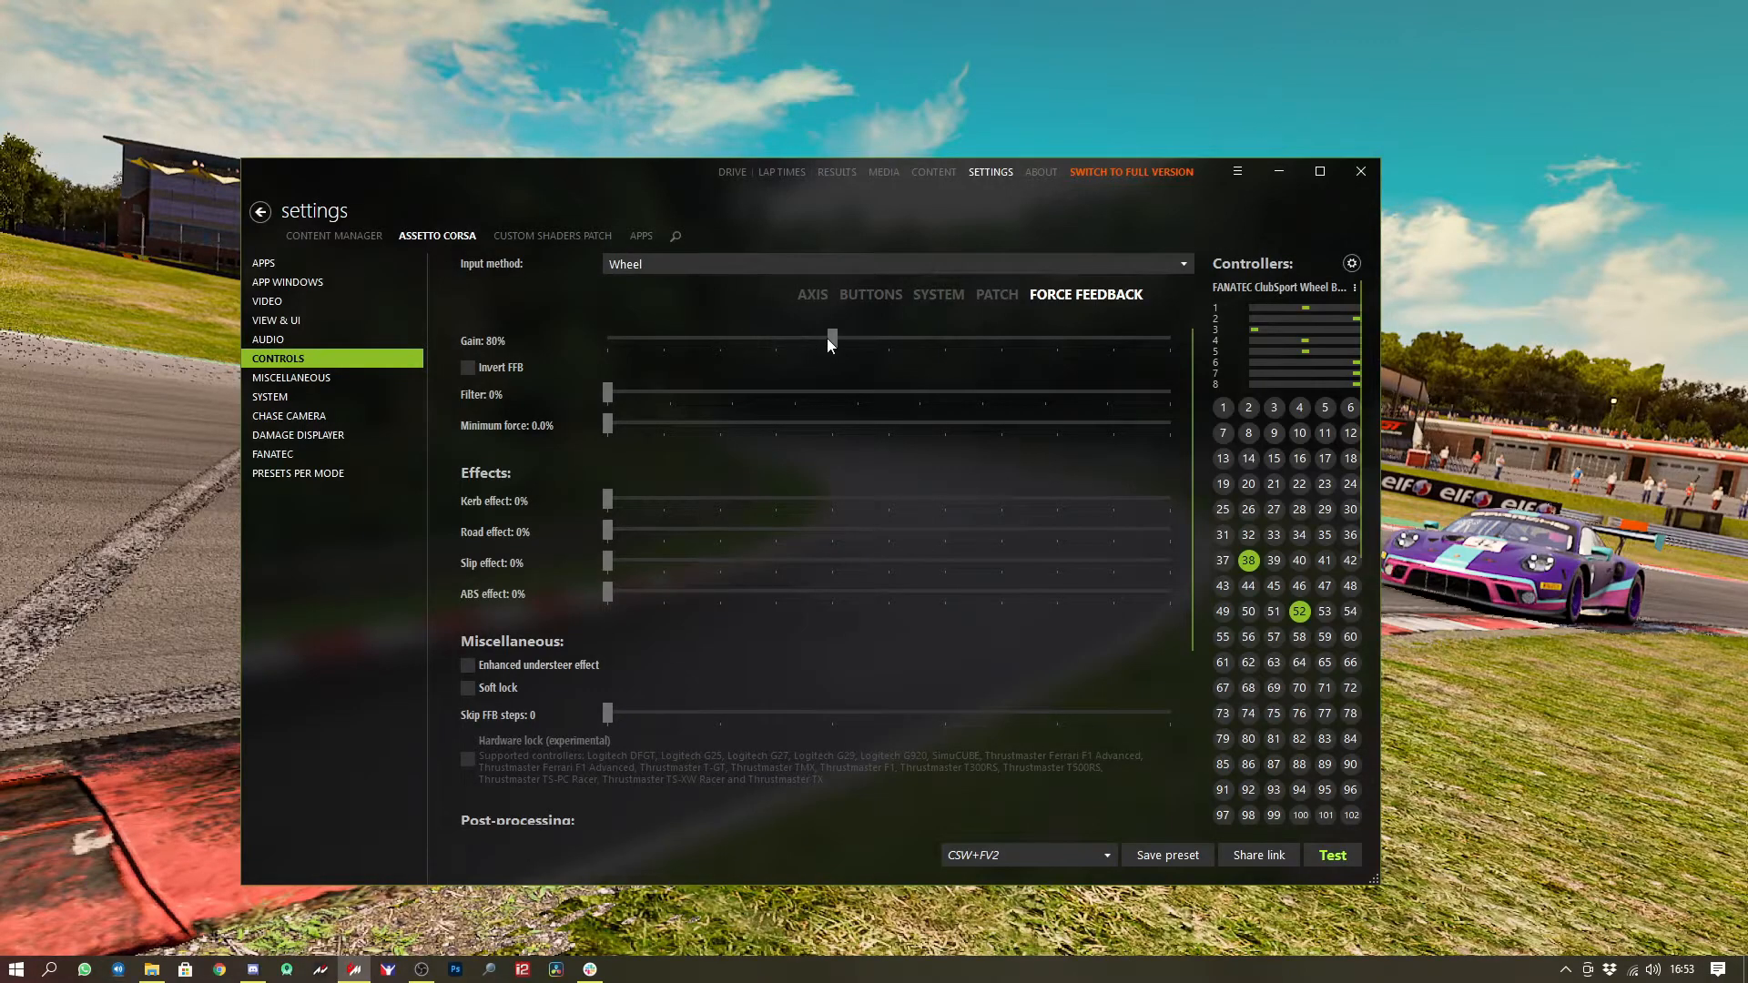
{"action": "left_click_drag", "start_coordinate": [830, 339], "coordinate": [827, 338]}
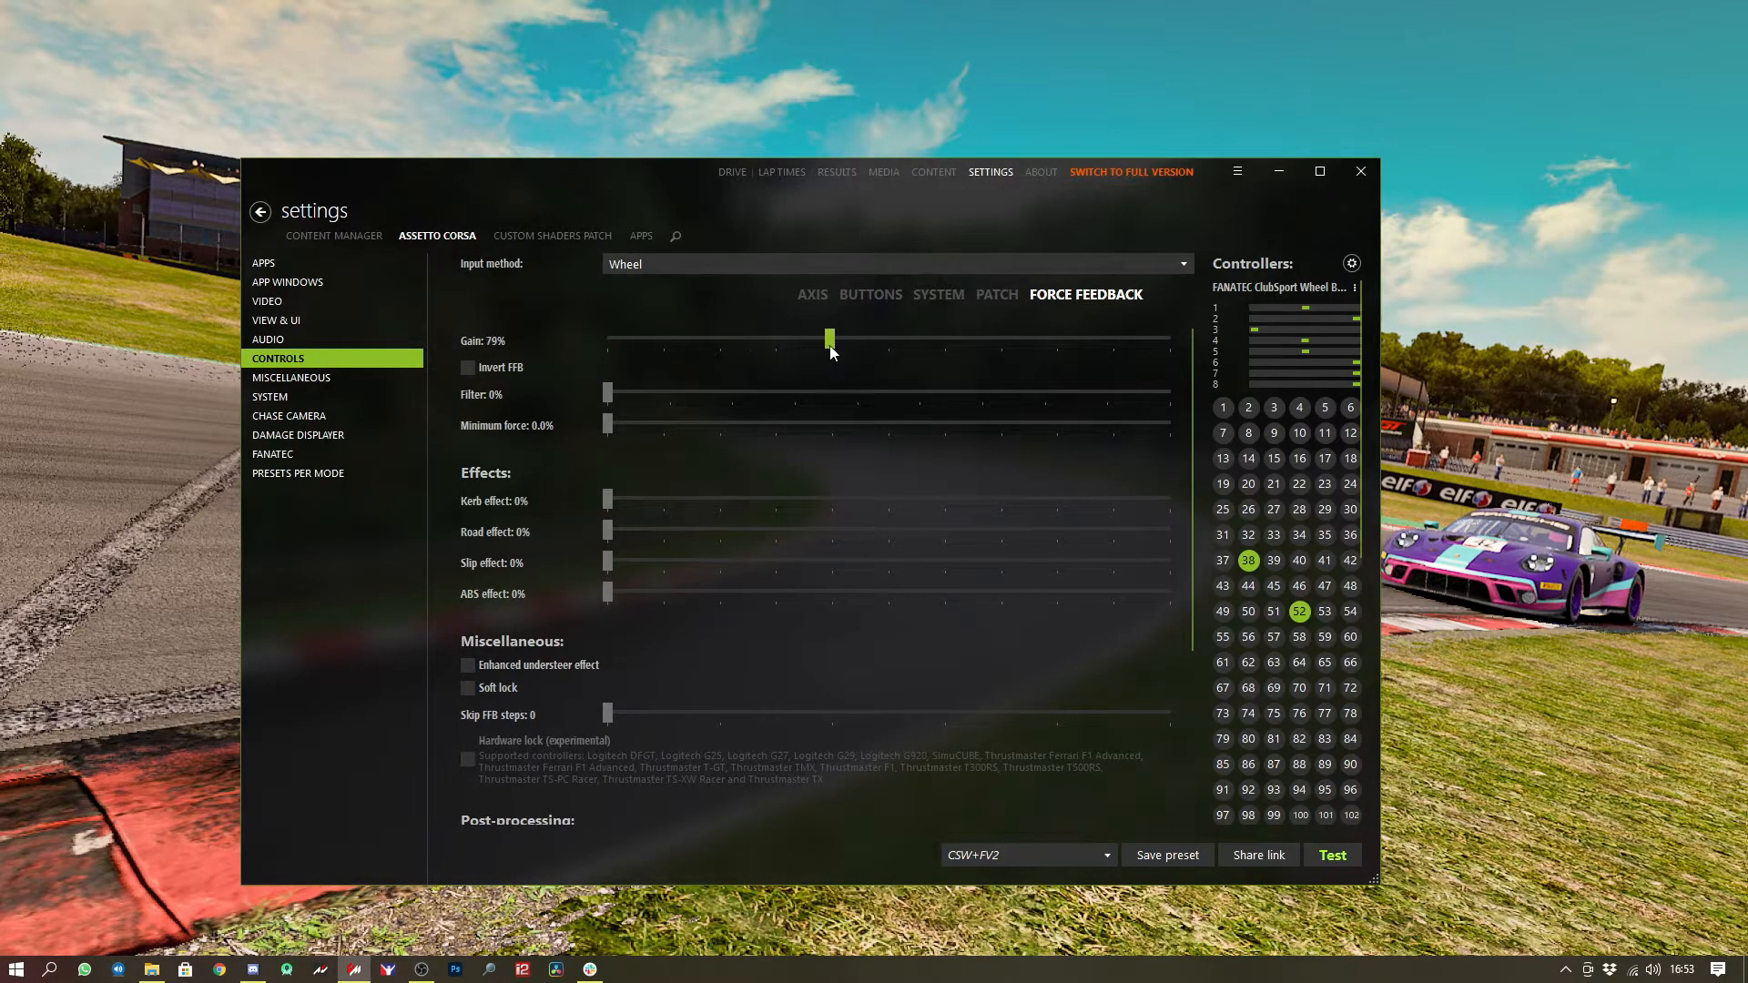
{"action": "left_click_drag", "start_coordinate": [829, 339], "coordinate": [832, 339]}
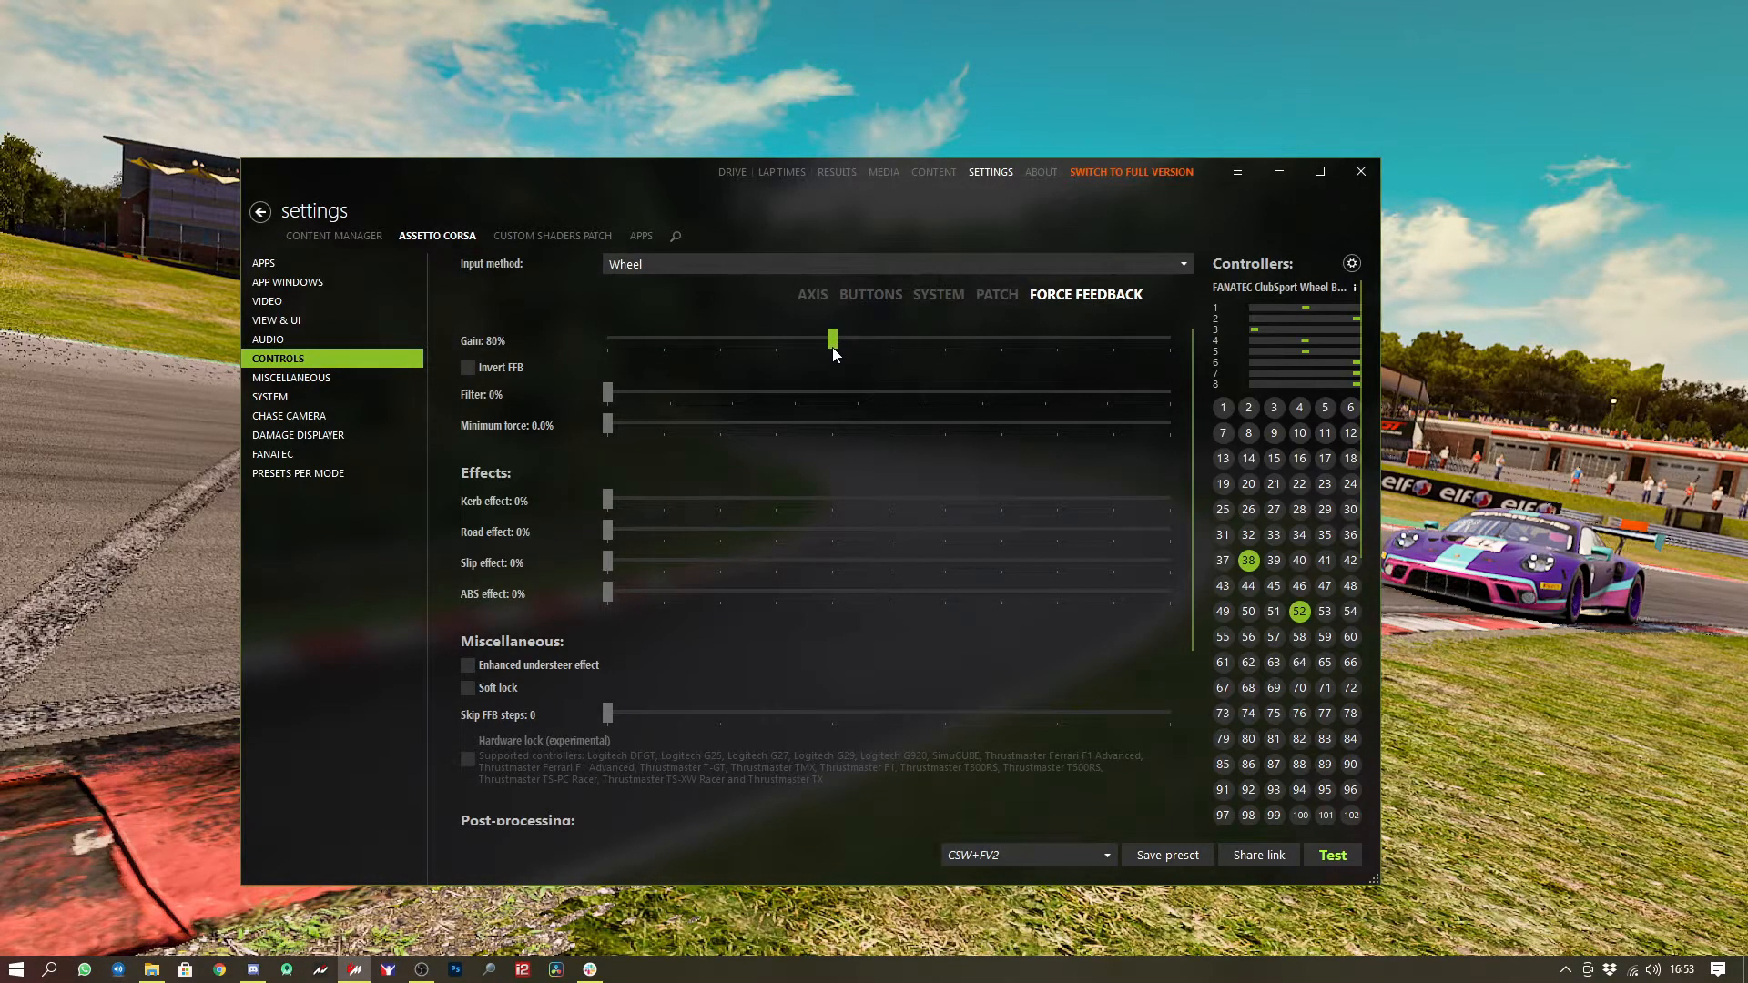
{"action": "mouse_move", "coordinate": [602, 579]}
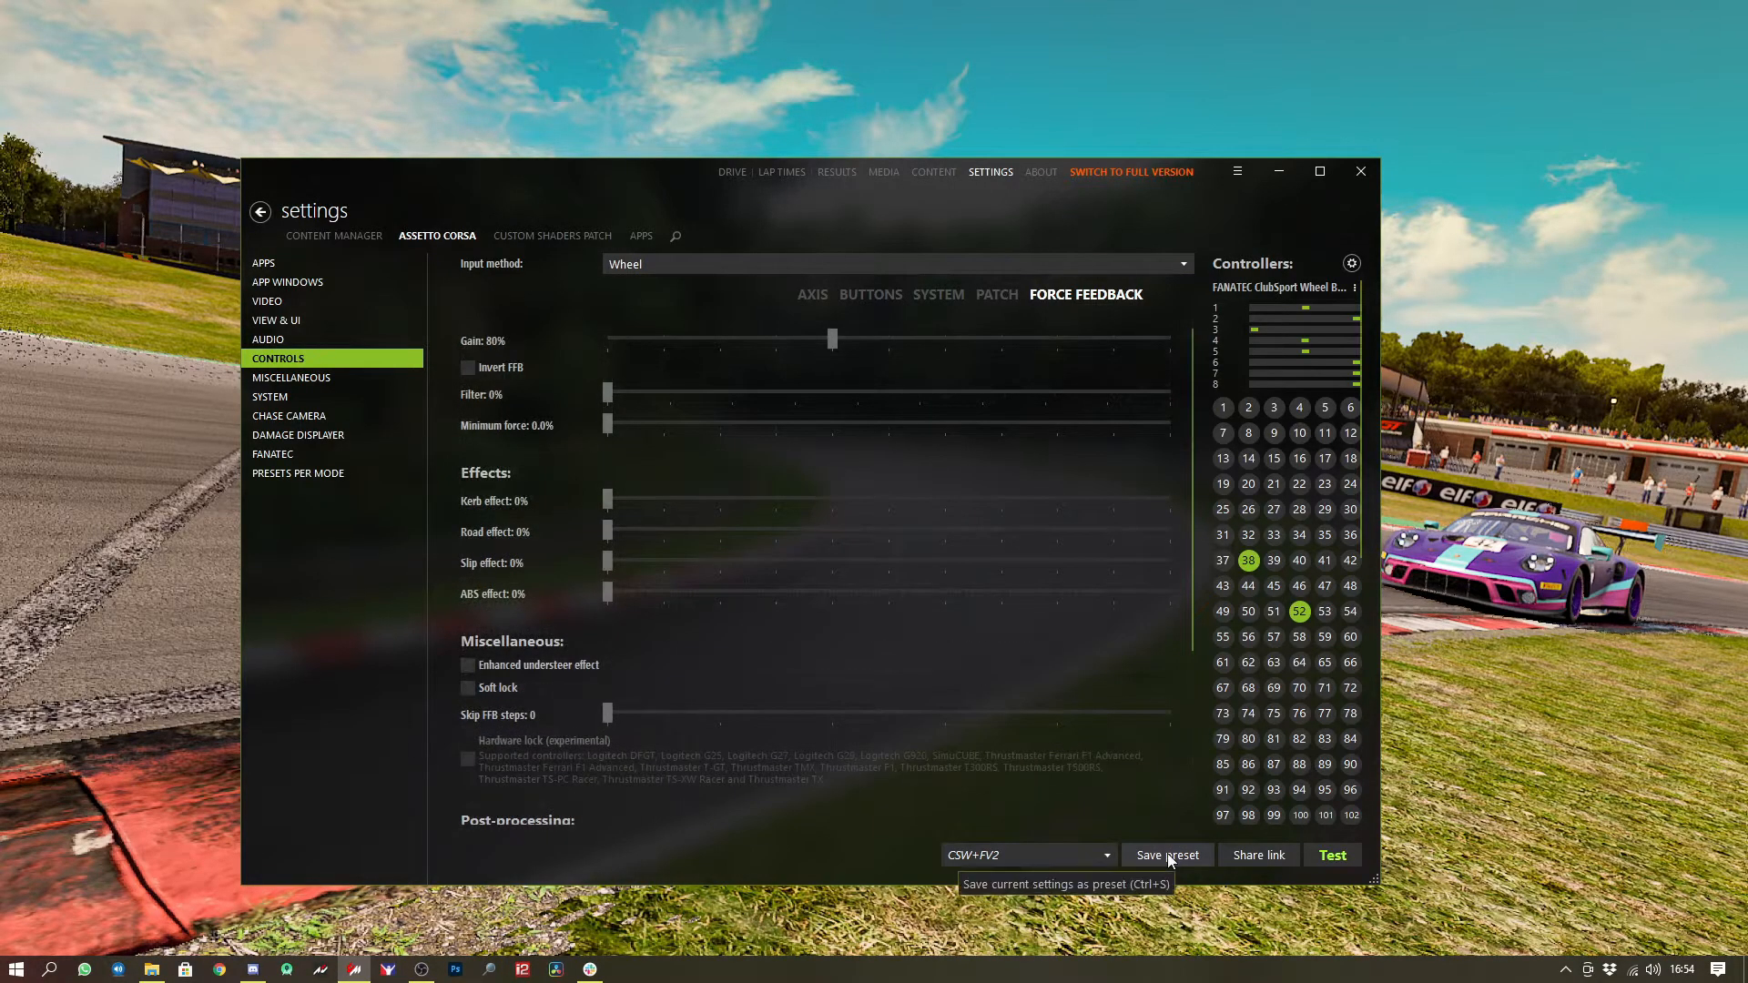
Save the force feedback settings as preset CSW+FV2, replacing the existing CSW+FV2.ini.
{"action": "left_click", "coordinate": [1167, 856]}
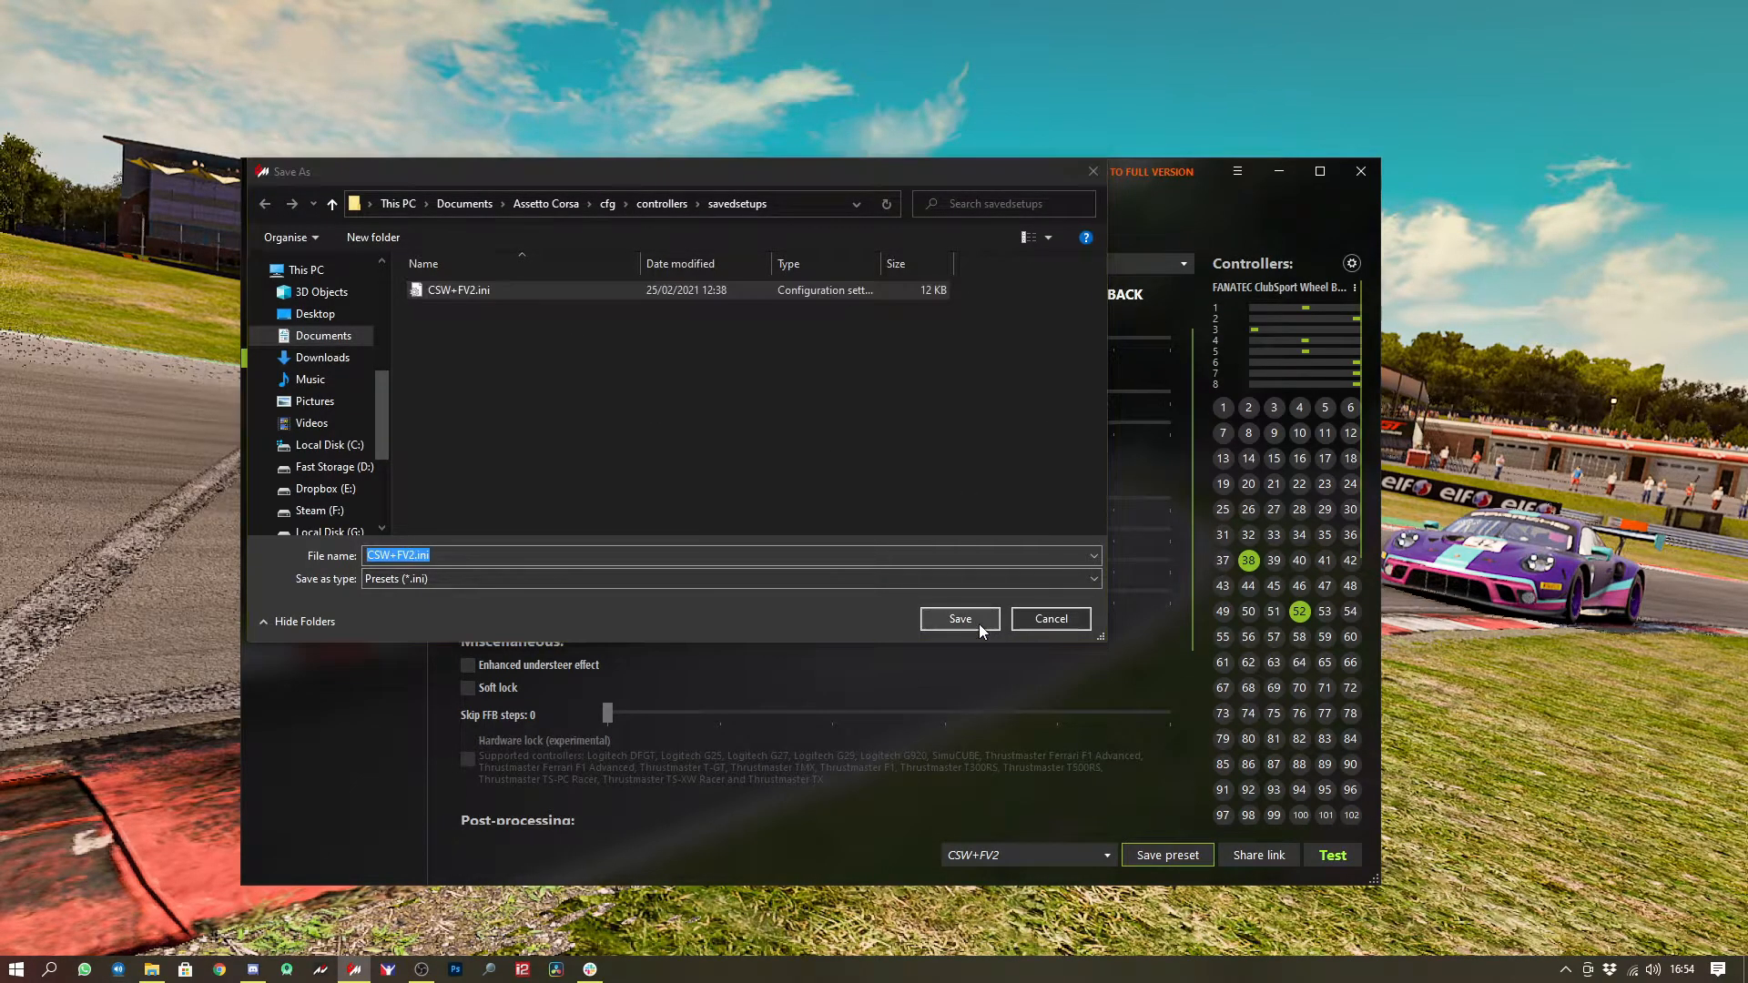
{"action": "left_click", "coordinate": [960, 619]}
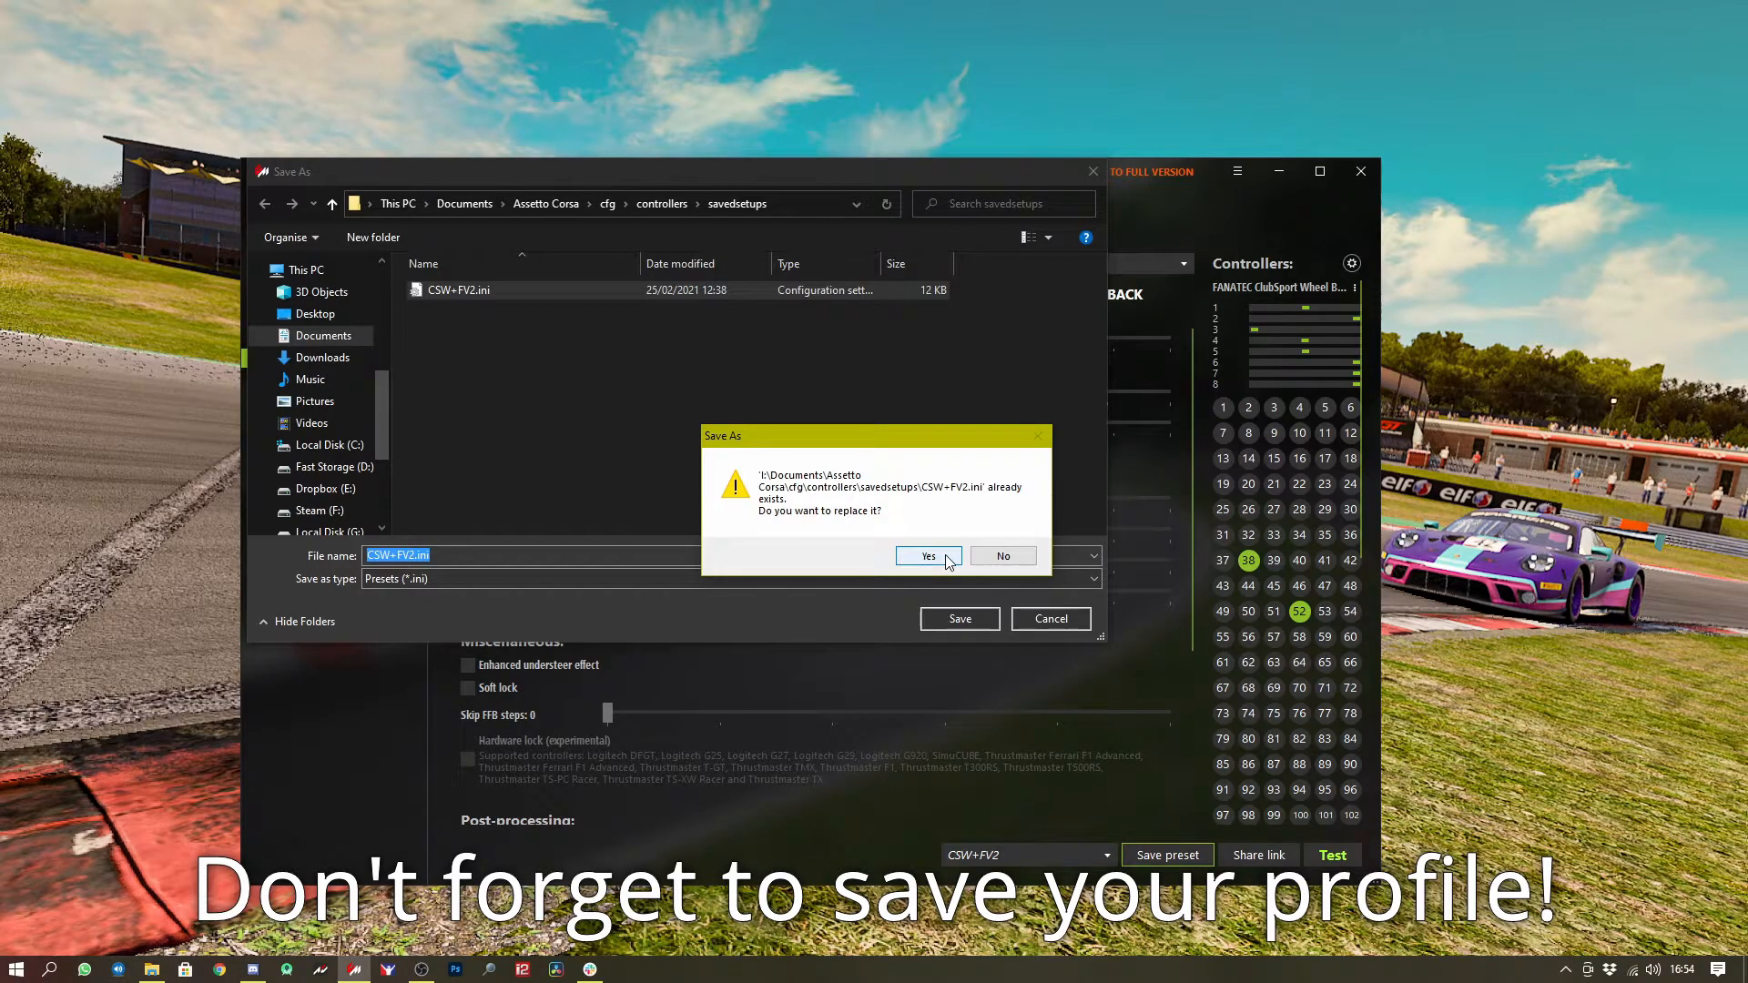
{"action": "left_click", "coordinate": [927, 556]}
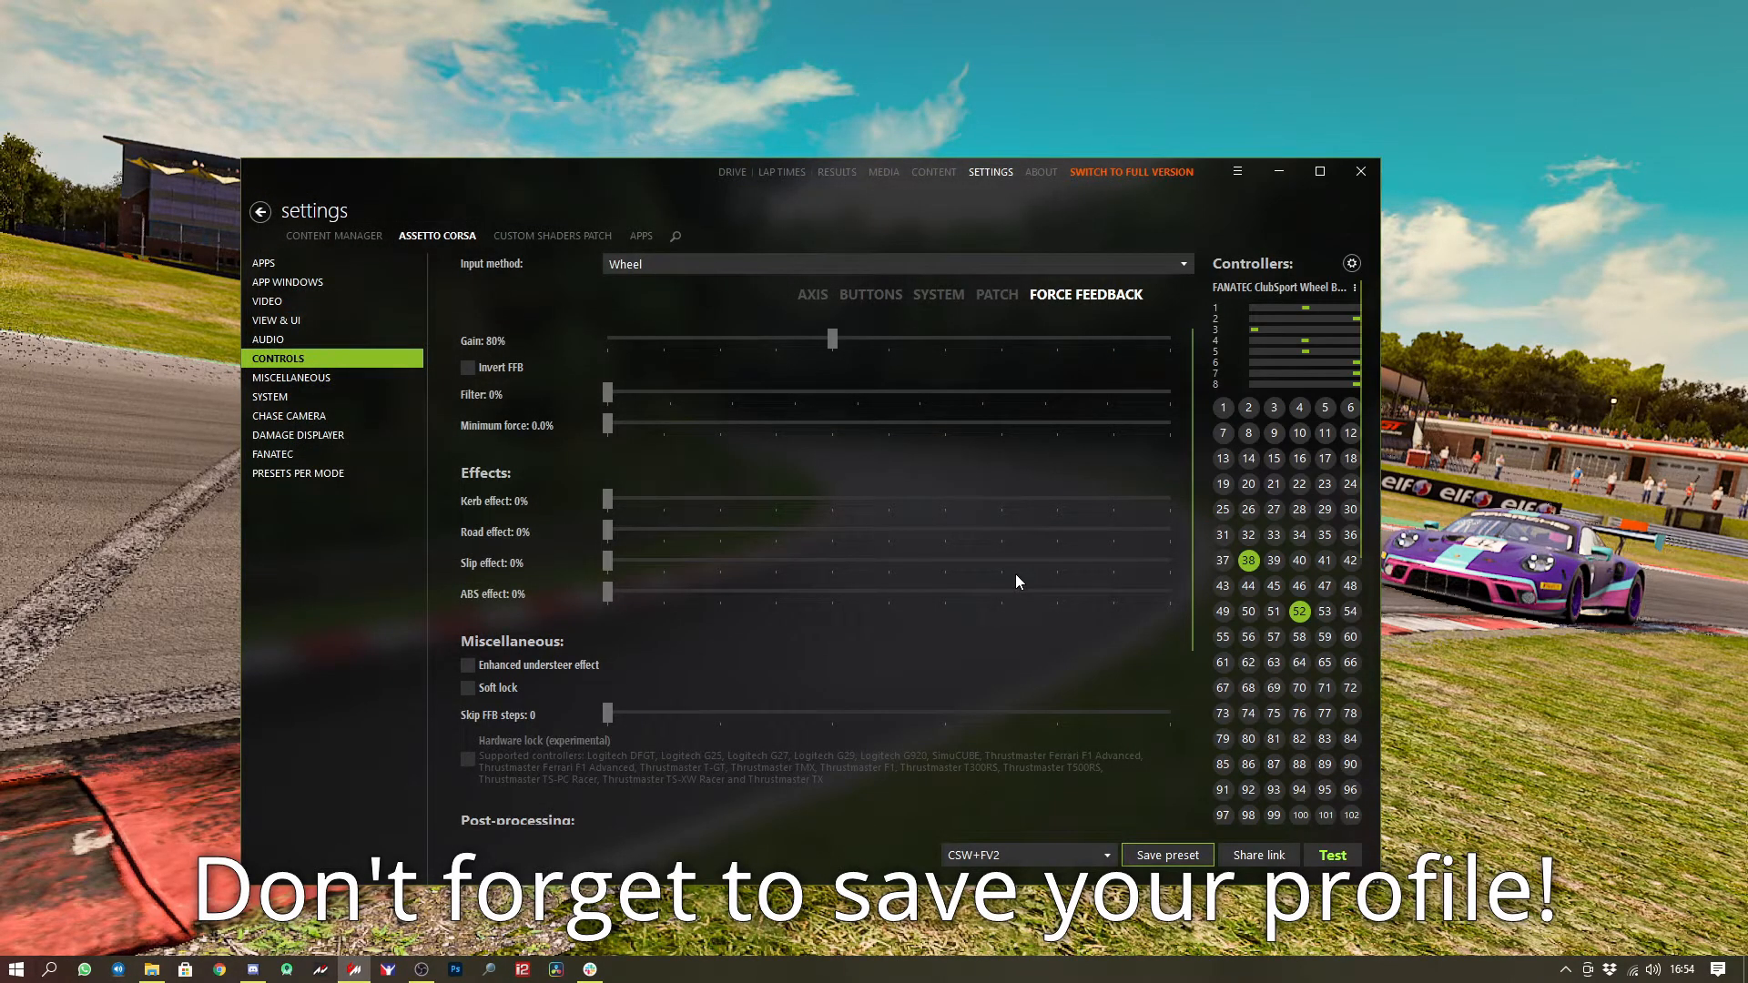
Load the built-in Fanatec_CSW_V2_F1_Wheel_no_shifter preset and show its button assignments.
{"action": "left_click", "coordinate": [1027, 856]}
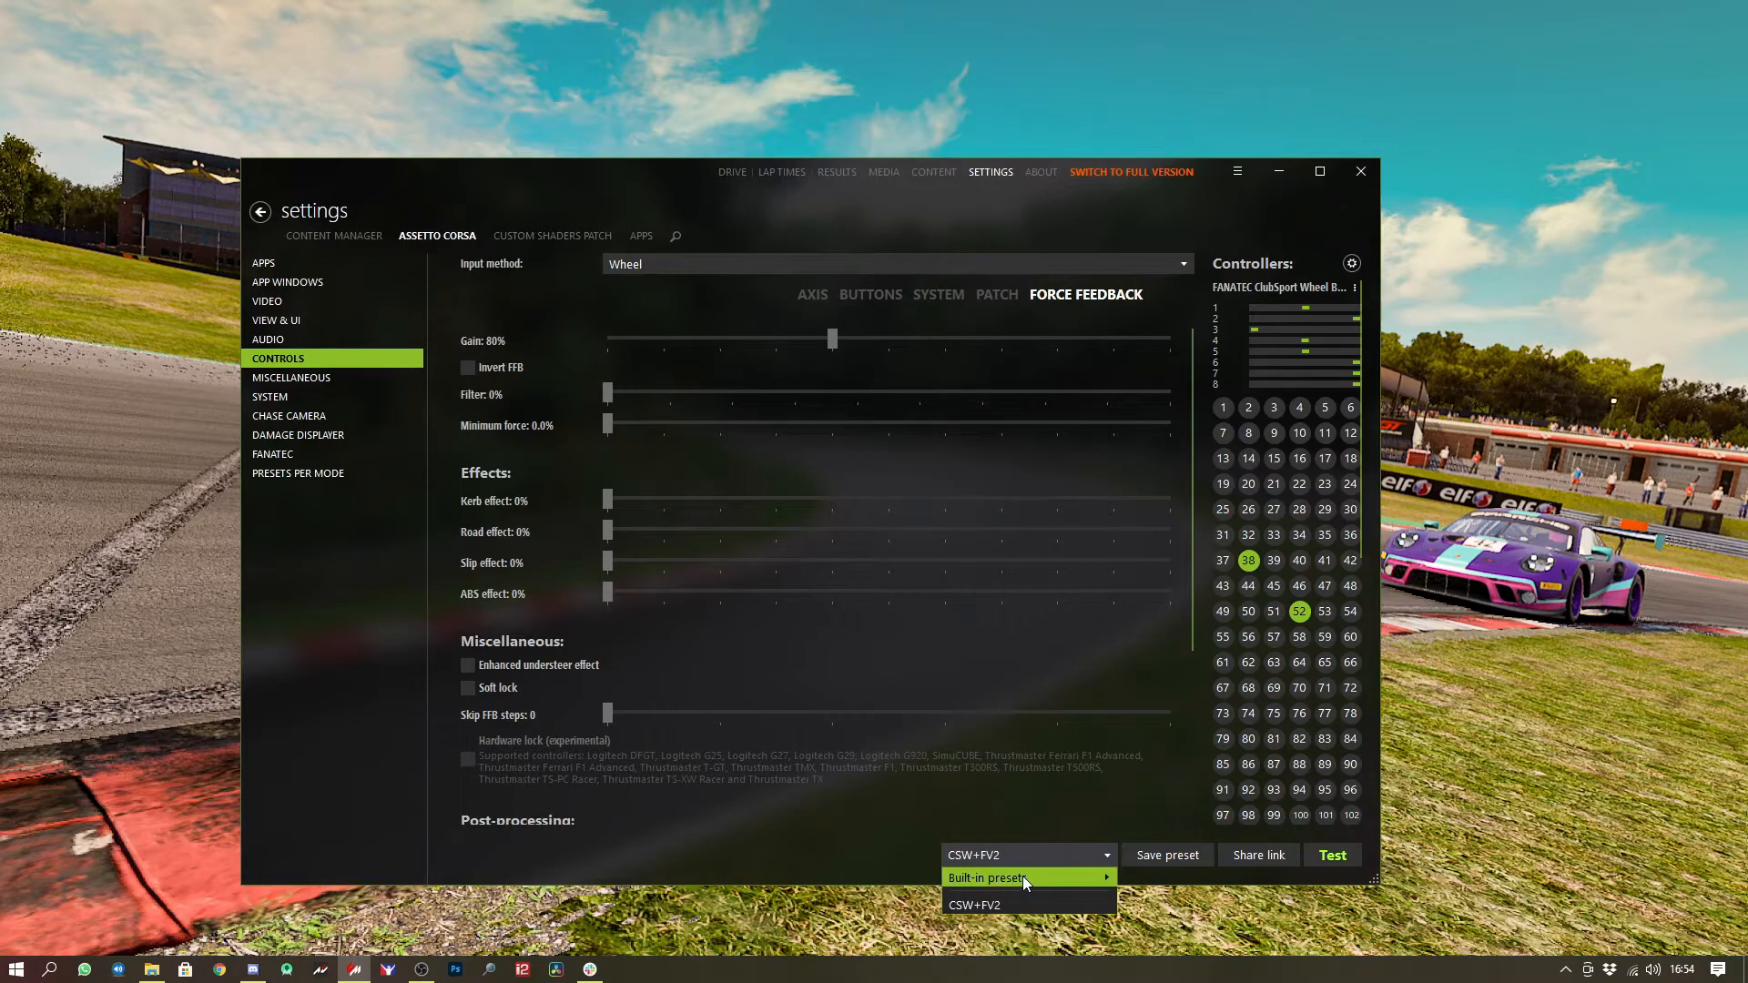
{"action": "left_click", "coordinate": [1013, 876]}
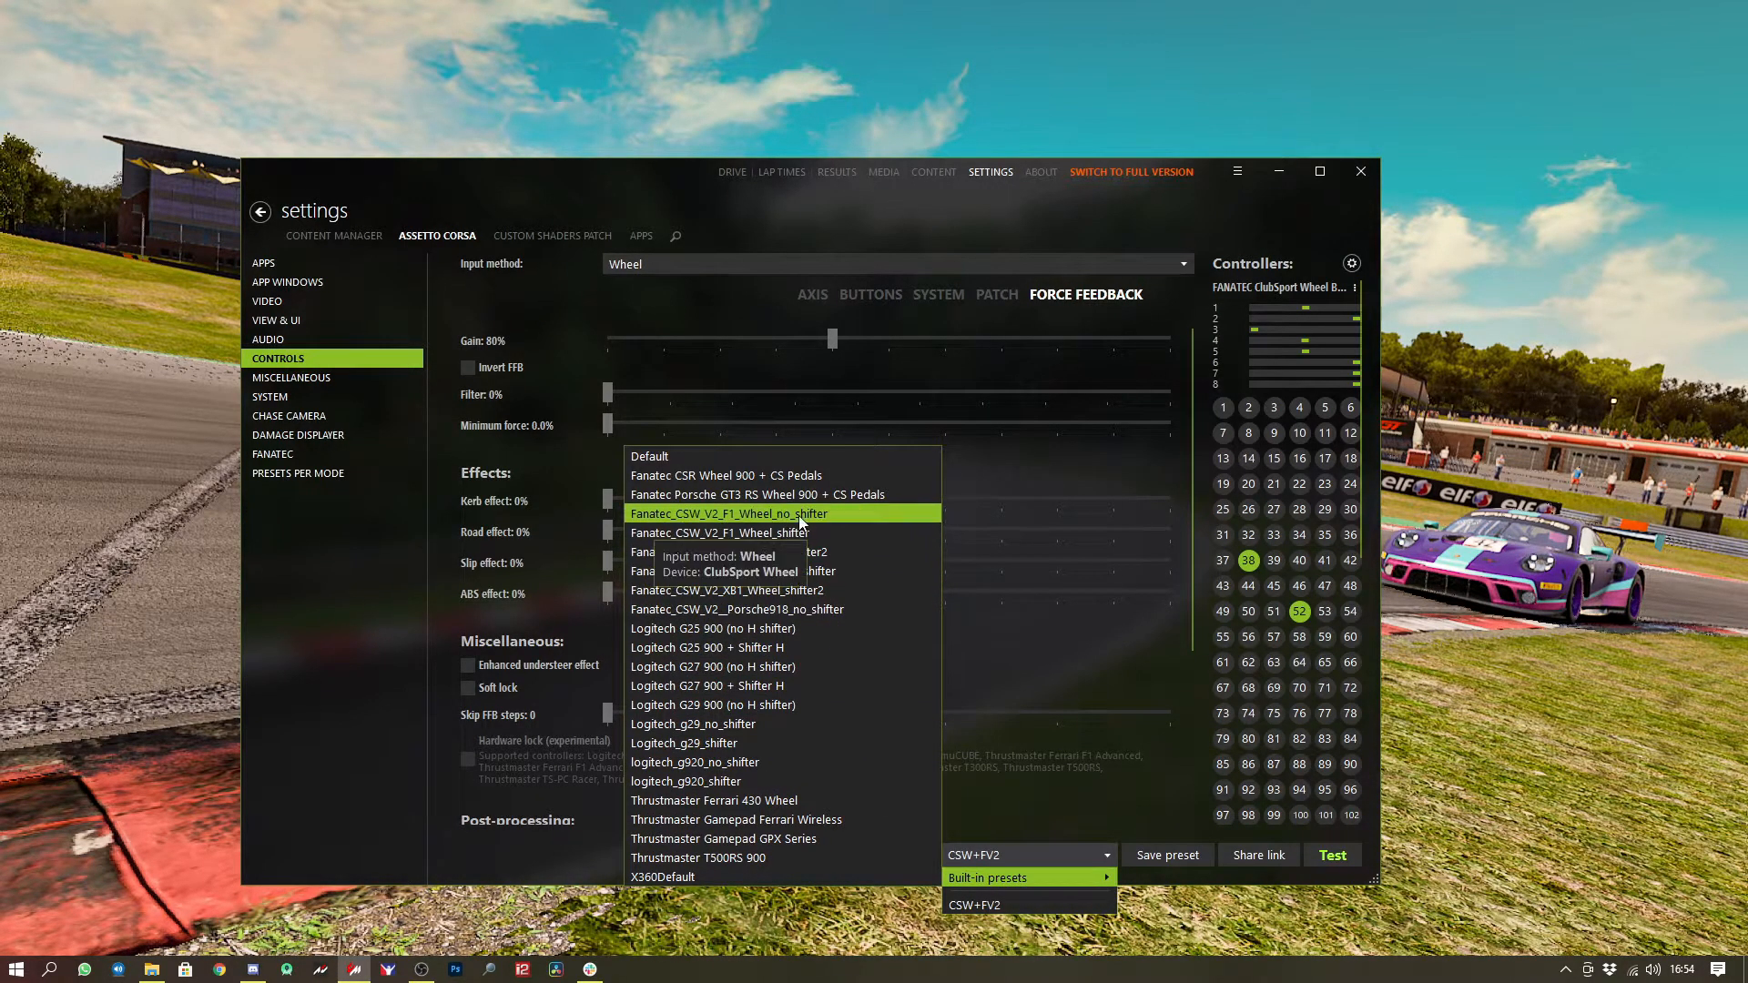
{"action": "left_click", "coordinate": [804, 524]}
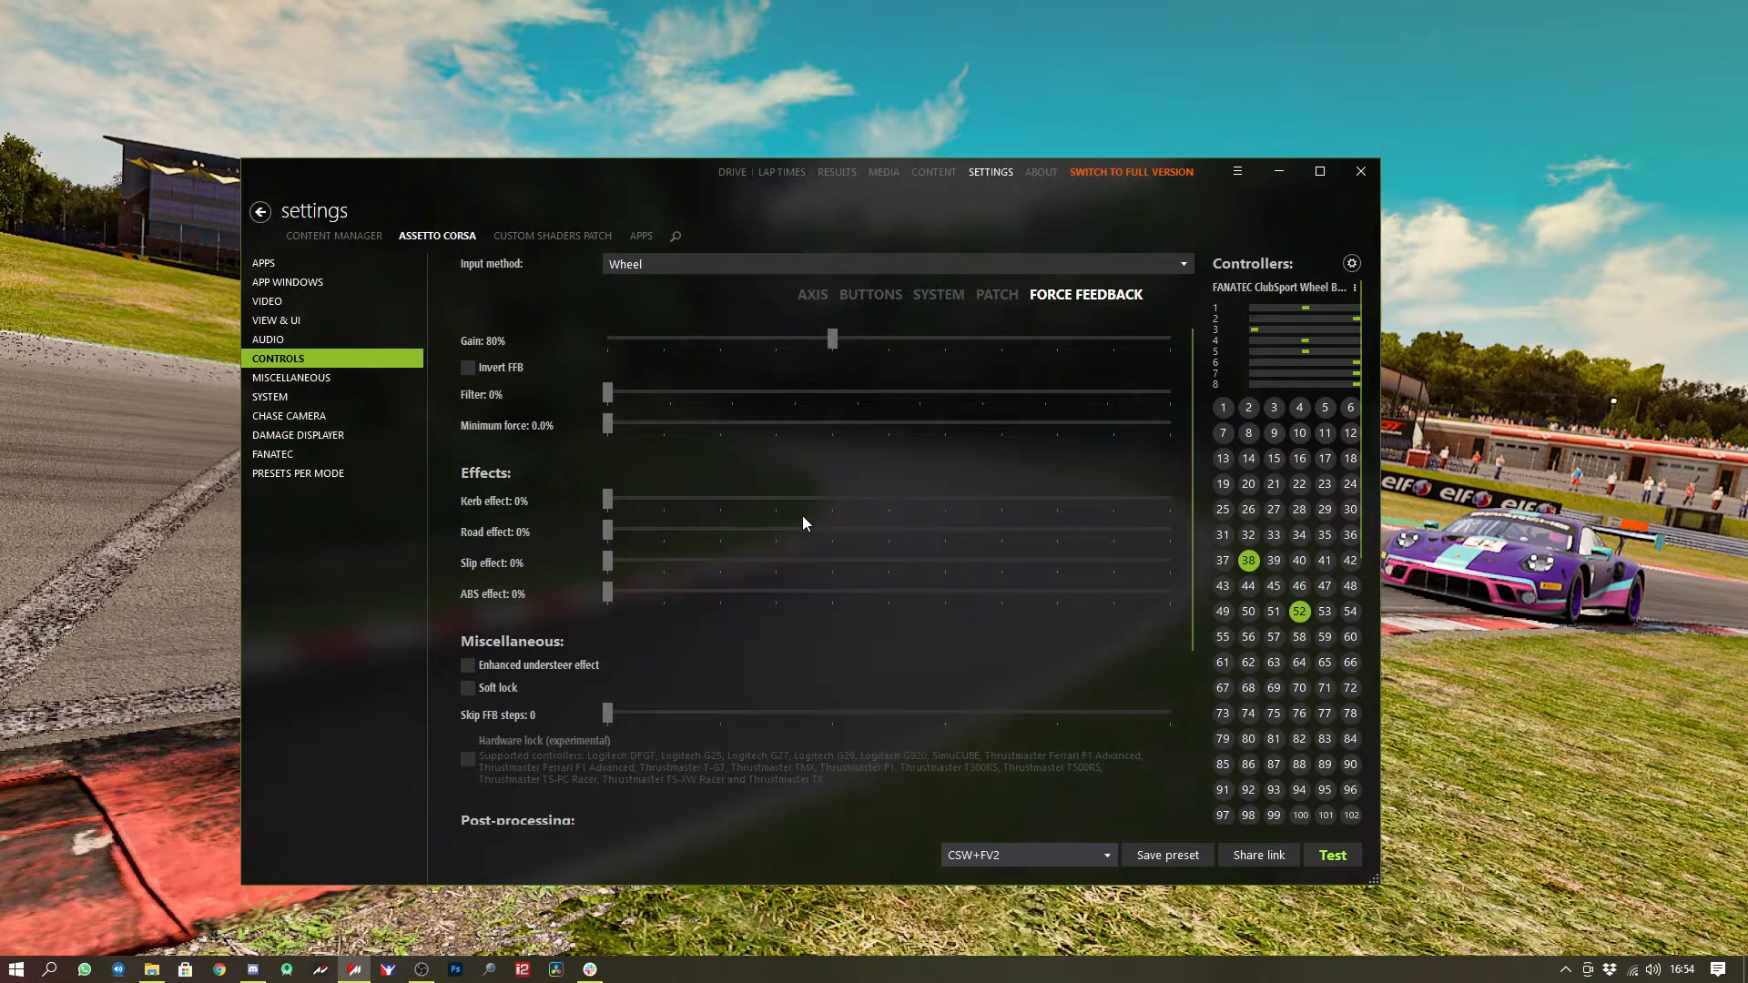
{"action": "left_click", "coordinate": [1029, 856]}
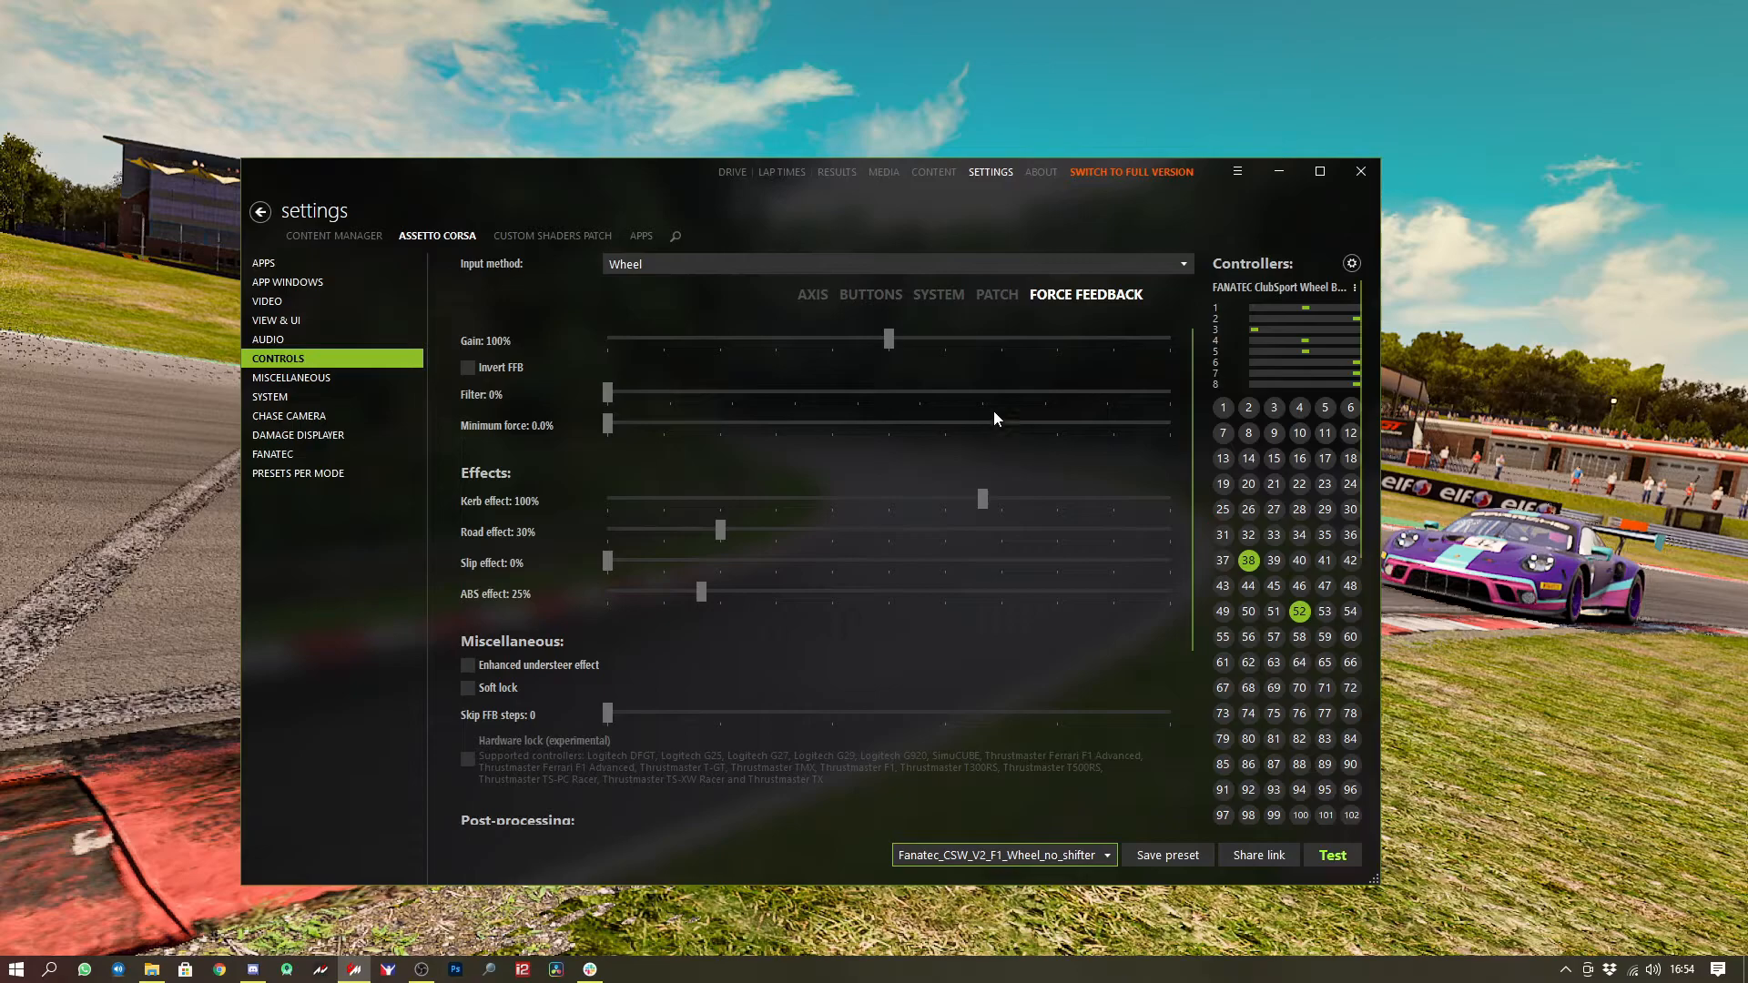
{"action": "left_click", "coordinate": [870, 295]}
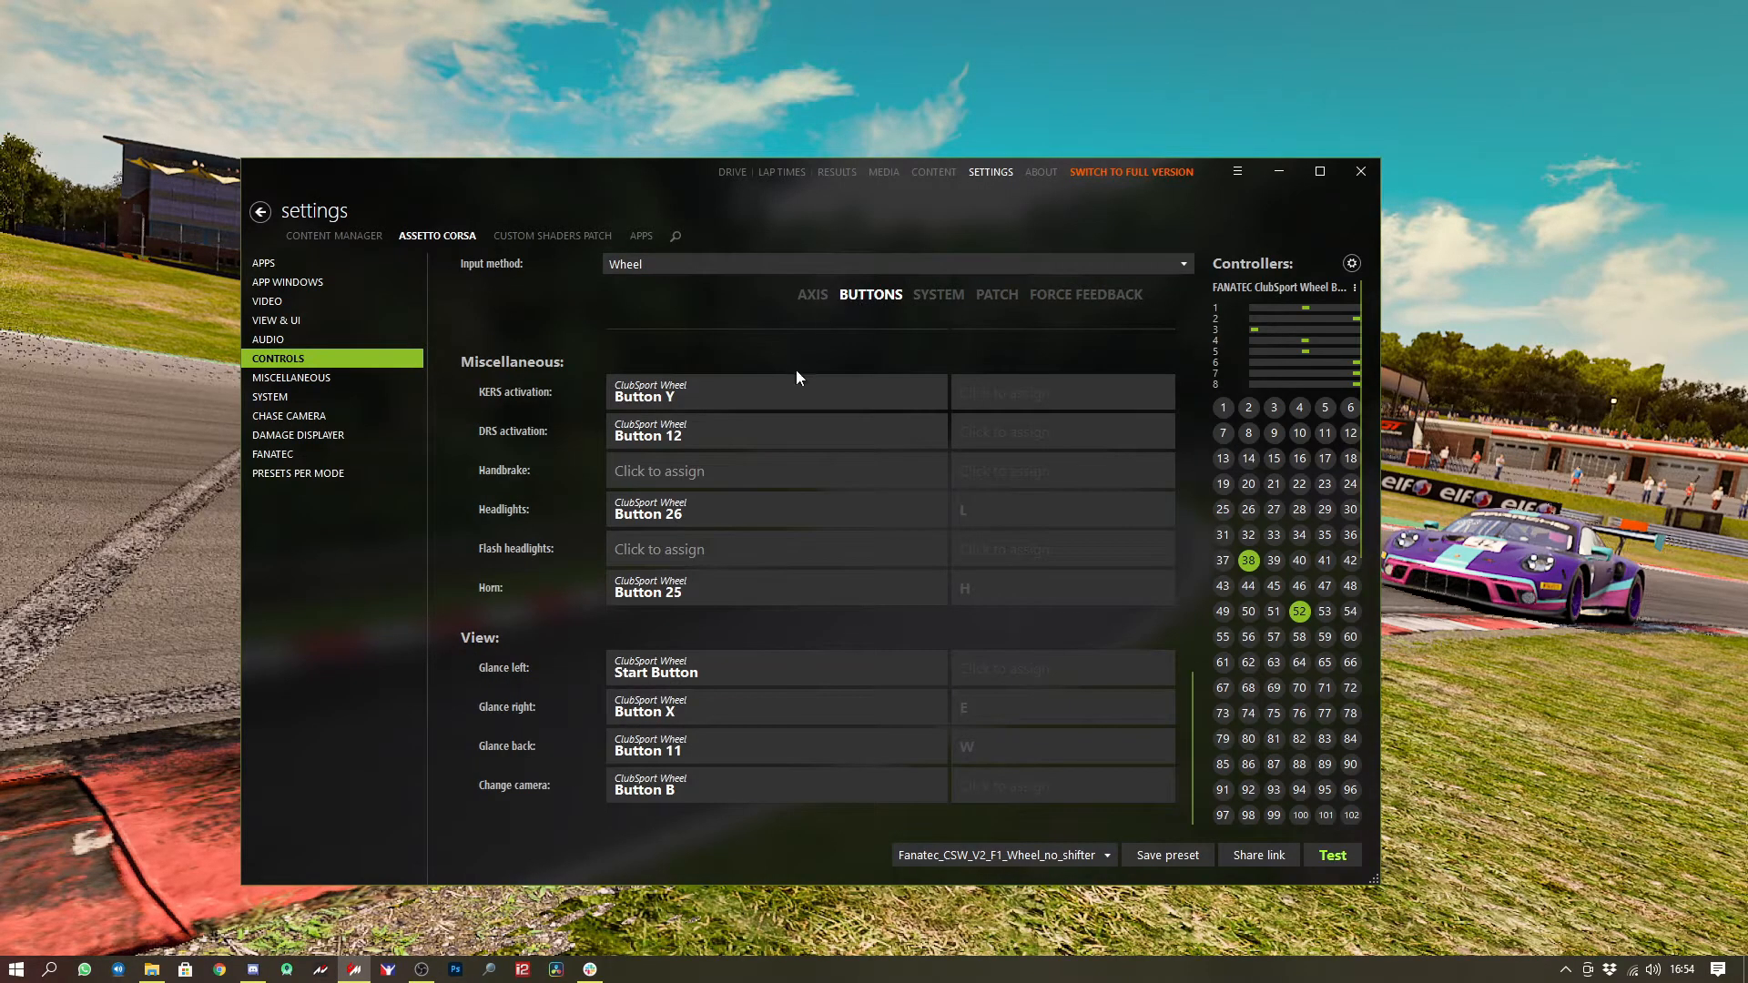